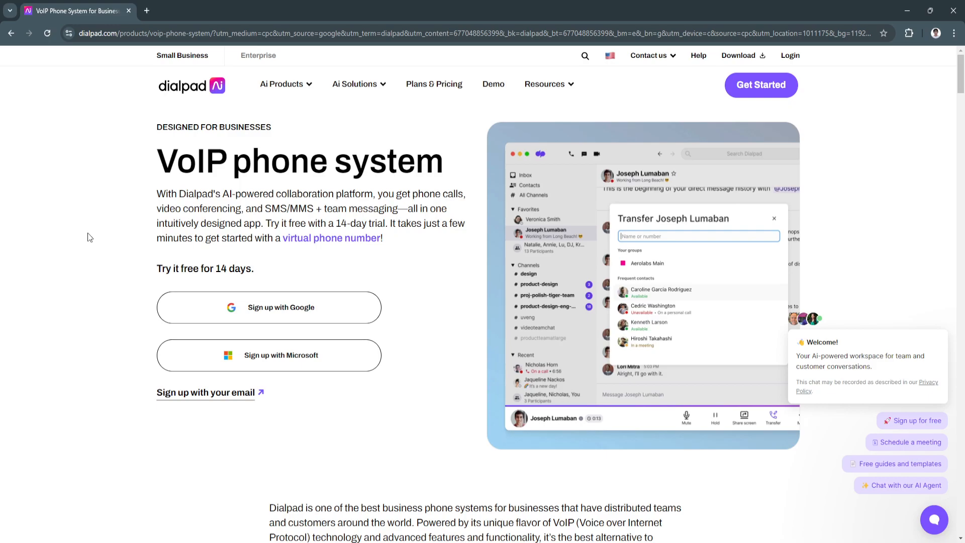
mouse_move(86, 225)
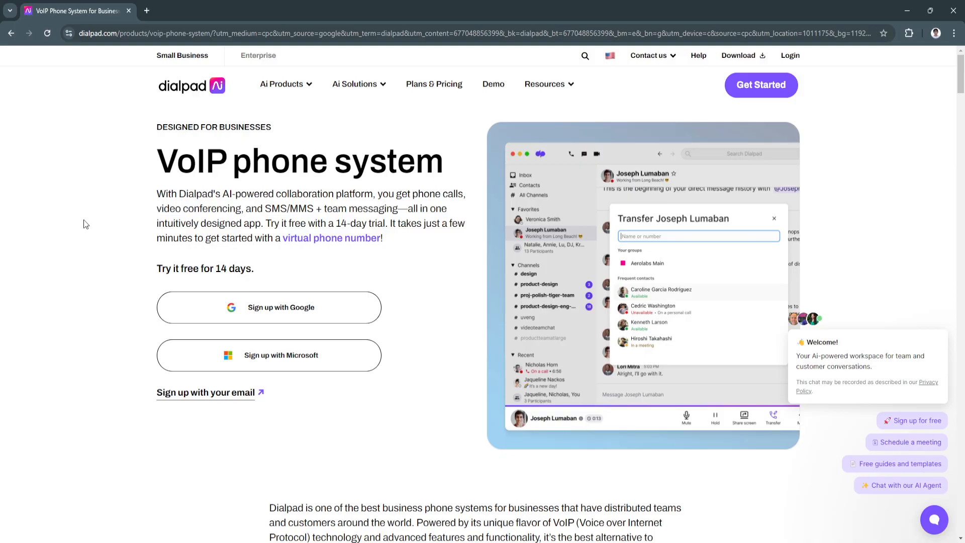
mouse_move(76, 173)
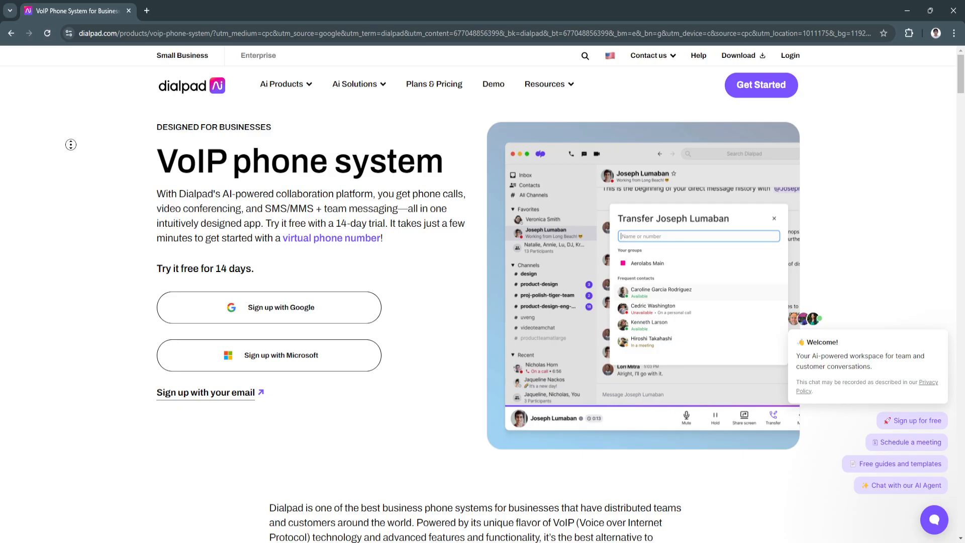
Scroll past the intro paragraph to the VoIP explanation and the No hardware heading
scroll(down, 3)
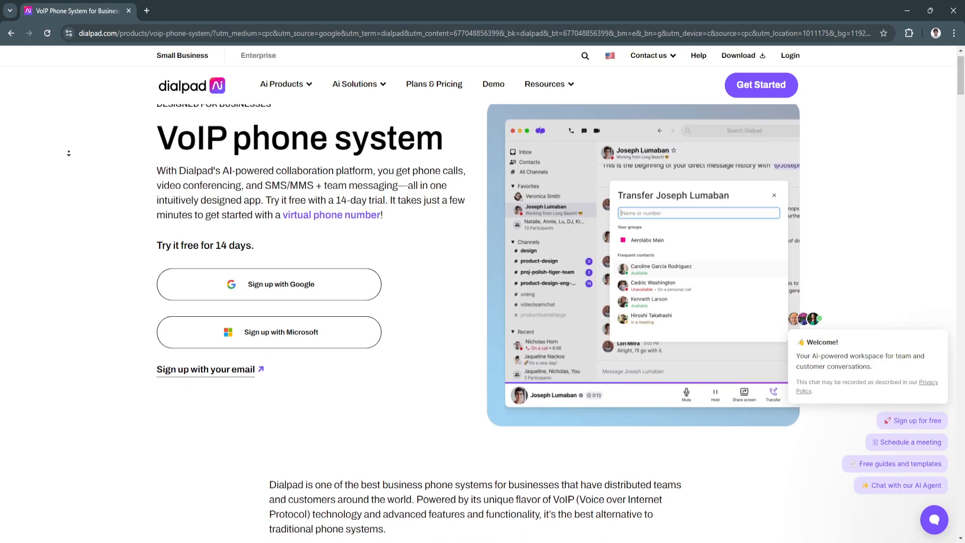
scroll(down, 3)
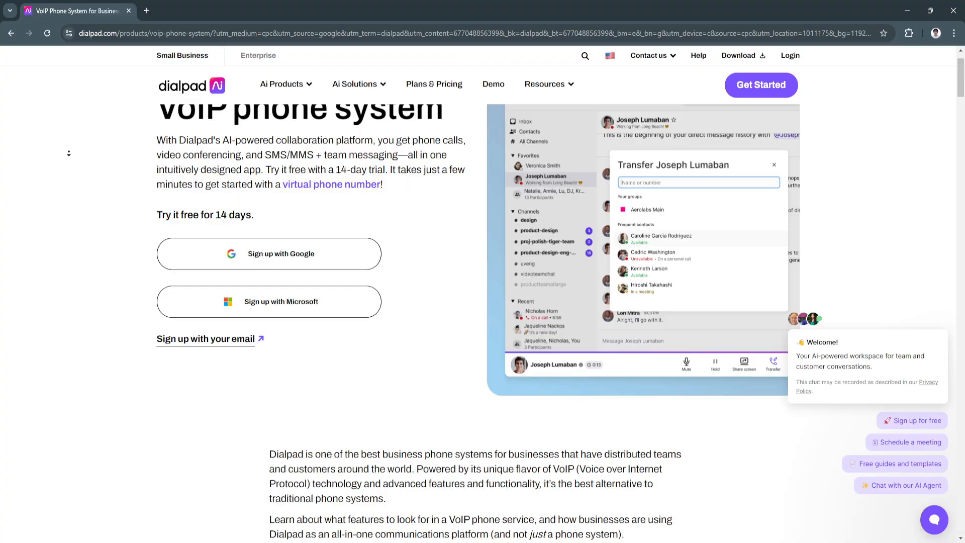
scroll(down, 3)
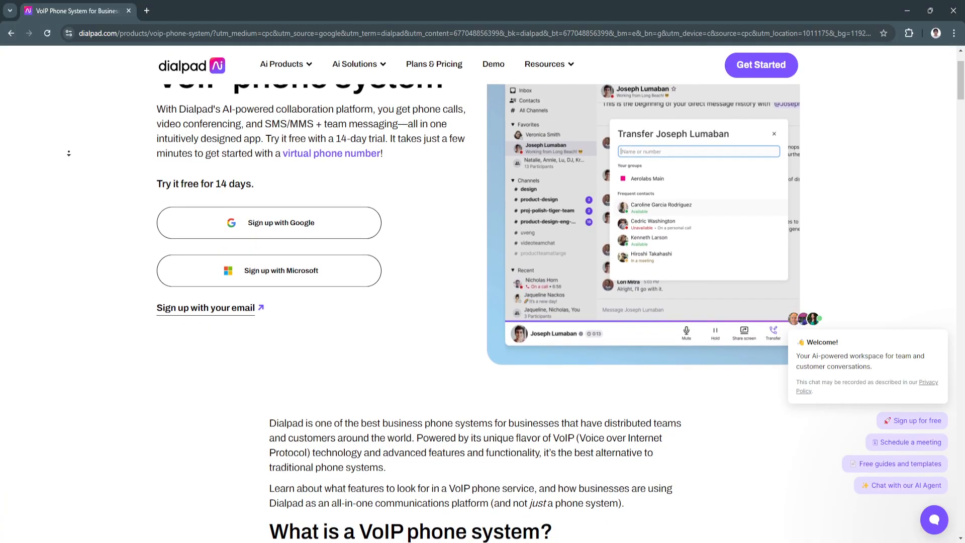
scroll(down, 3)
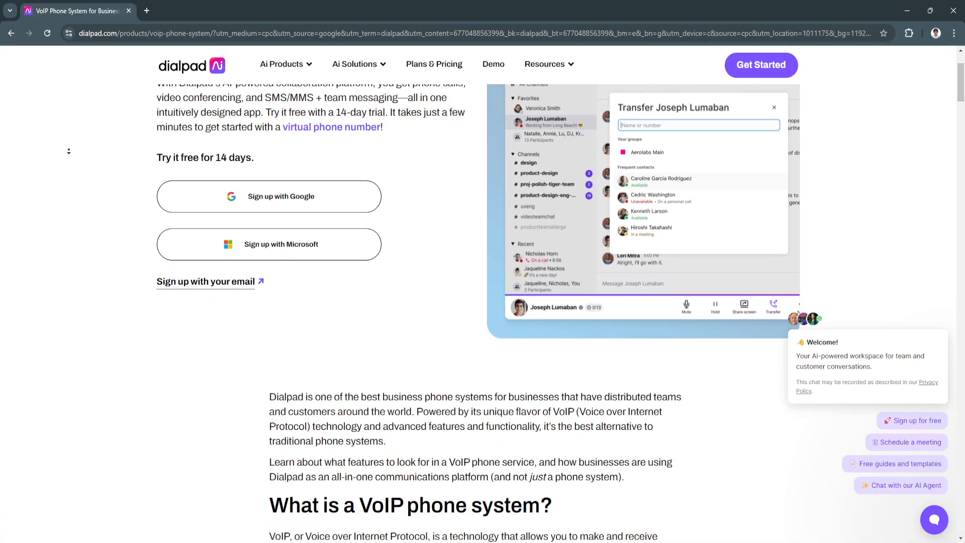
scroll(down, 3)
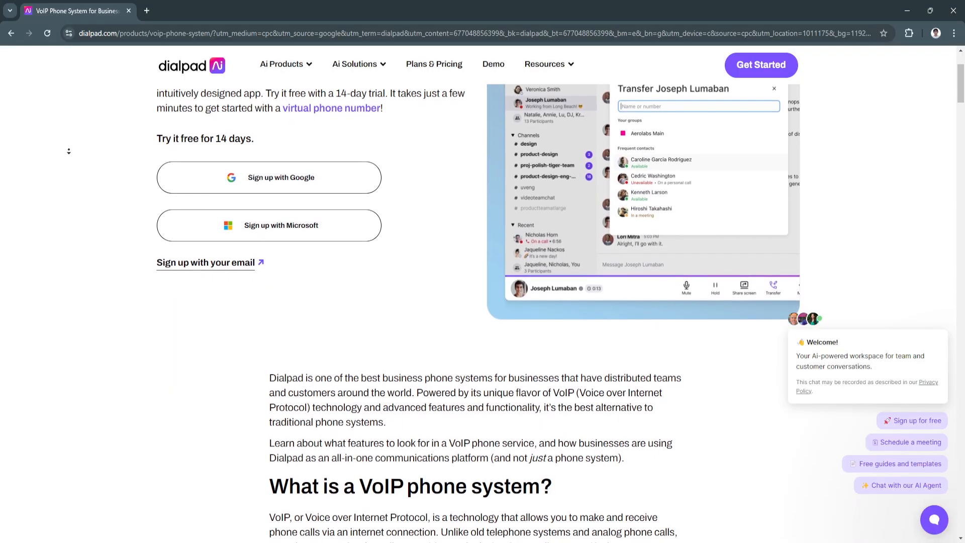
scroll(down, 3)
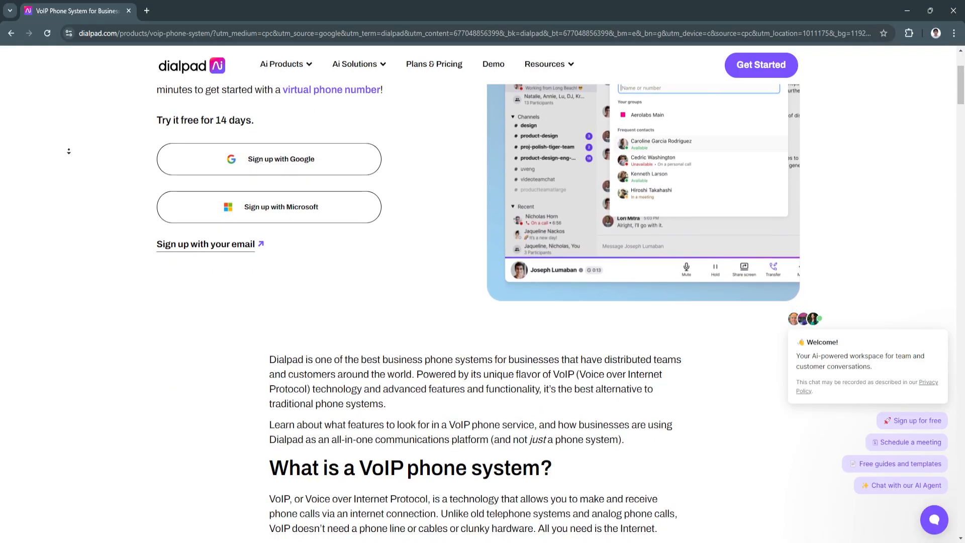
scroll(down, 3)
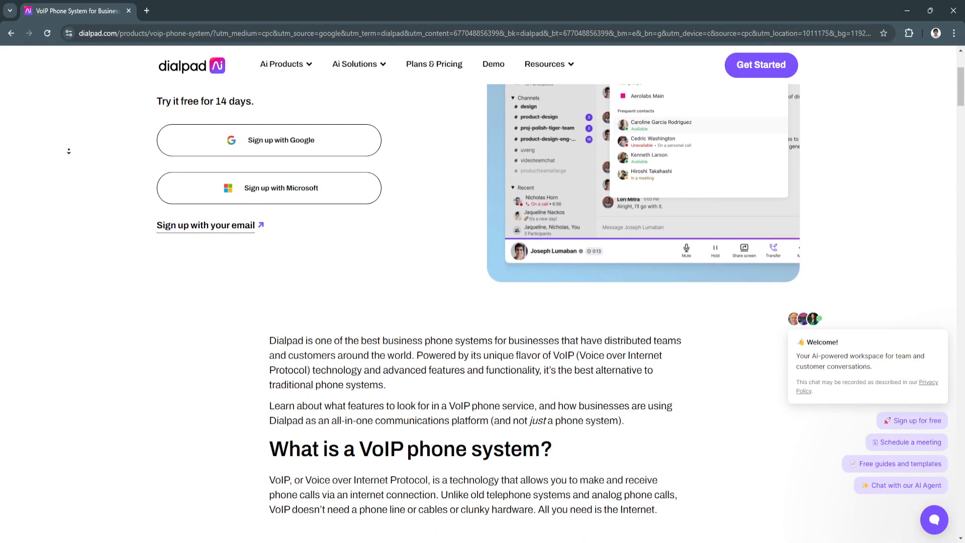
scroll(down, 3)
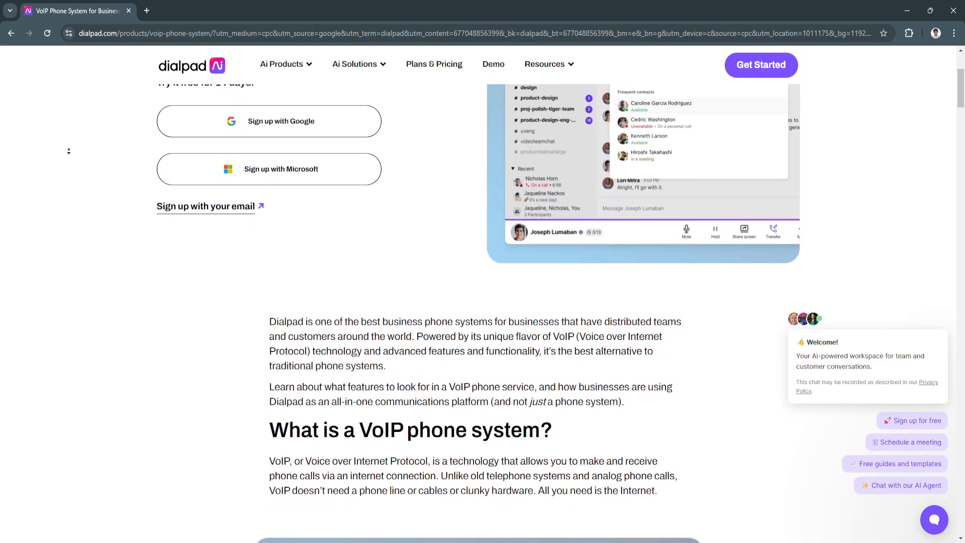
scroll(down, 3)
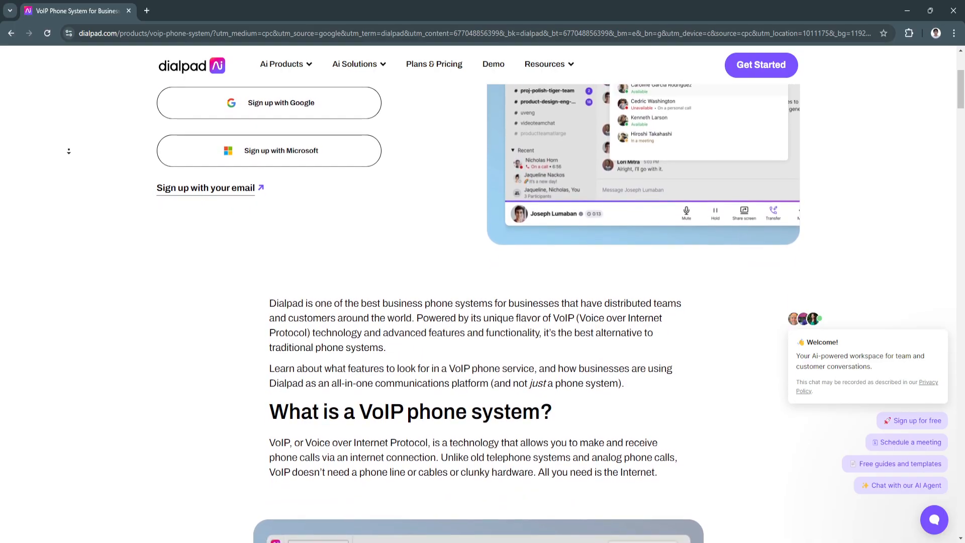
scroll(down, 3)
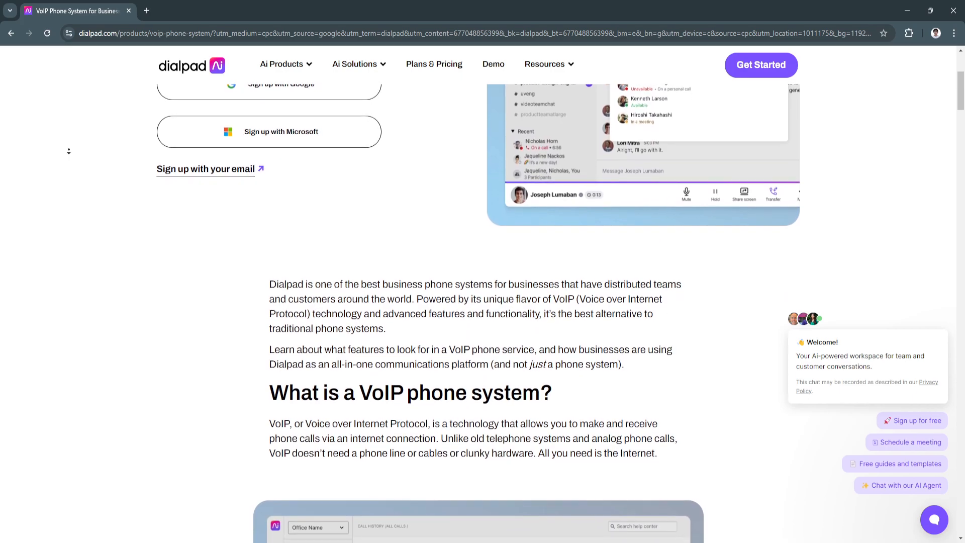
scroll(down, 3)
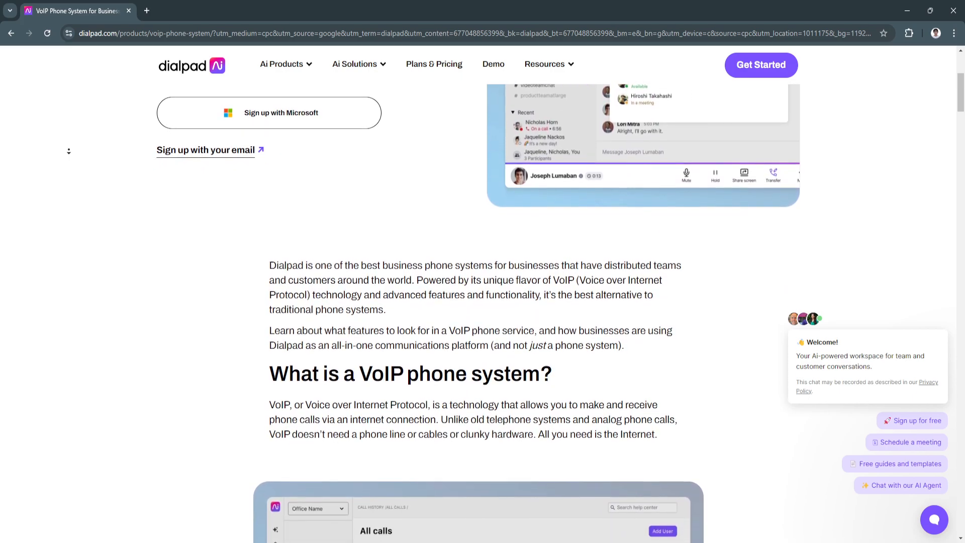
scroll(down, 3)
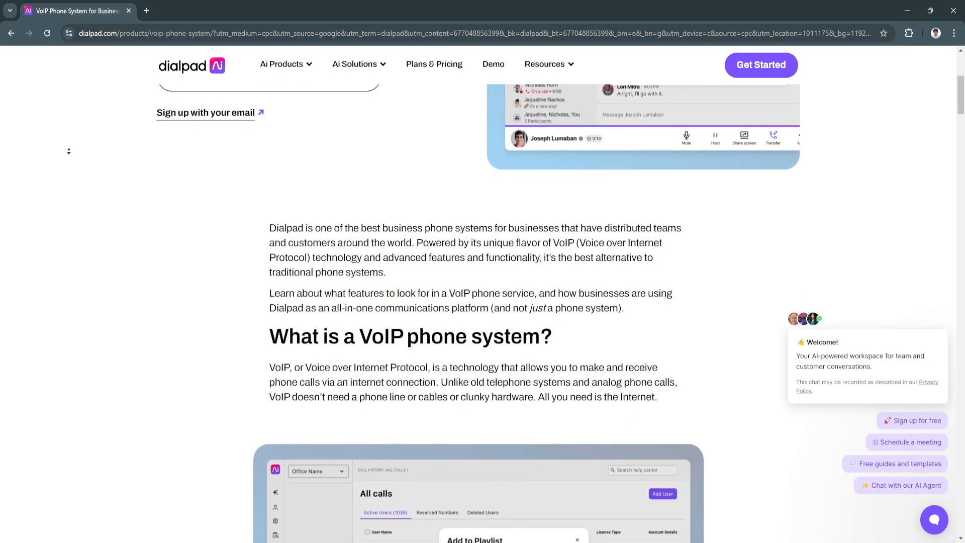
scroll(down, 3)
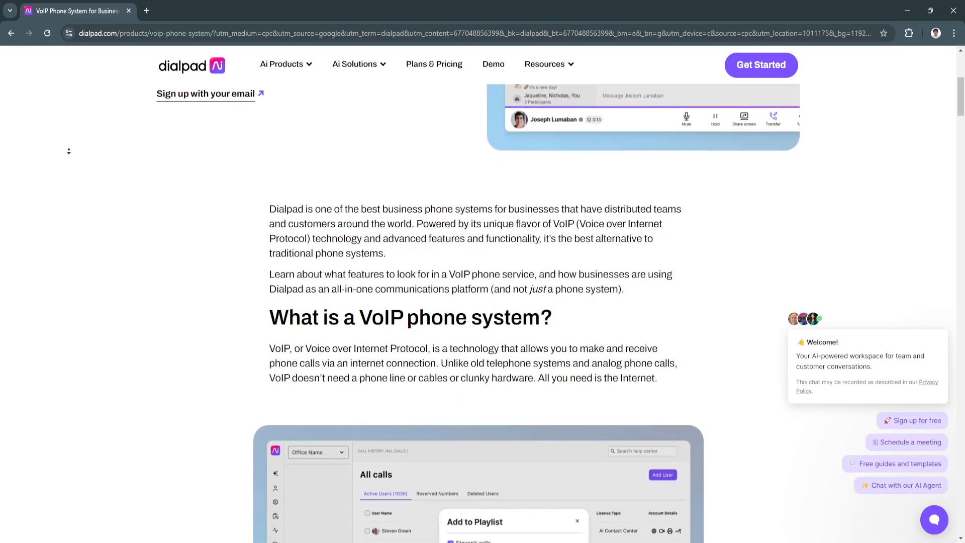
scroll(down, 3)
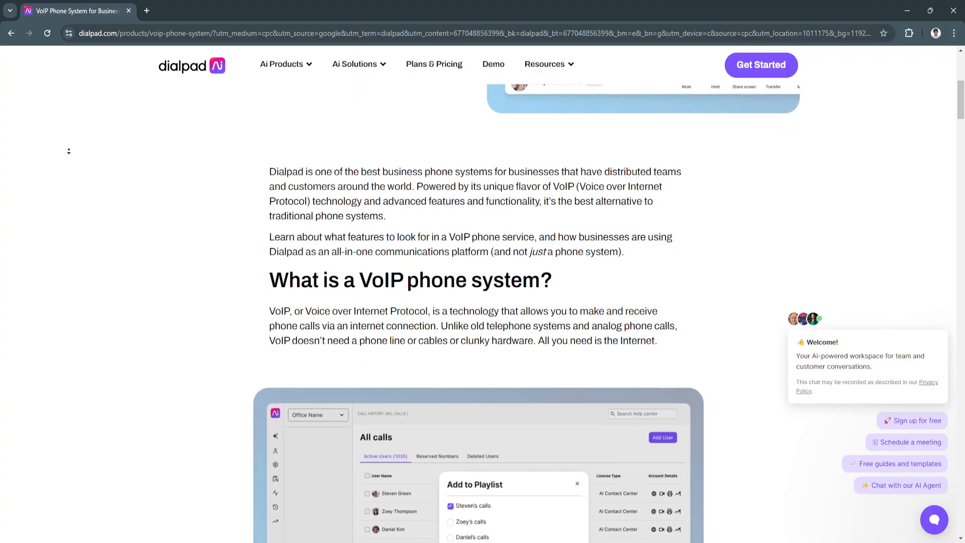
scroll(down, 3)
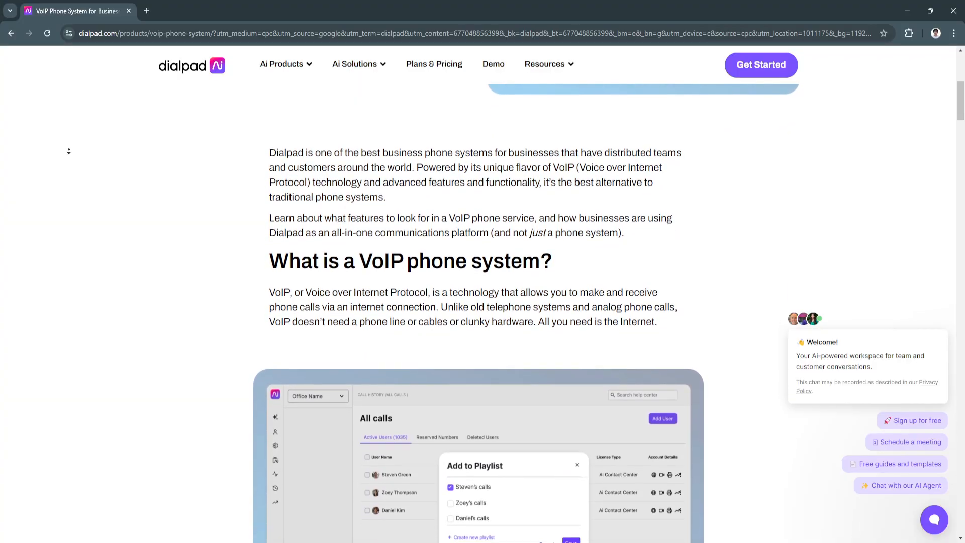
scroll(down, 3)
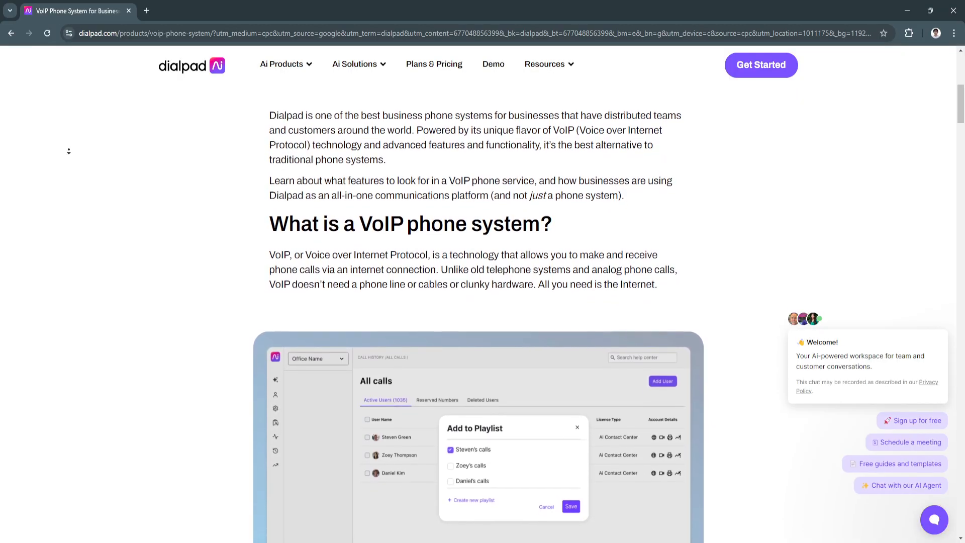
scroll(down, 3)
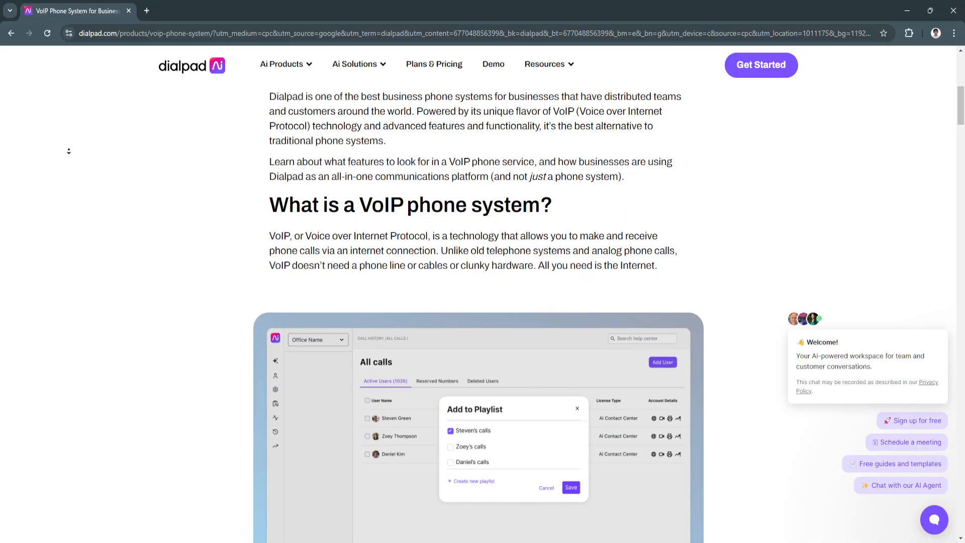
scroll(down, 3)
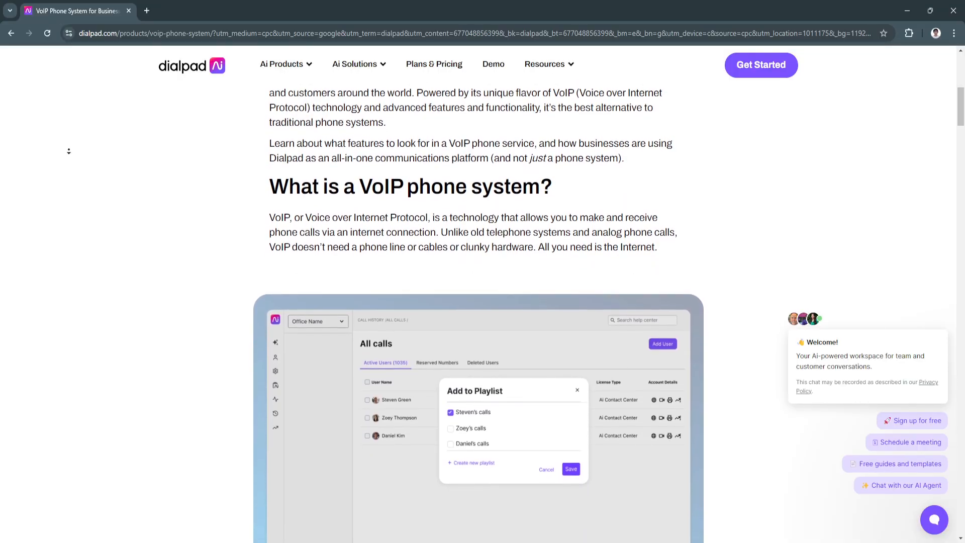
scroll(down, 3)
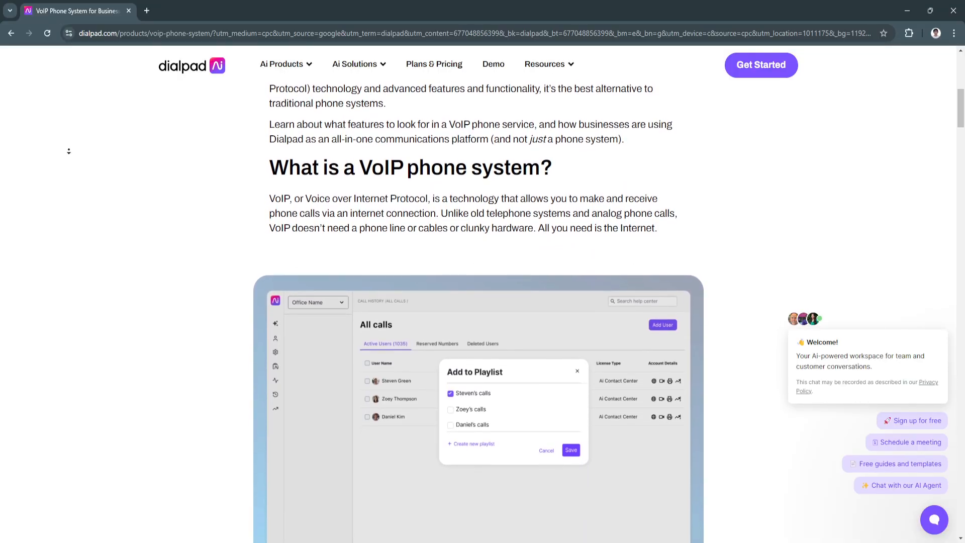
scroll(down, 3)
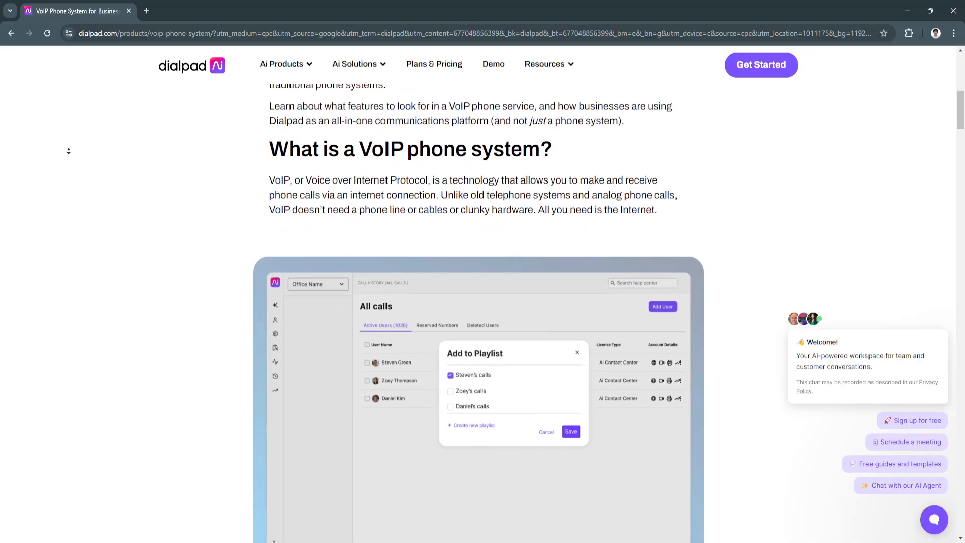
scroll(down, 3)
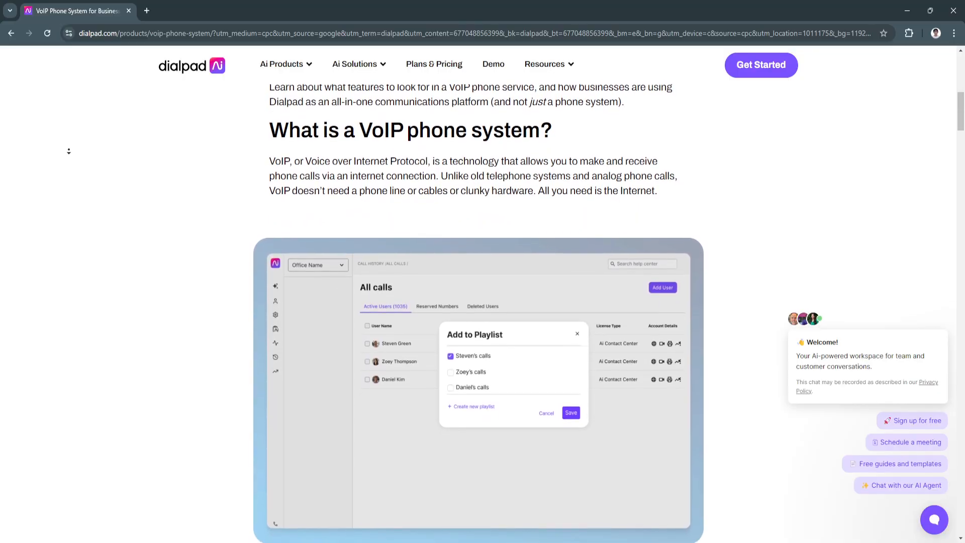
scroll(down, 3)
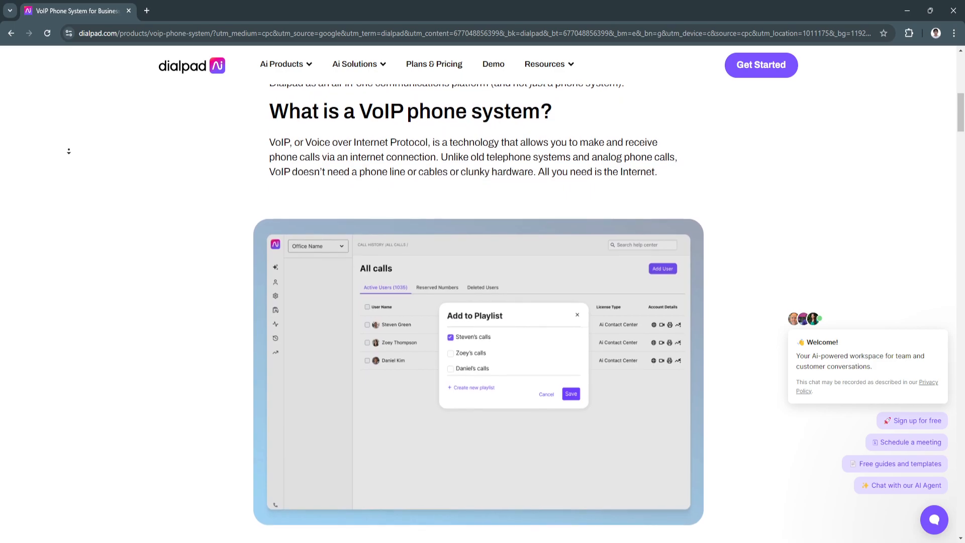
scroll(down, 3)
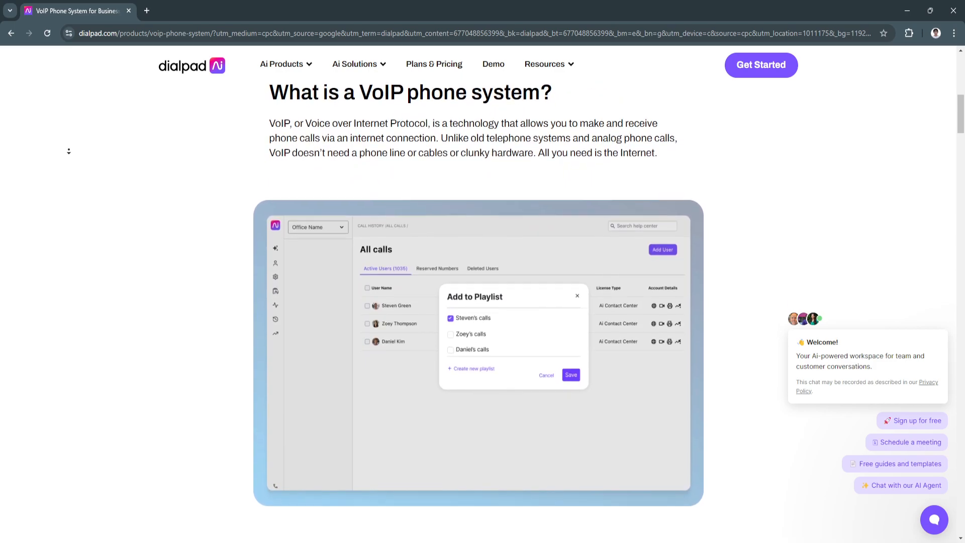
scroll(down, 3)
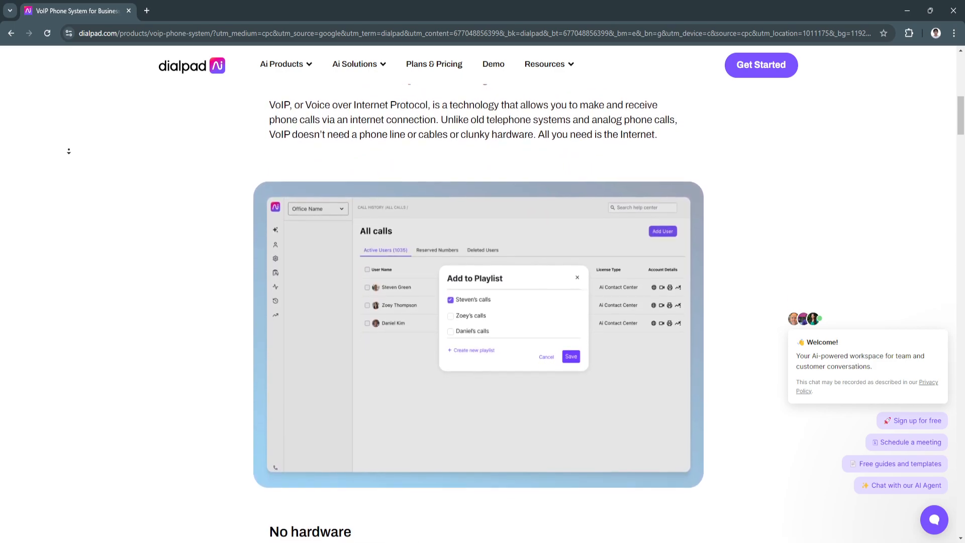
scroll(down, 3)
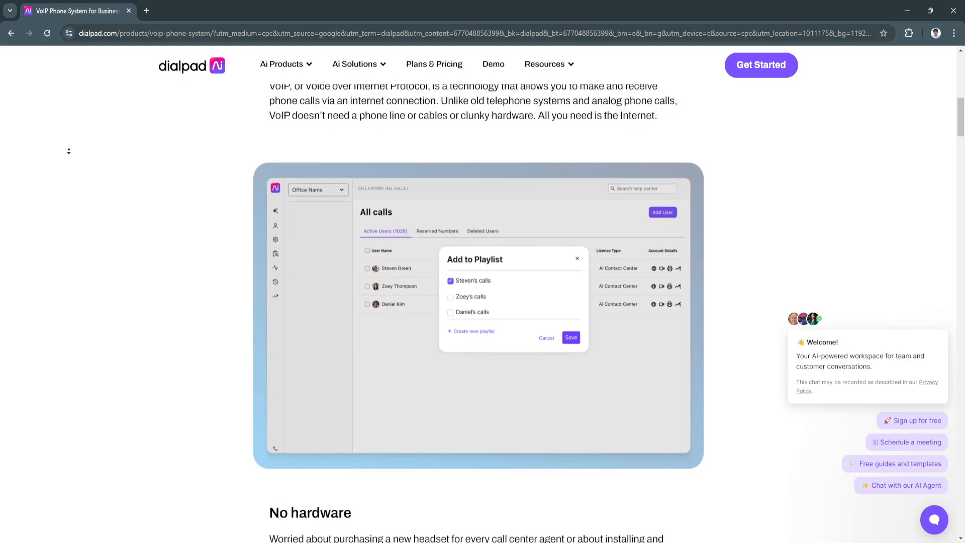
scroll(down, 3)
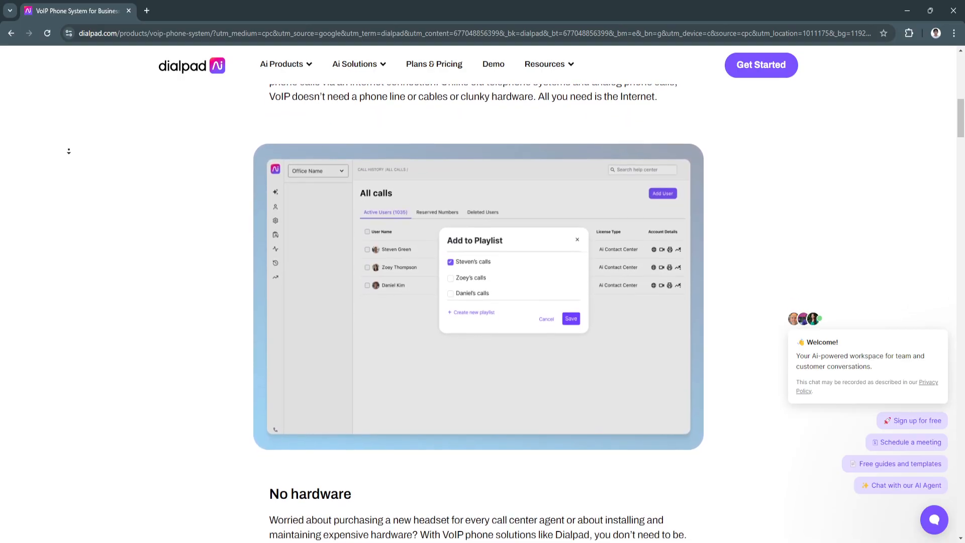
Scroll past the G2 reviews banner to 'All the VoIP phone system features' overview
scroll(down, 3)
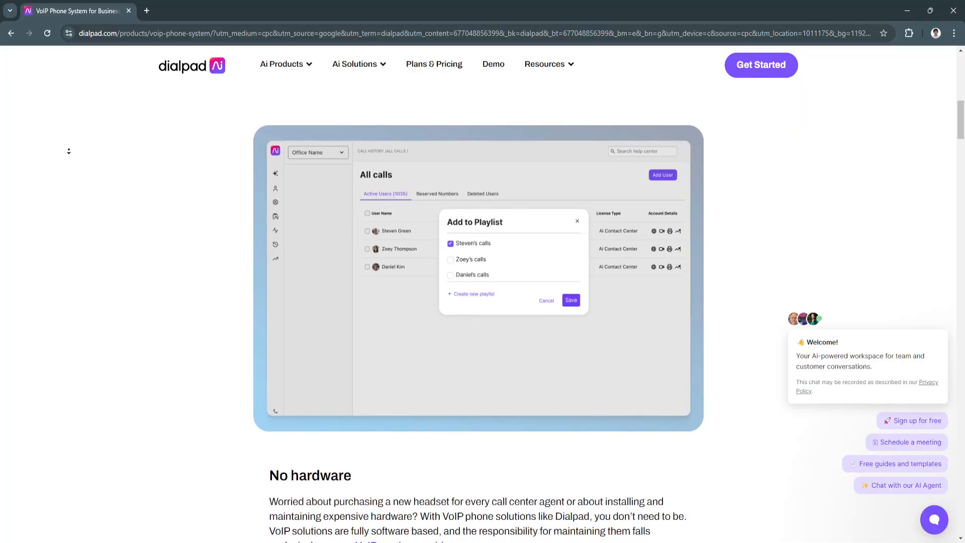
scroll(down, 3)
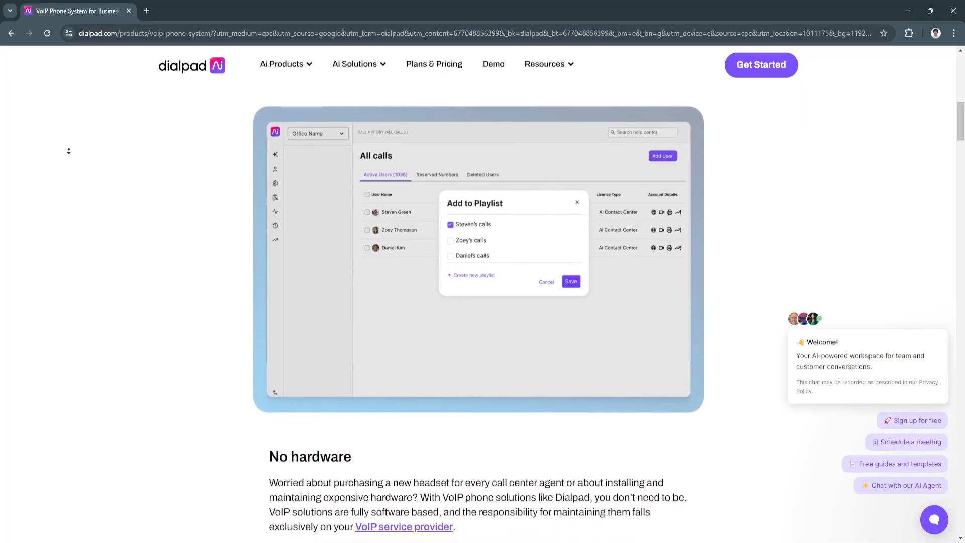
scroll(down, 3)
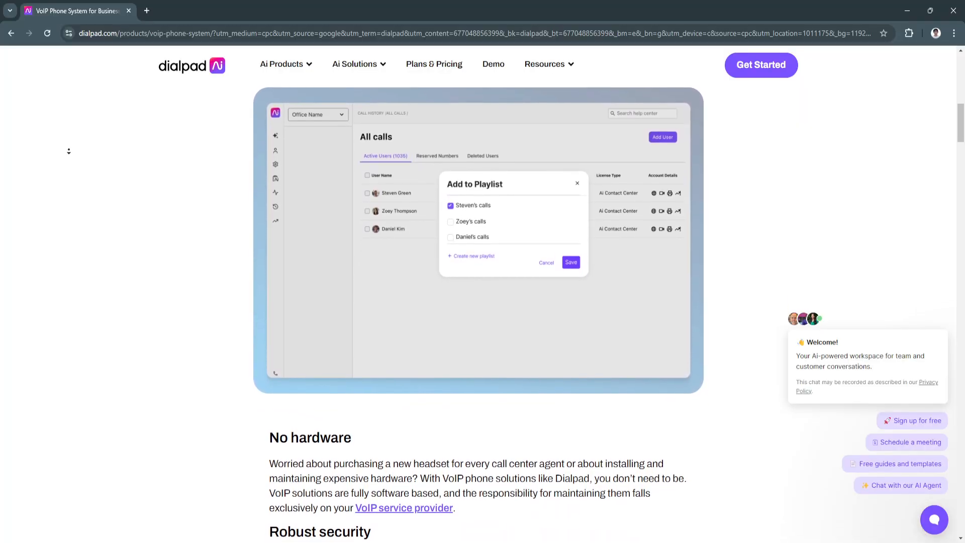
scroll(down, 3)
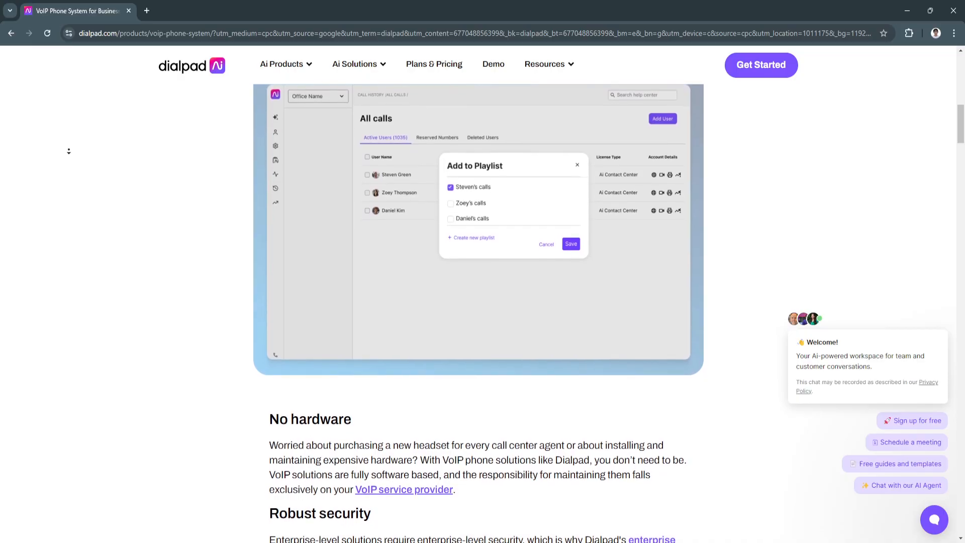
scroll(down, 3)
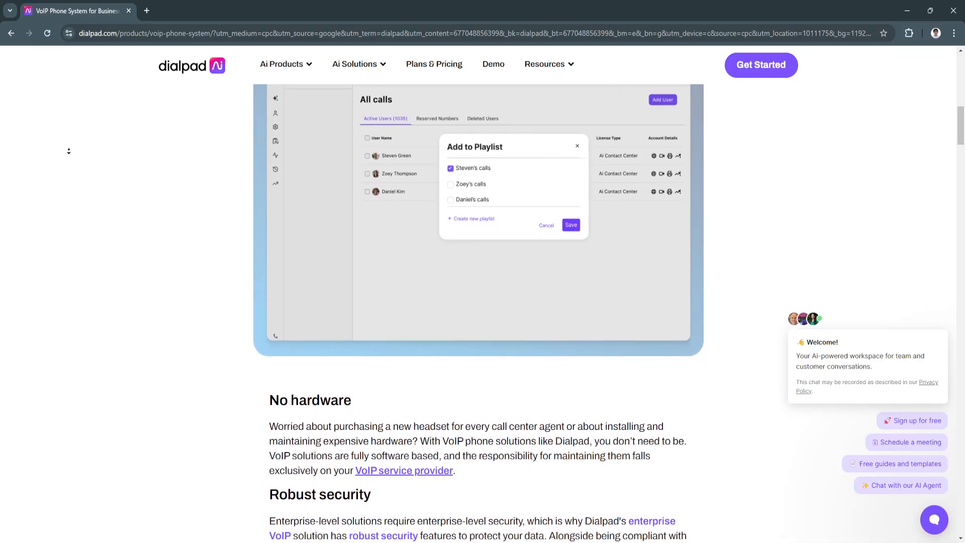
scroll(down, 3)
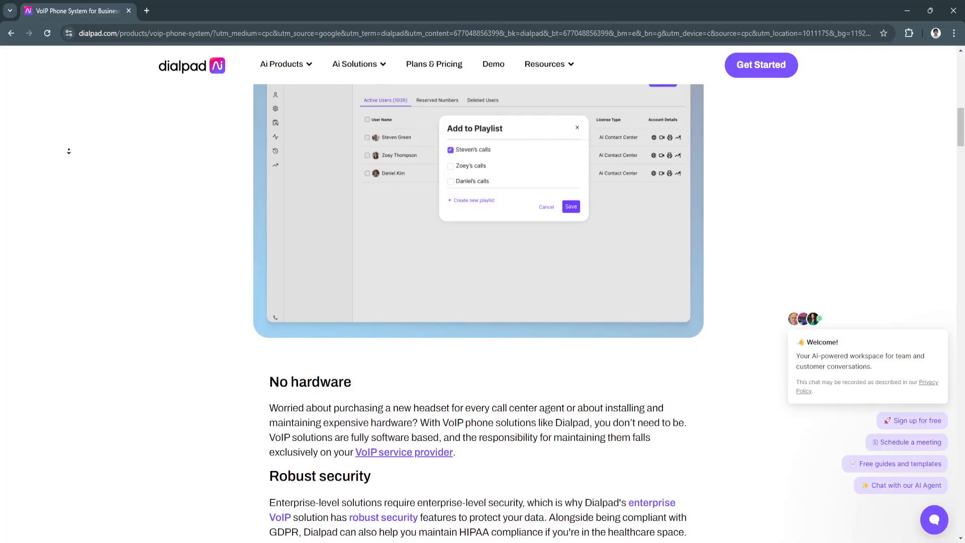
scroll(down, 3)
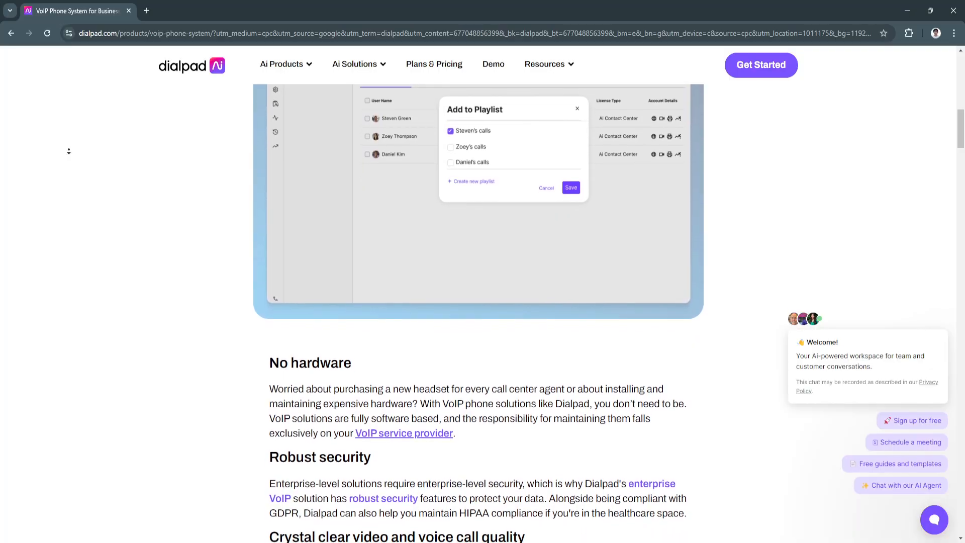
scroll(down, 3)
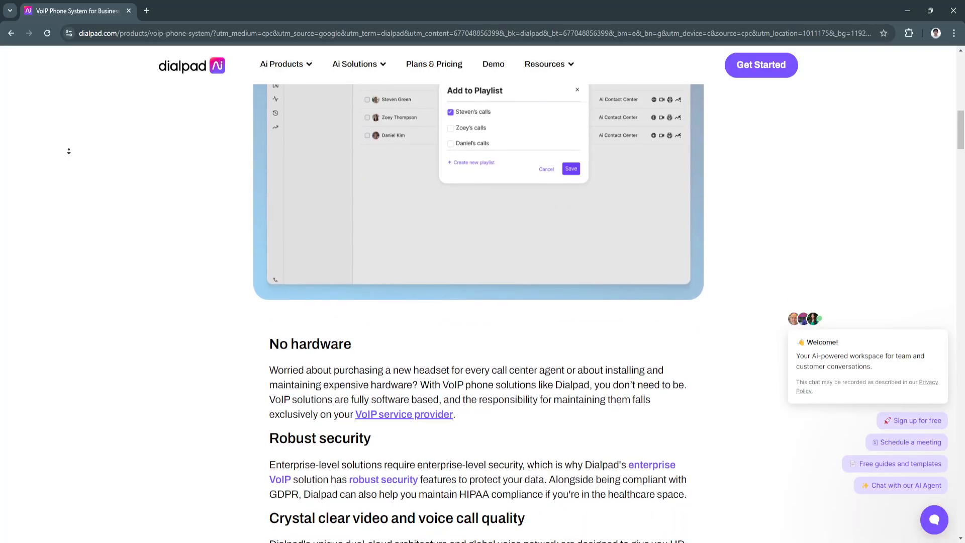
scroll(down, 3)
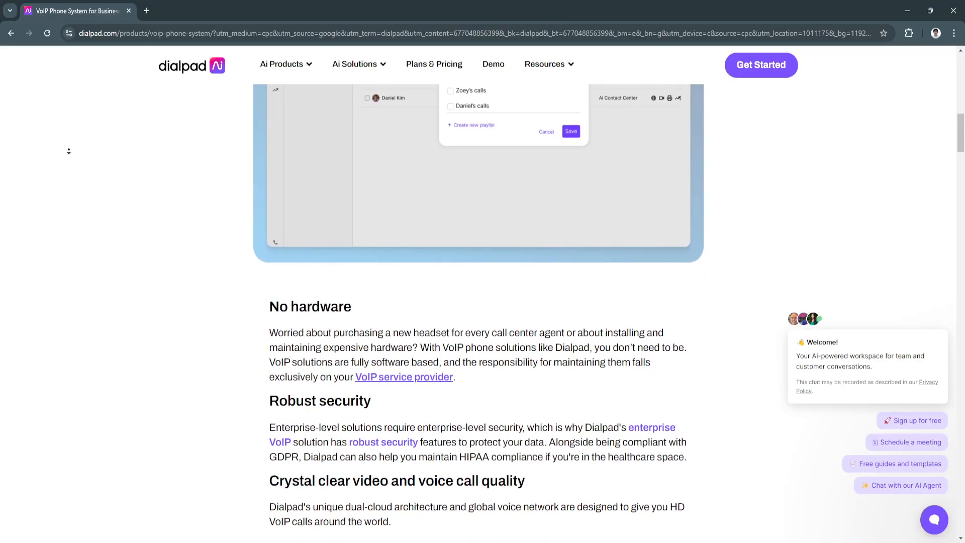
scroll(down, 3)
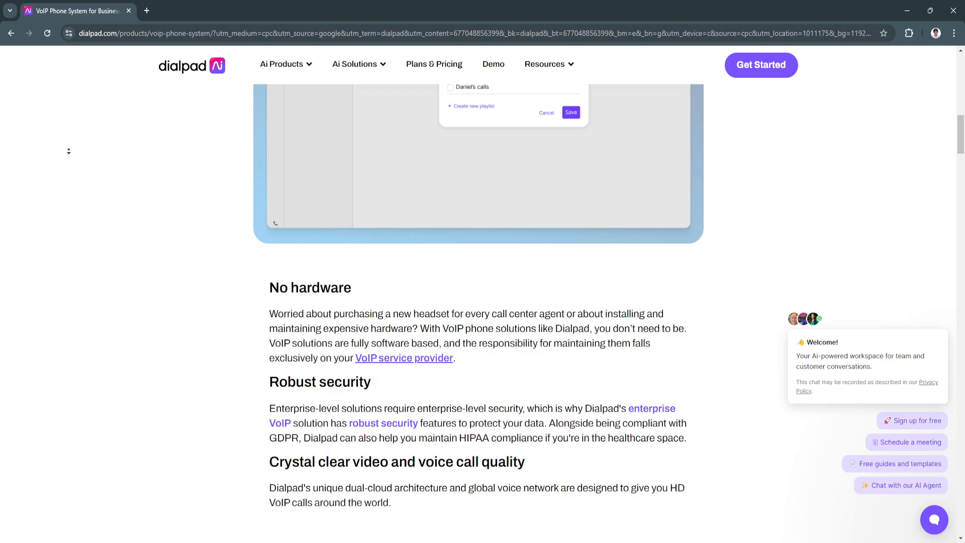
scroll(down, 3)
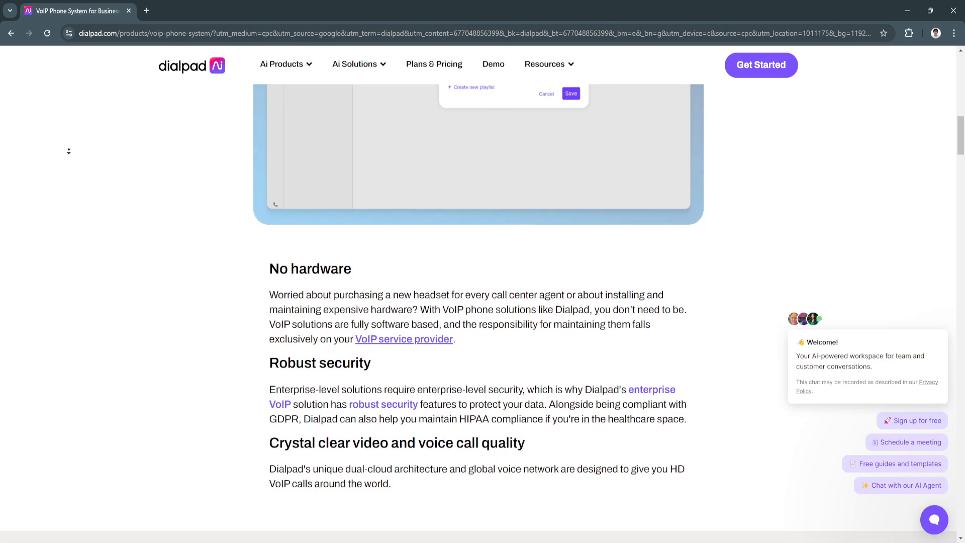
scroll(down, 3)
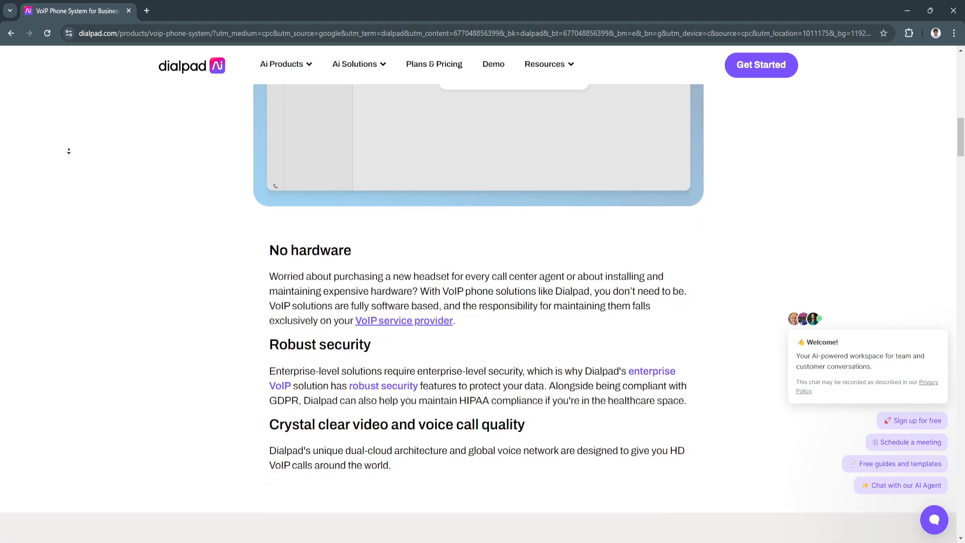
scroll(down, 3)
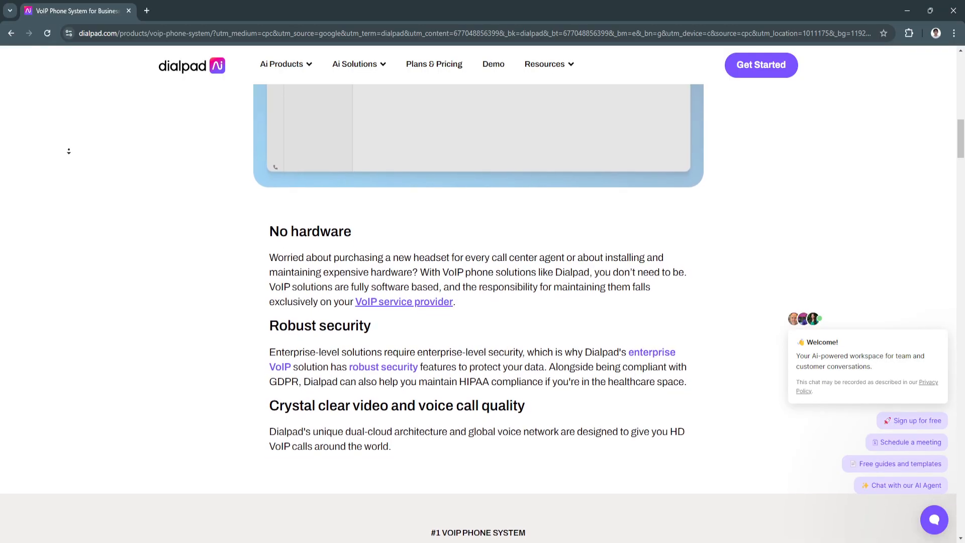
scroll(down, 3)
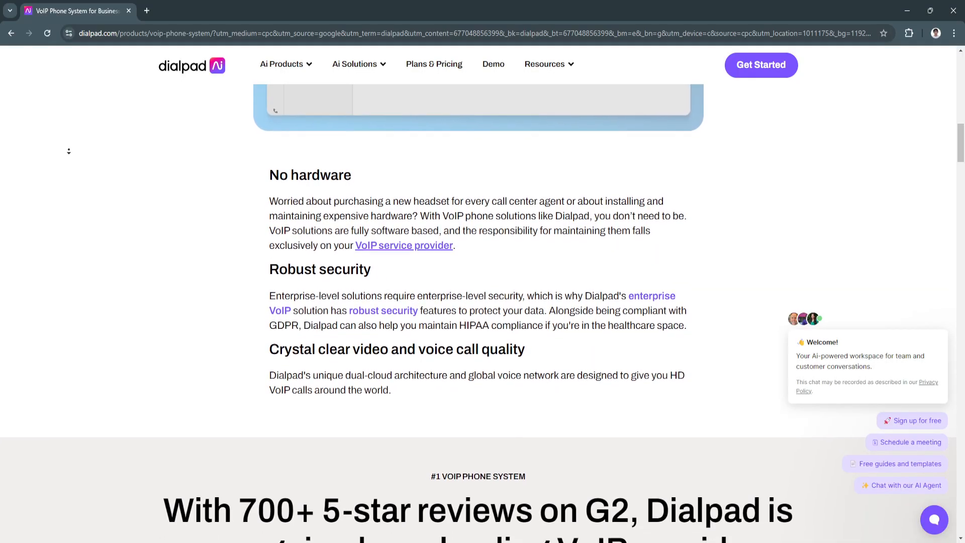
scroll(down, 3)
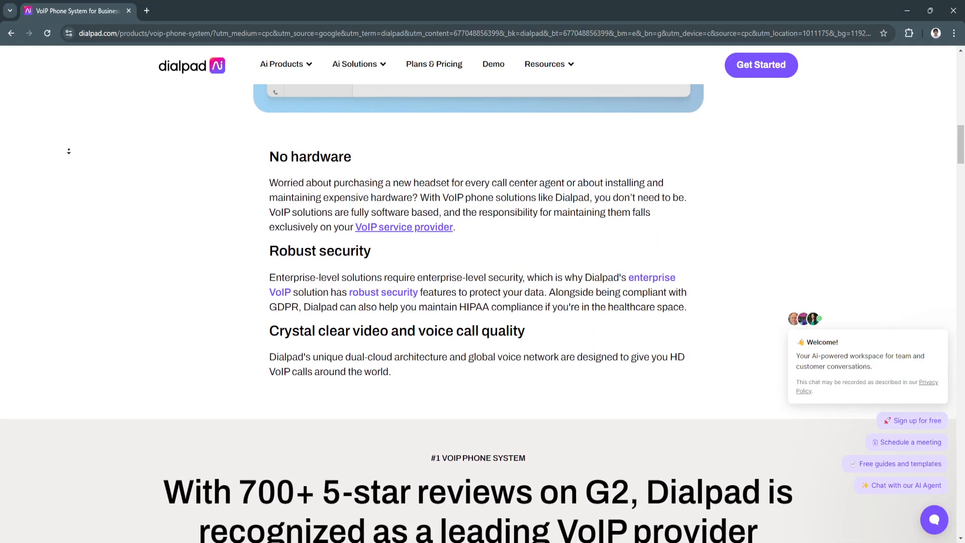
scroll(down, 3)
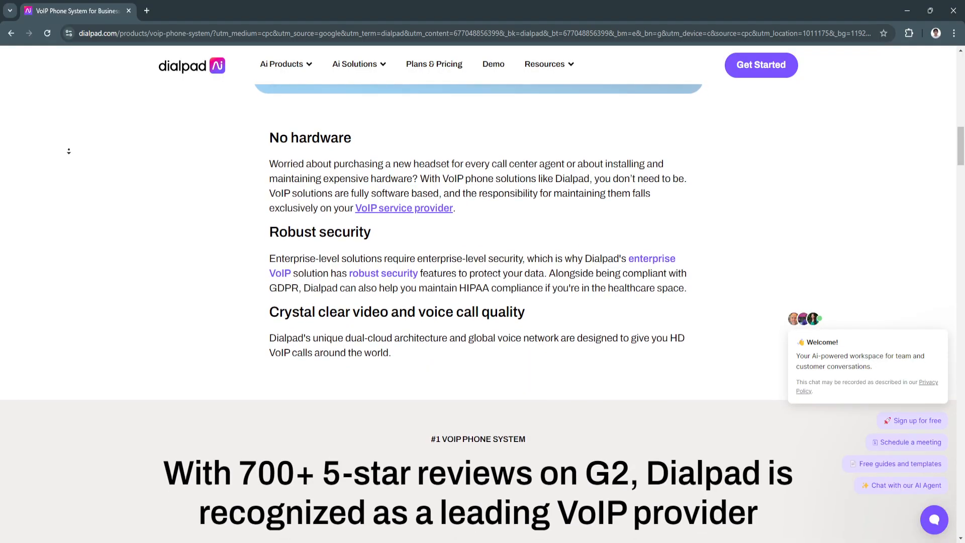
scroll(down, 3)
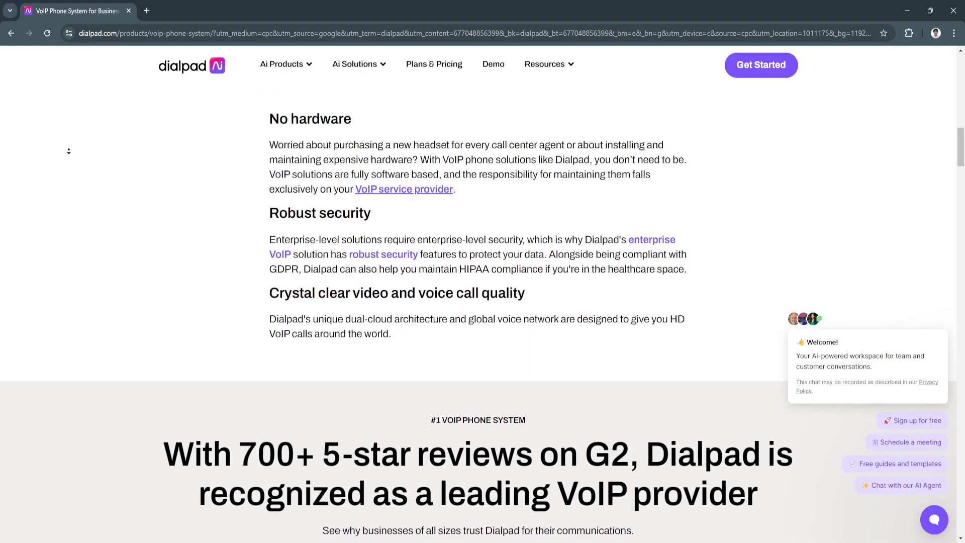
scroll(down, 3)
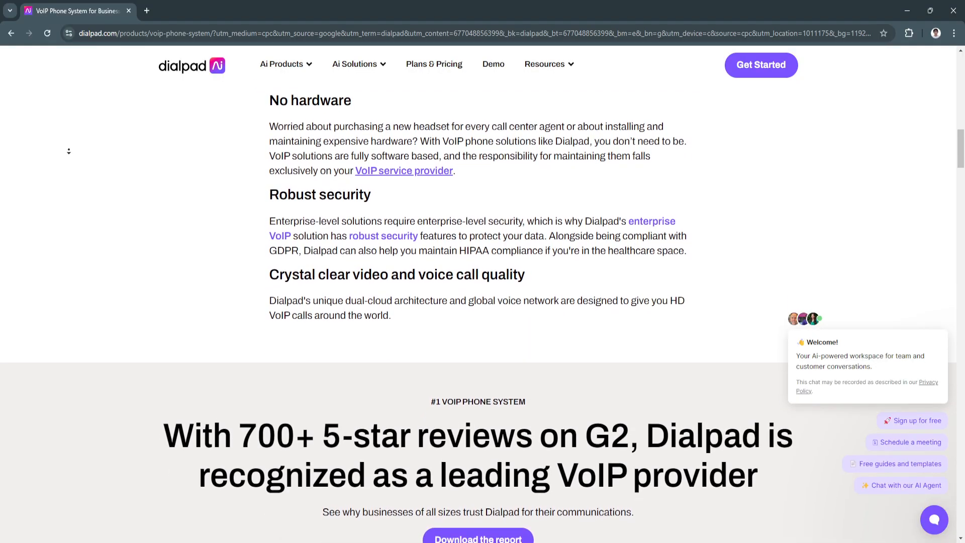
scroll(down, 3)
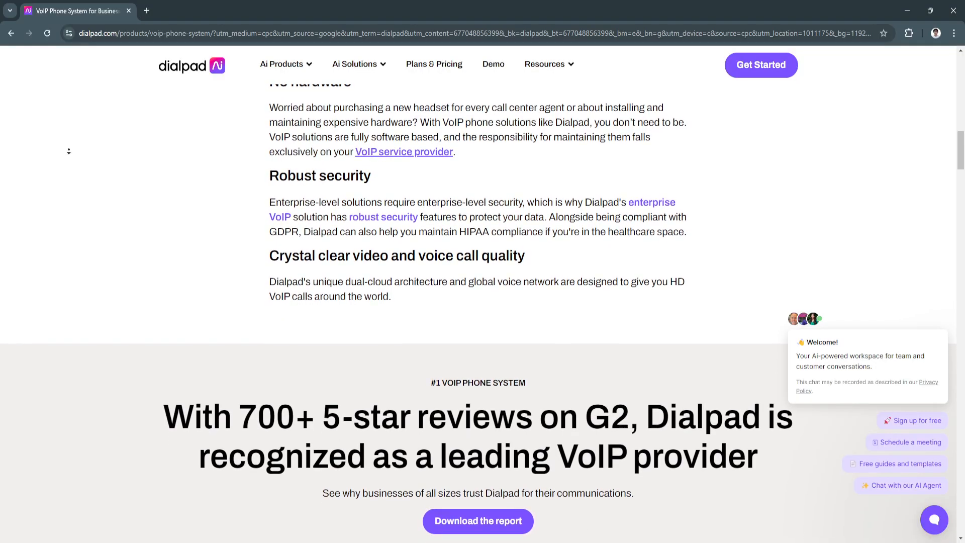
scroll(down, 3)
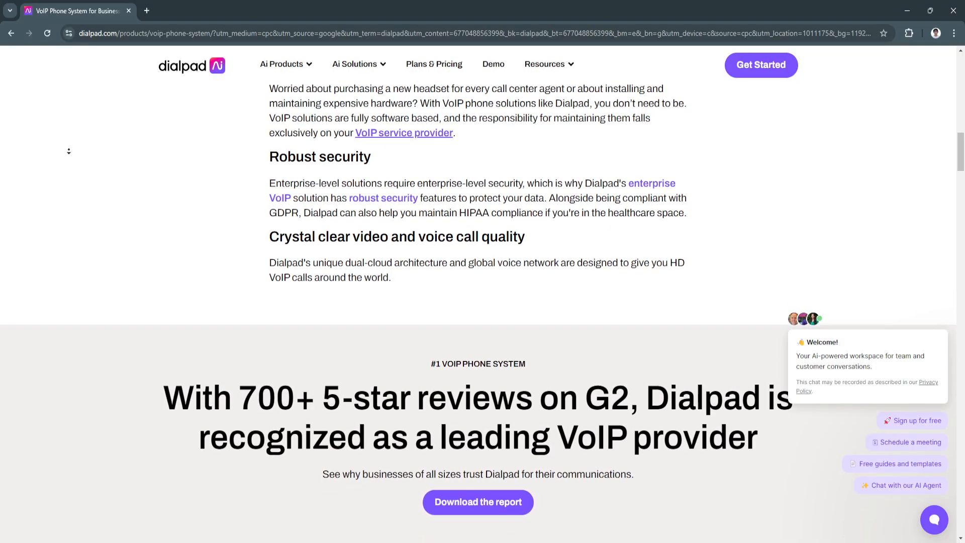
scroll(down, 3)
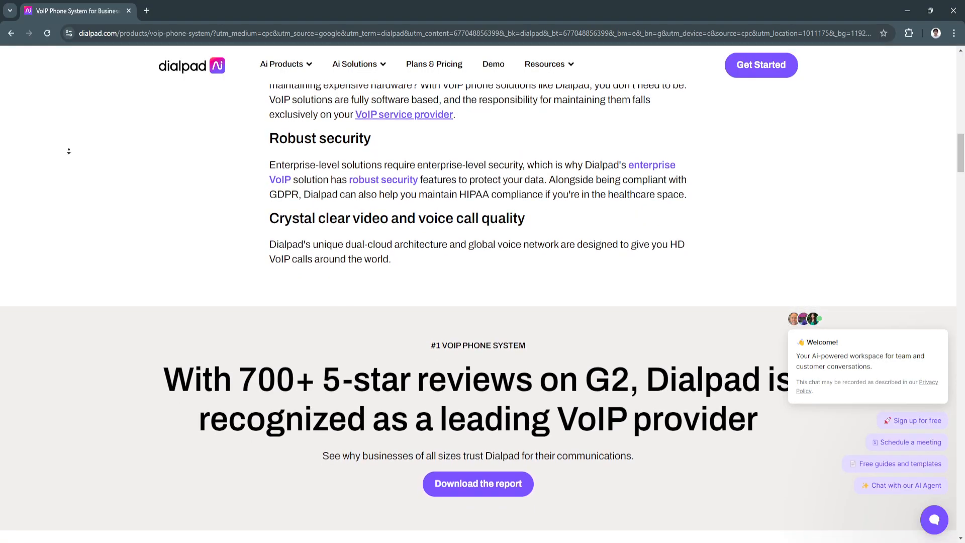
scroll(down, 3)
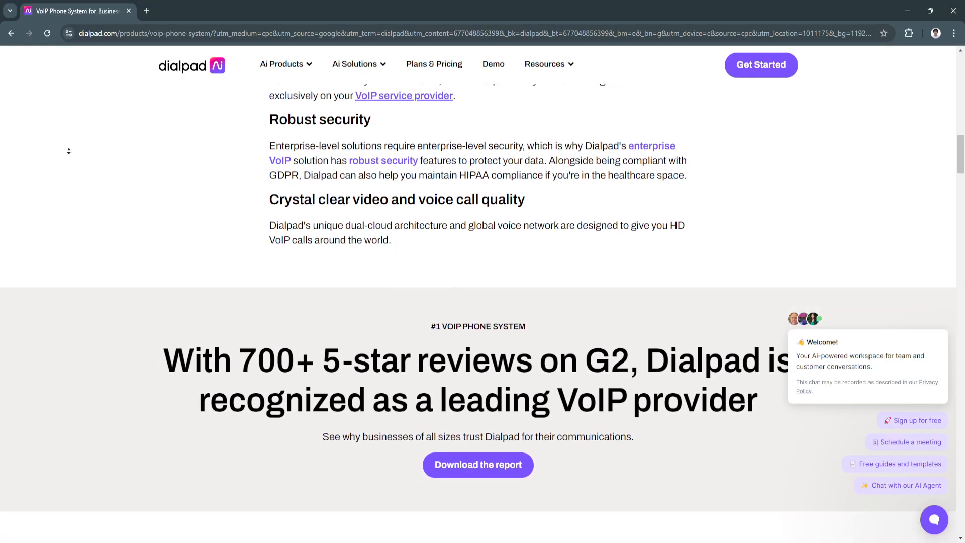
scroll(down, 3)
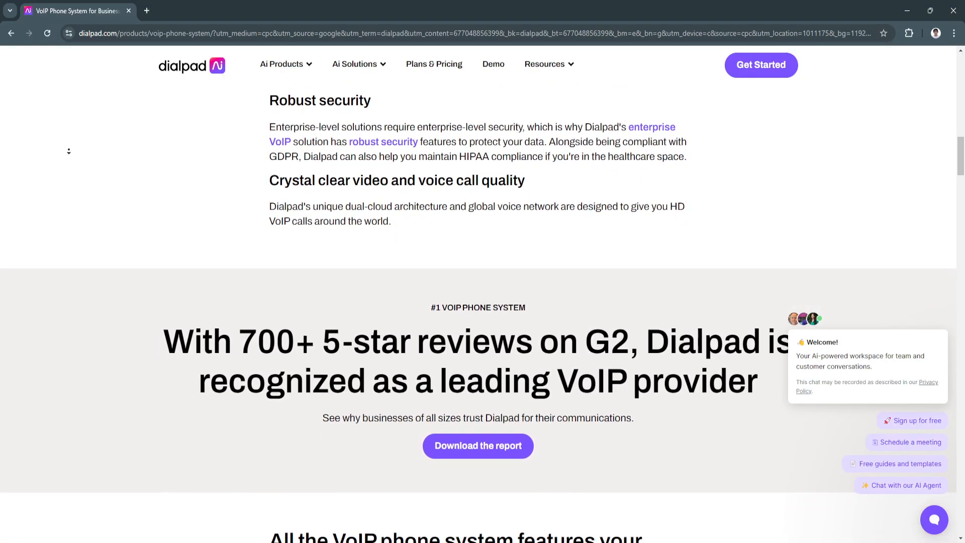
scroll(down, 3)
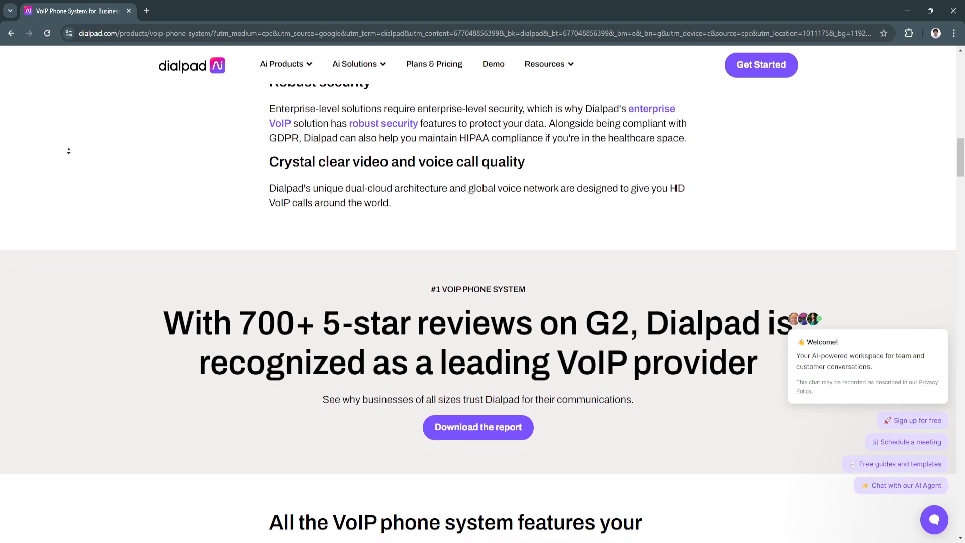
scroll(down, 3)
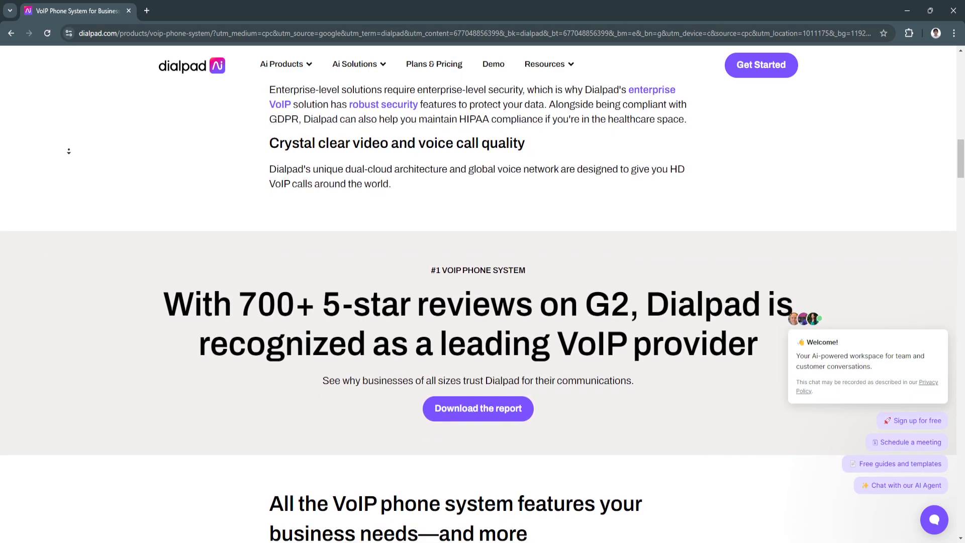
scroll(down, 3)
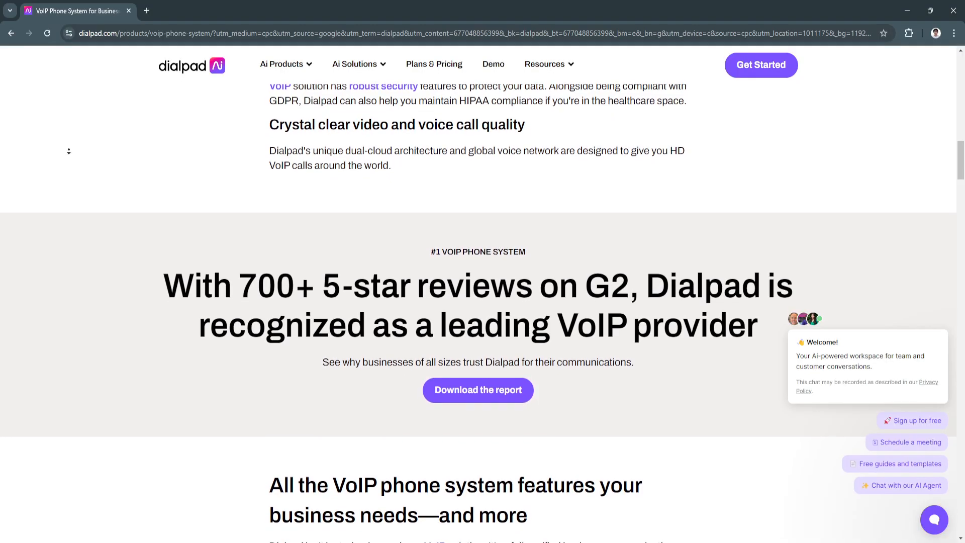
scroll(down, 3)
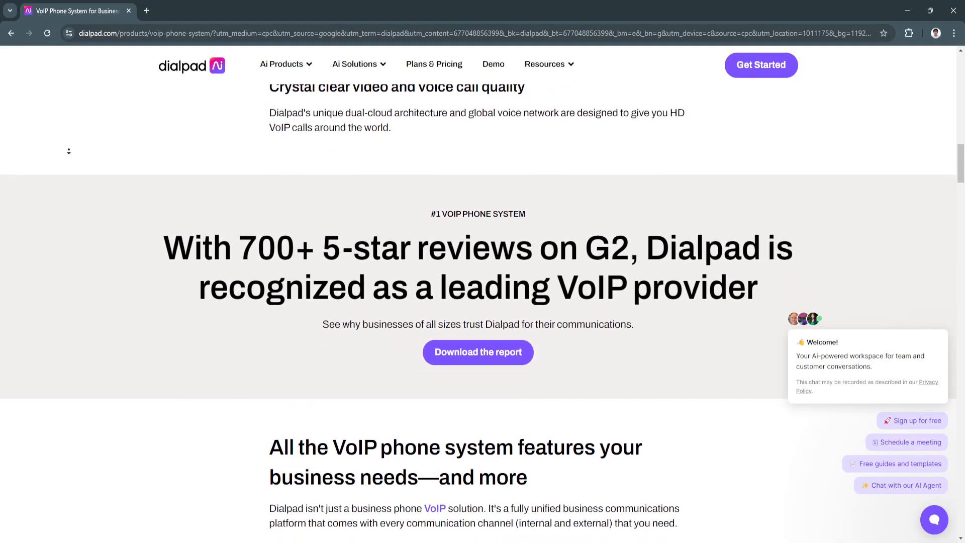
scroll(down, 3)
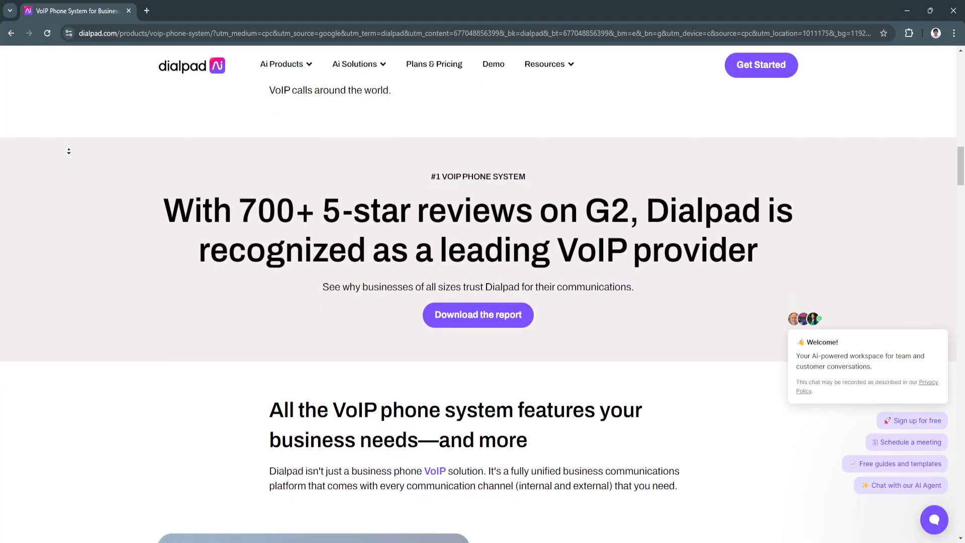
scroll(down, 3)
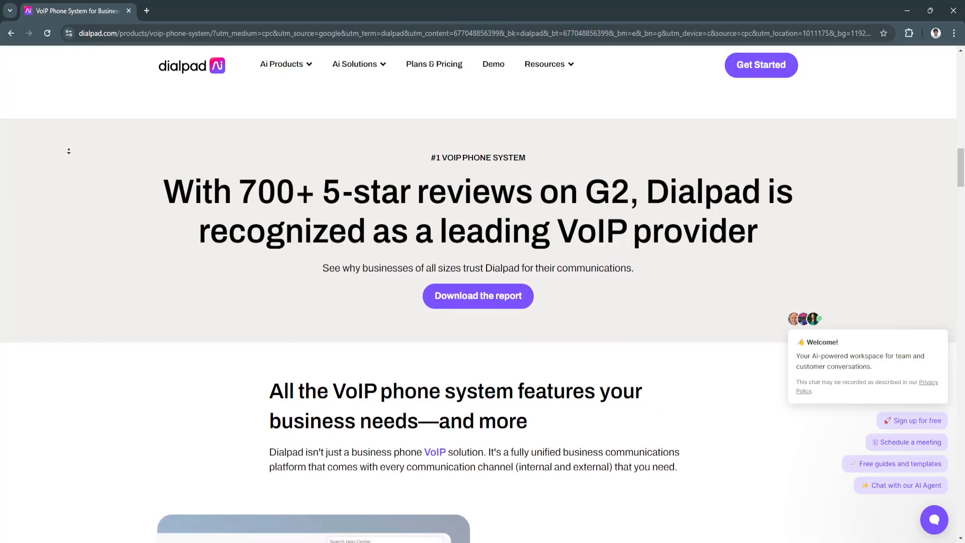
scroll(down, 3)
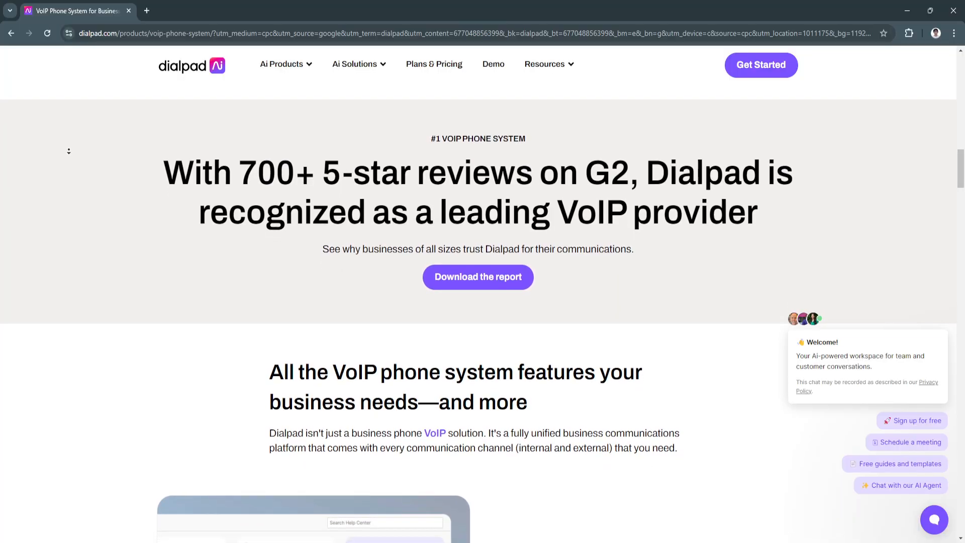
scroll(down, 3)
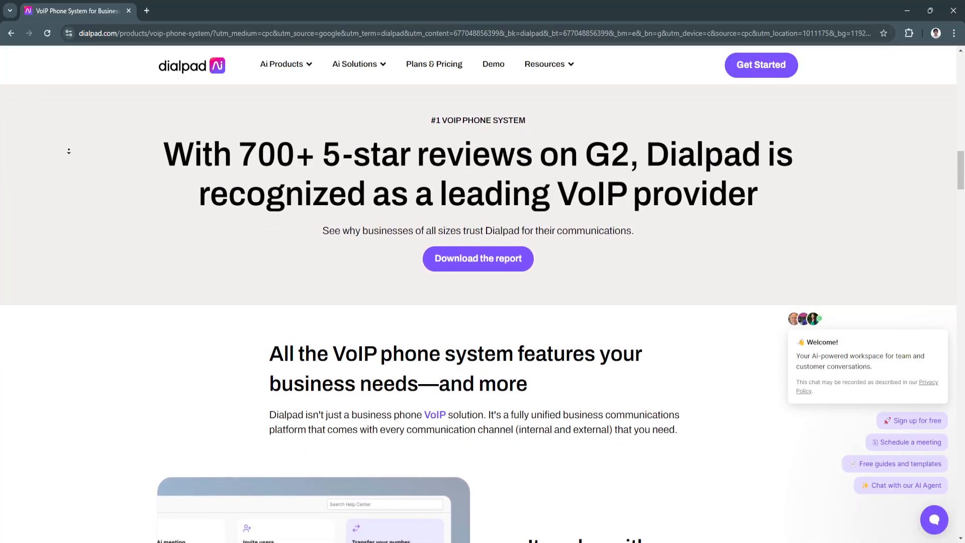
scroll(down, 3)
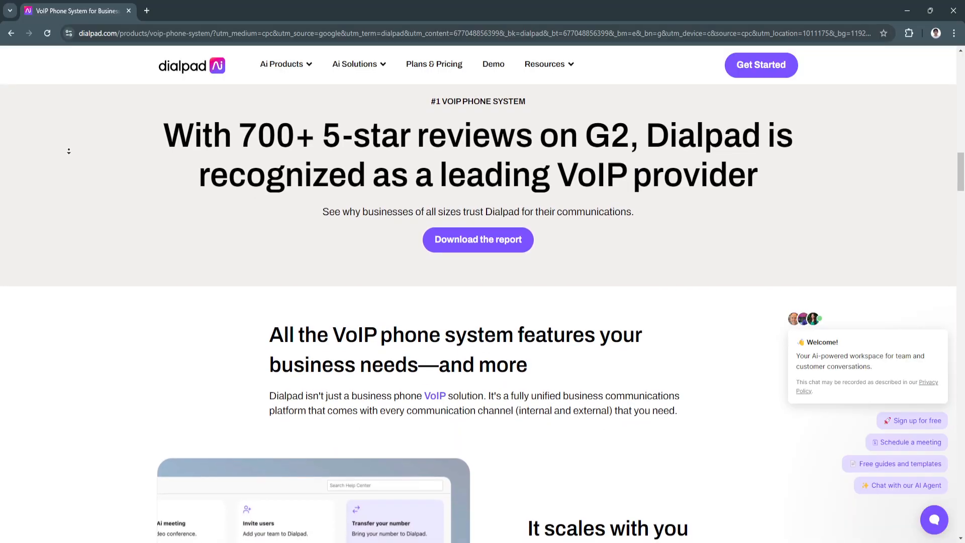
scroll(down, 3)
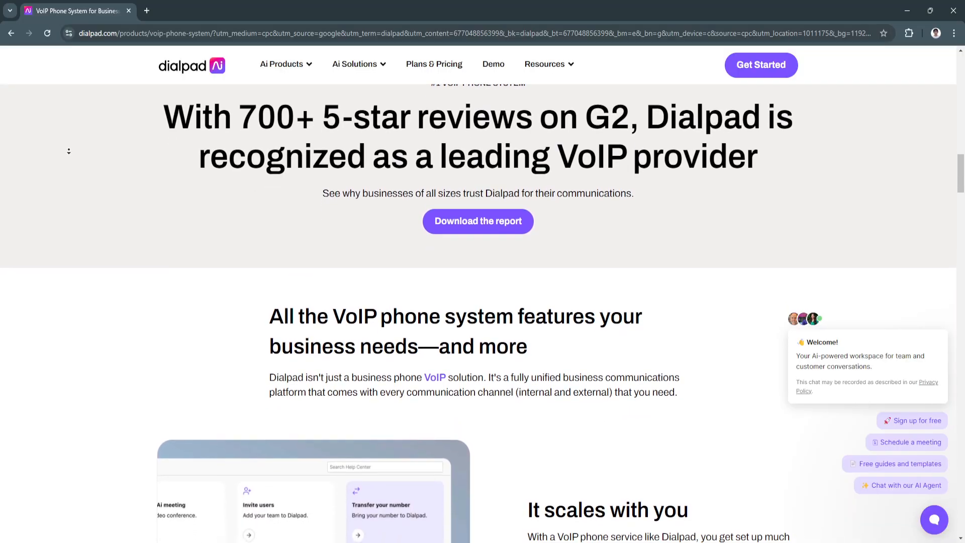
scroll(down, 3)
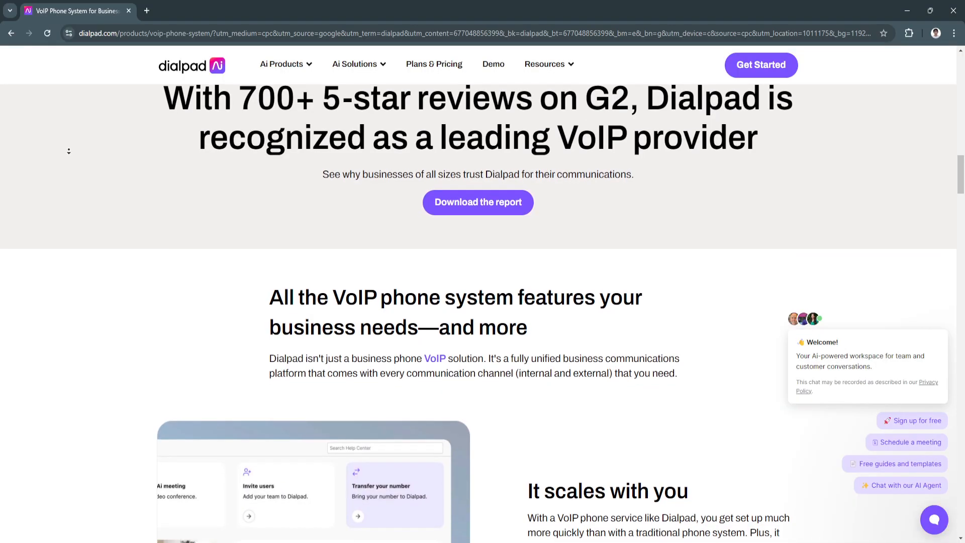
scroll(down, 3)
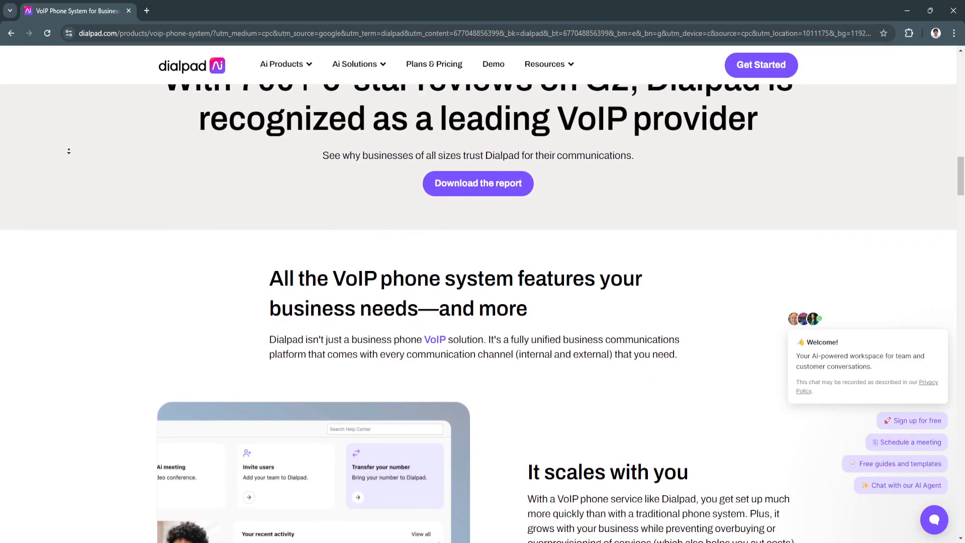
scroll(down, 3)
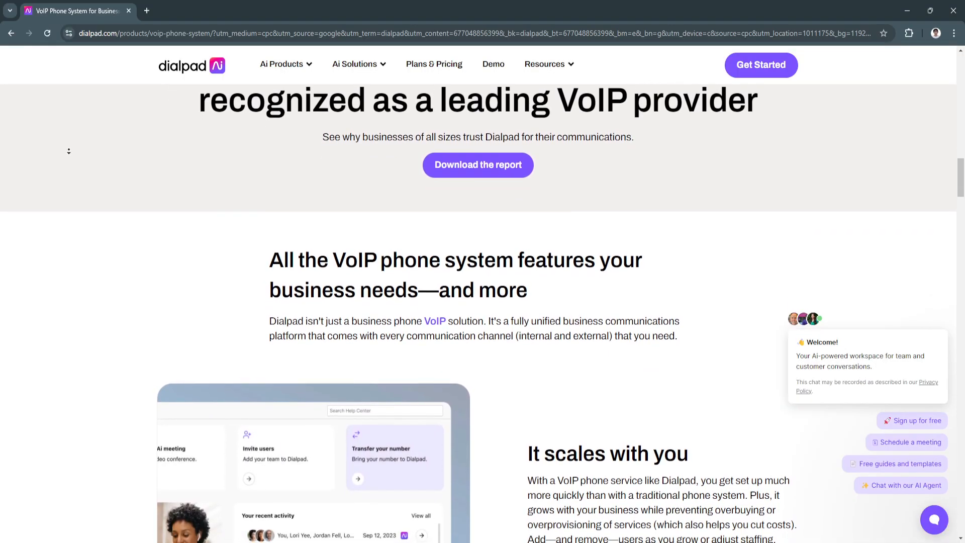
Scroll through 'It scales with you' until the No hardware section is fully visible
scroll(down, 3)
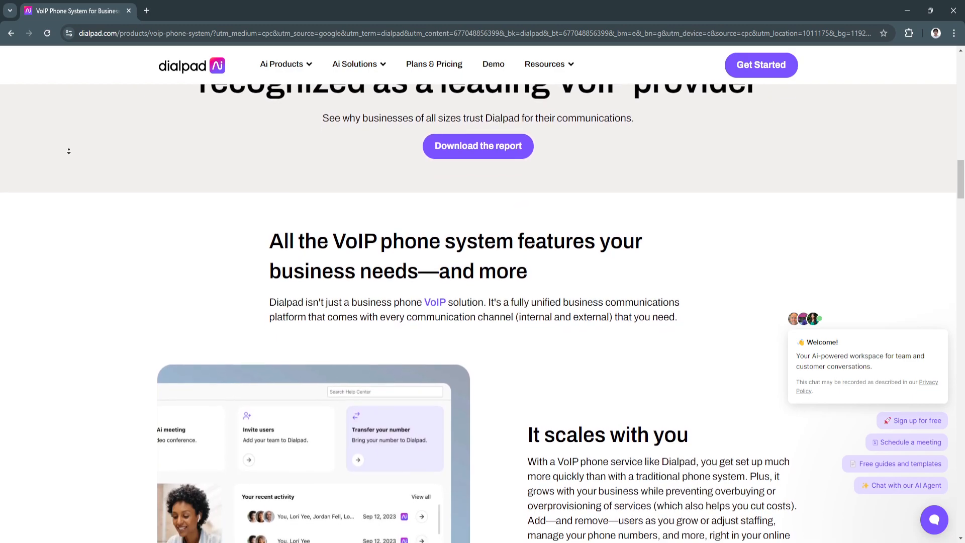
scroll(down, 3)
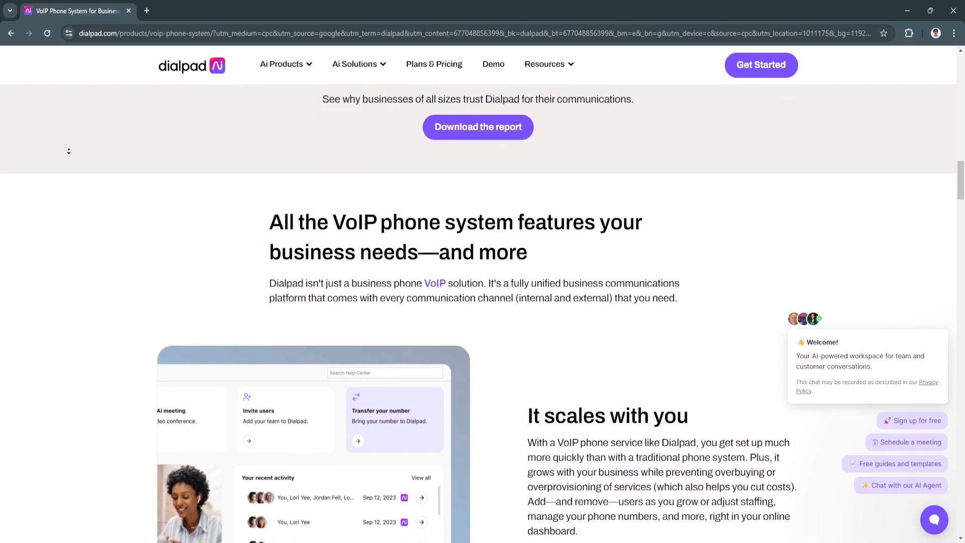
scroll(down, 3)
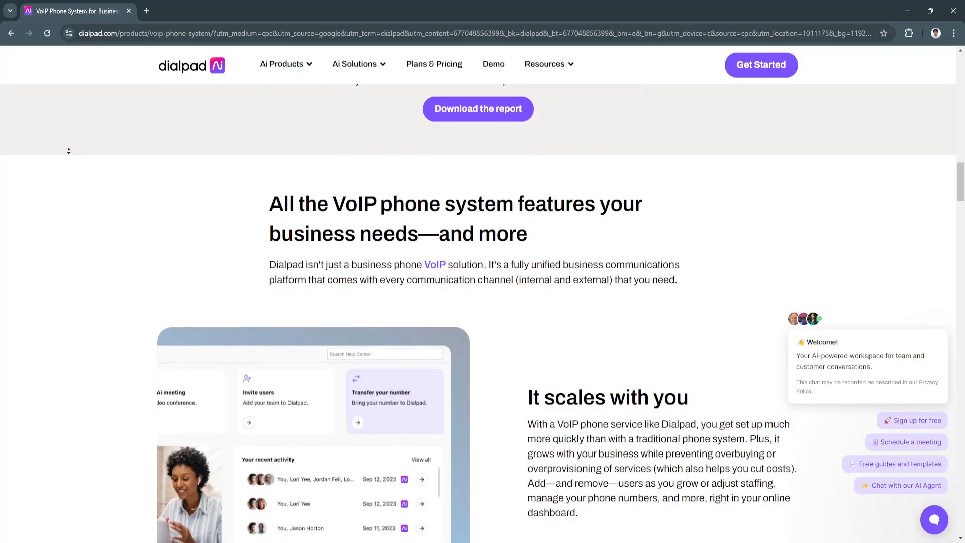
scroll(down, 3)
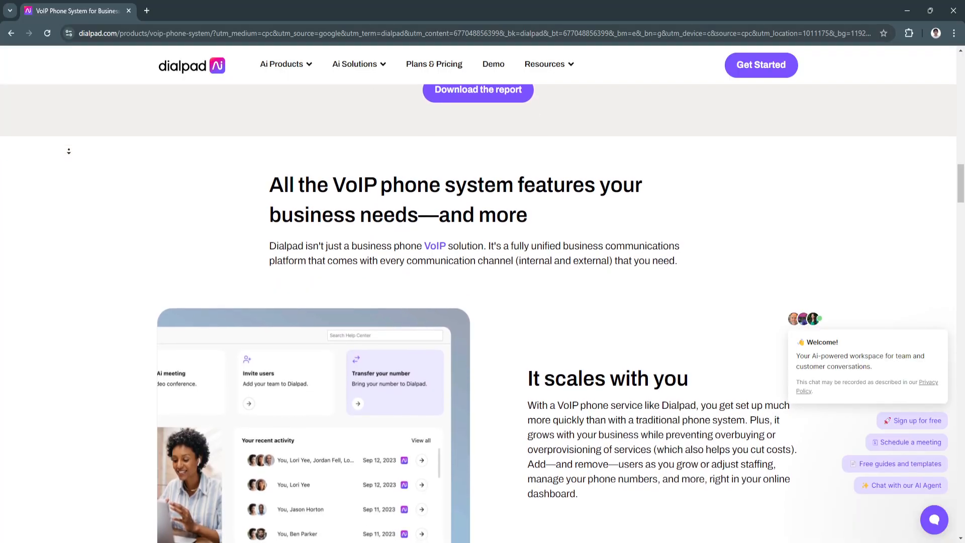
scroll(down, 3)
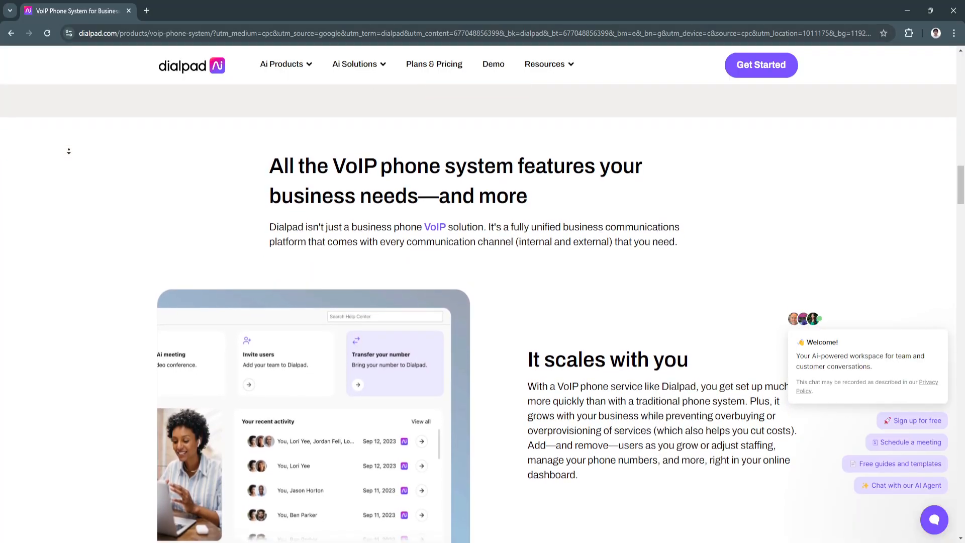
scroll(down, 3)
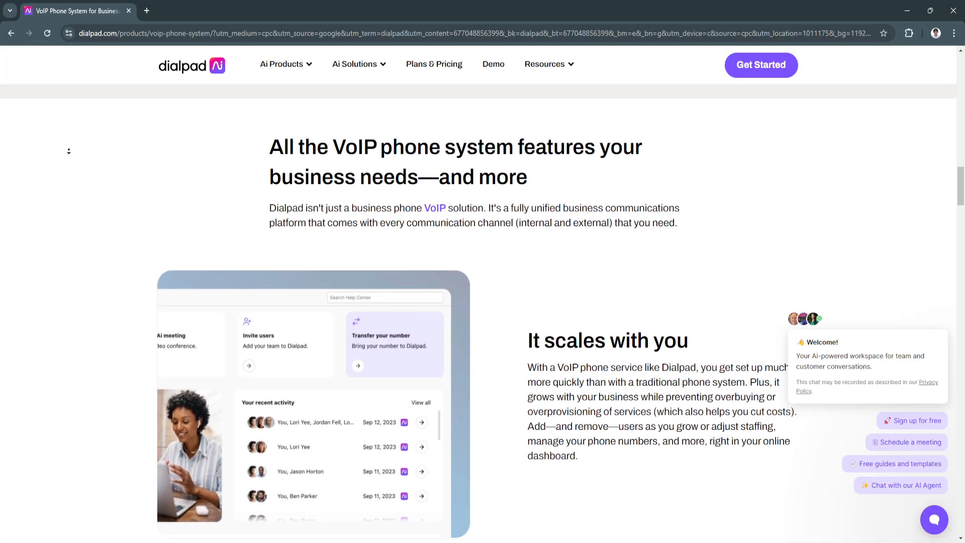
scroll(down, 3)
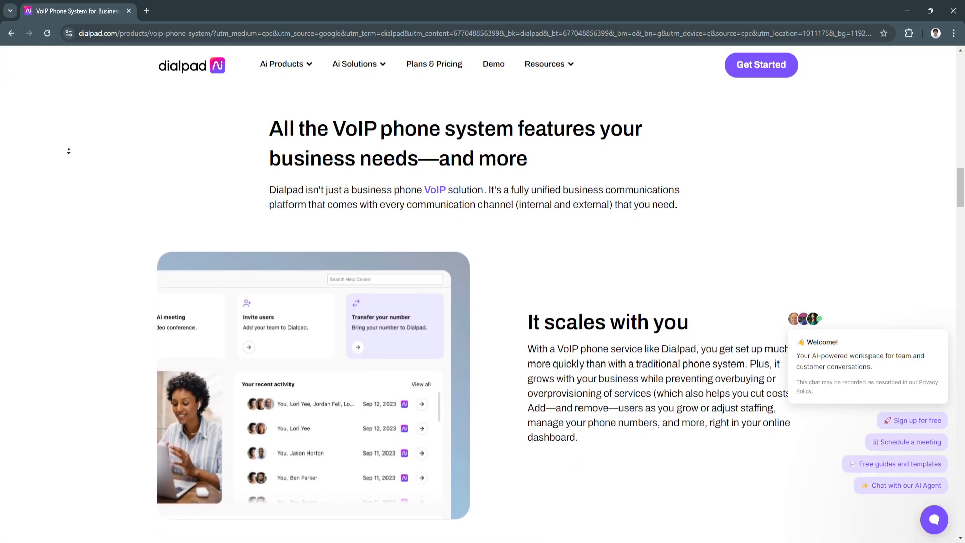
scroll(down, 3)
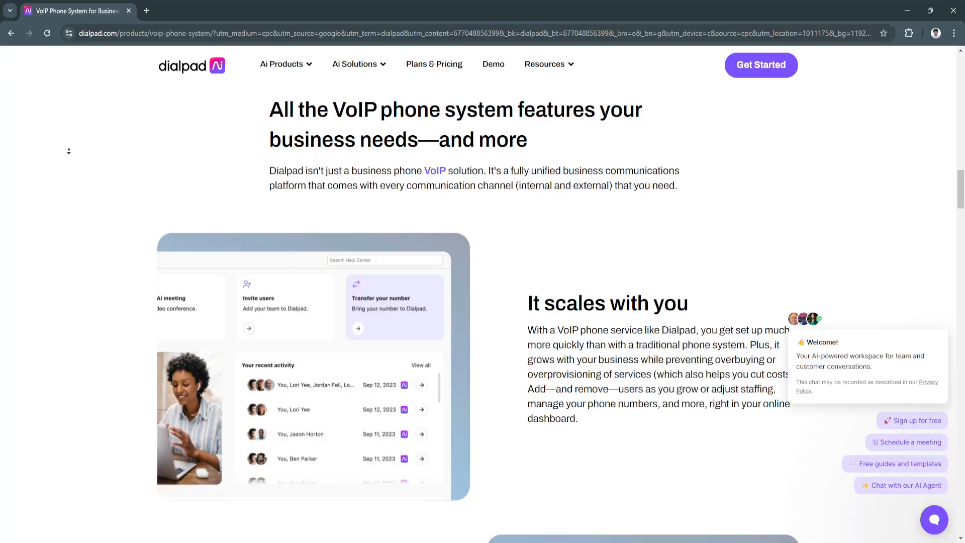
scroll(down, 3)
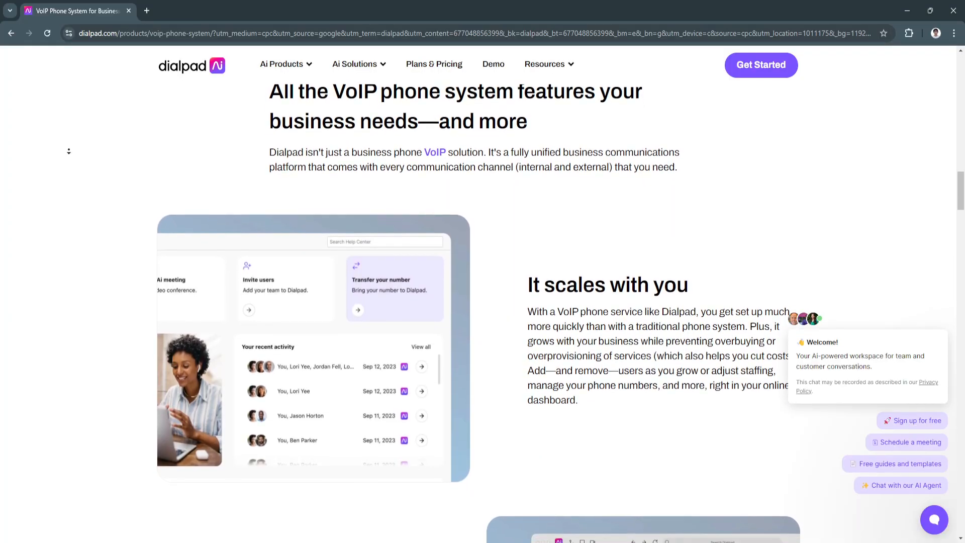
scroll(down, 3)
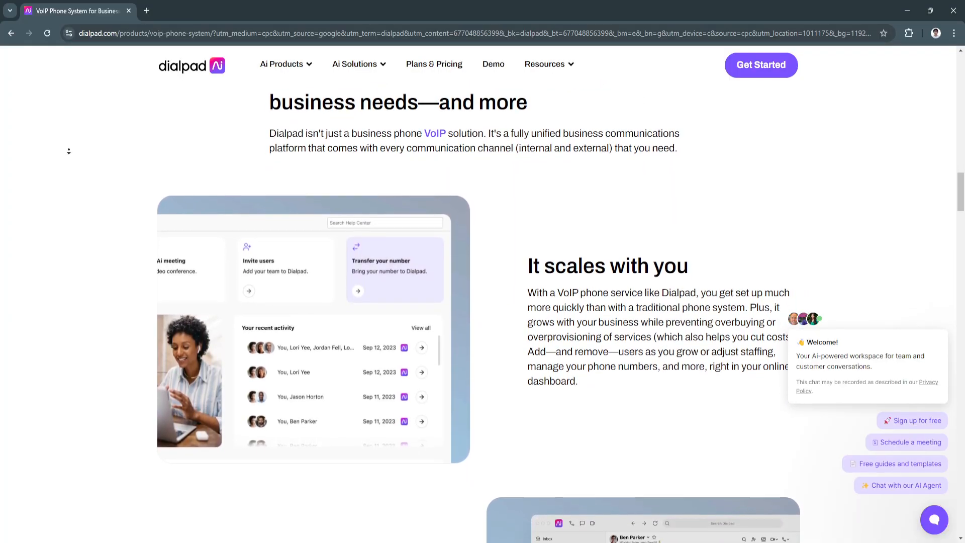
scroll(down, 3)
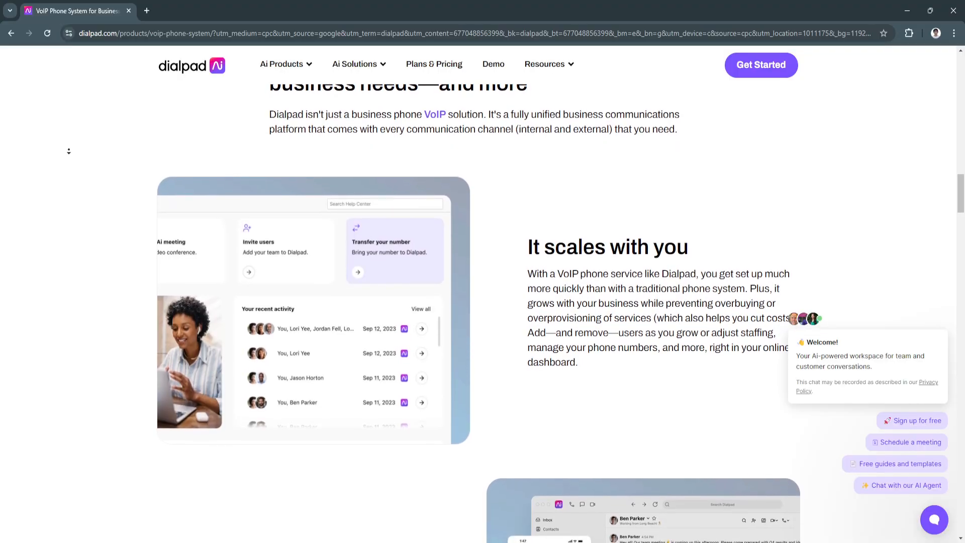
scroll(down, 3)
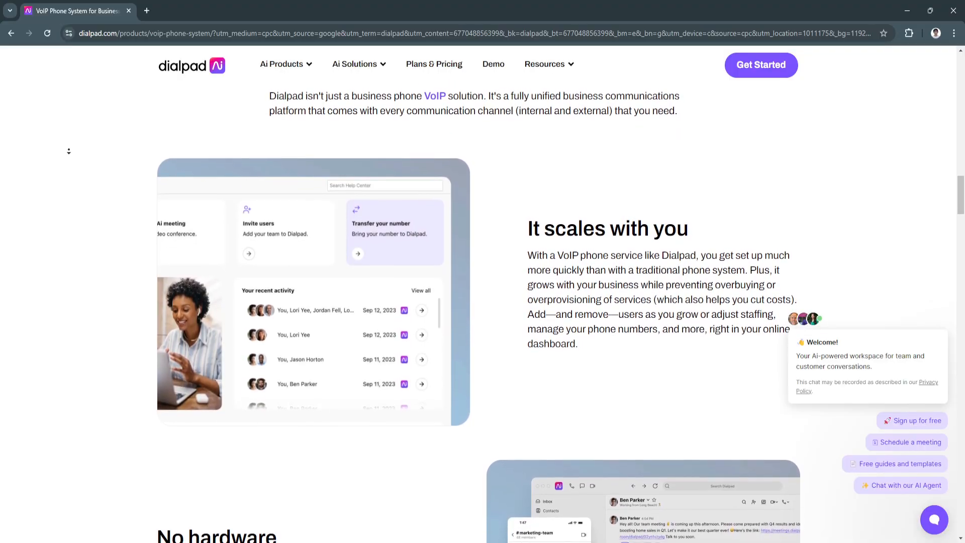
scroll(down, 3)
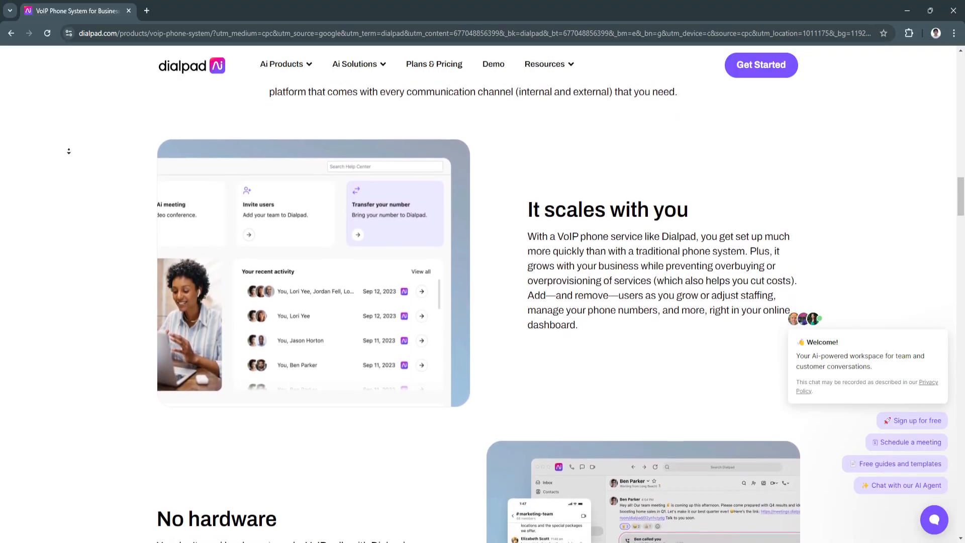
scroll(down, 3)
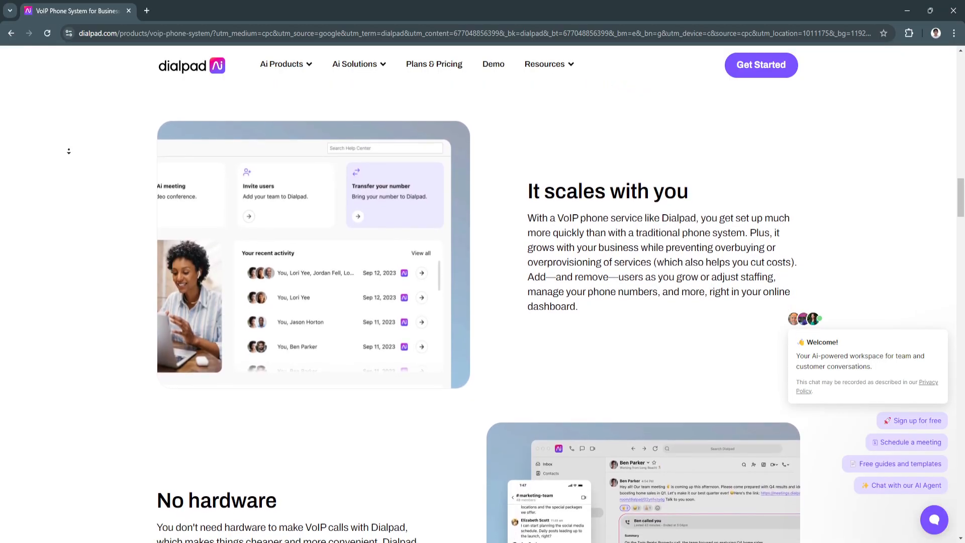
scroll(down, 3)
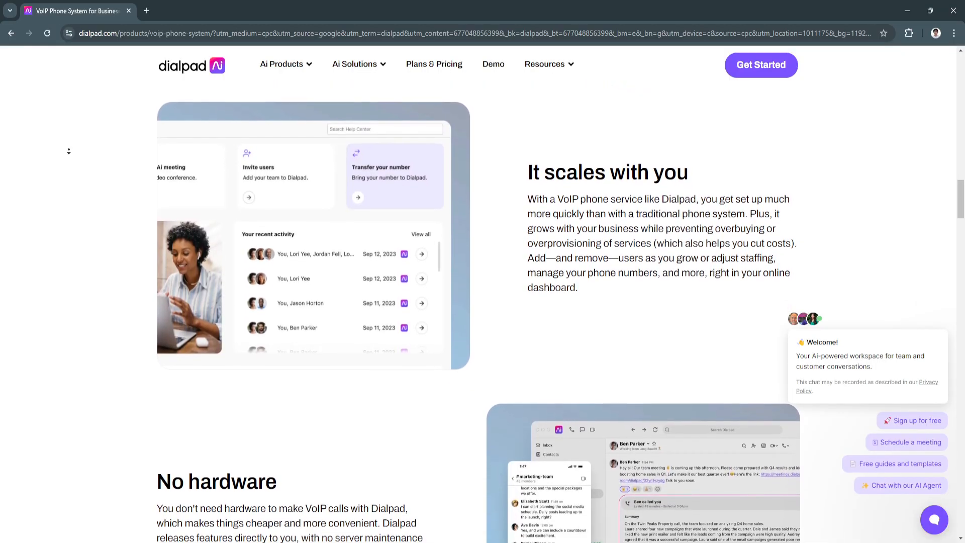
scroll(down, 3)
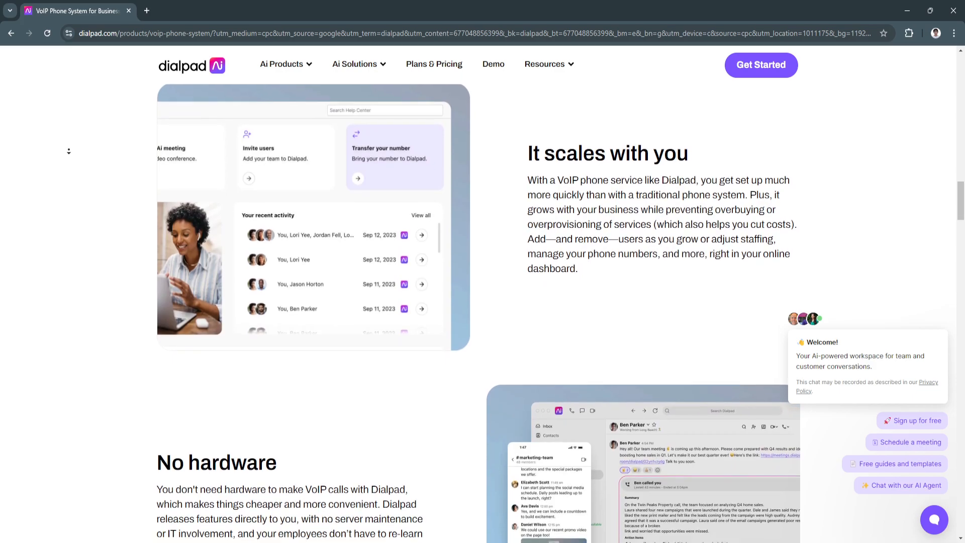
scroll(down, 3)
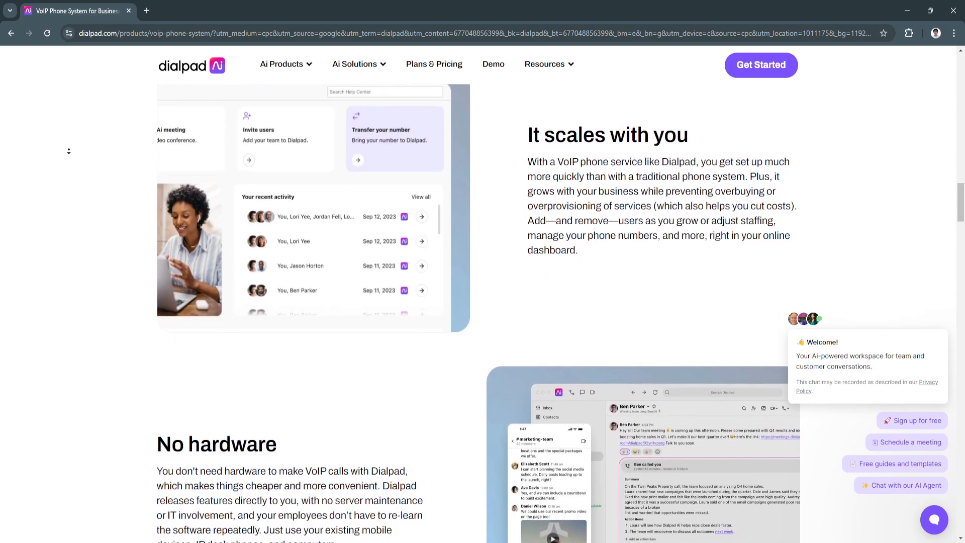
scroll(down, 3)
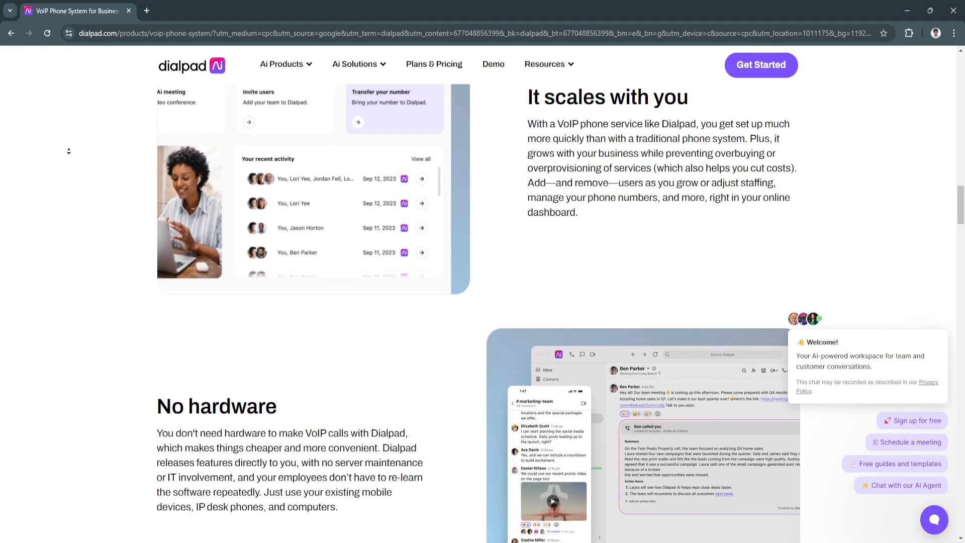
Scroll past No hardware to the Robust security section and the Monthly/Annual pricing toggle
scroll(down, 3)
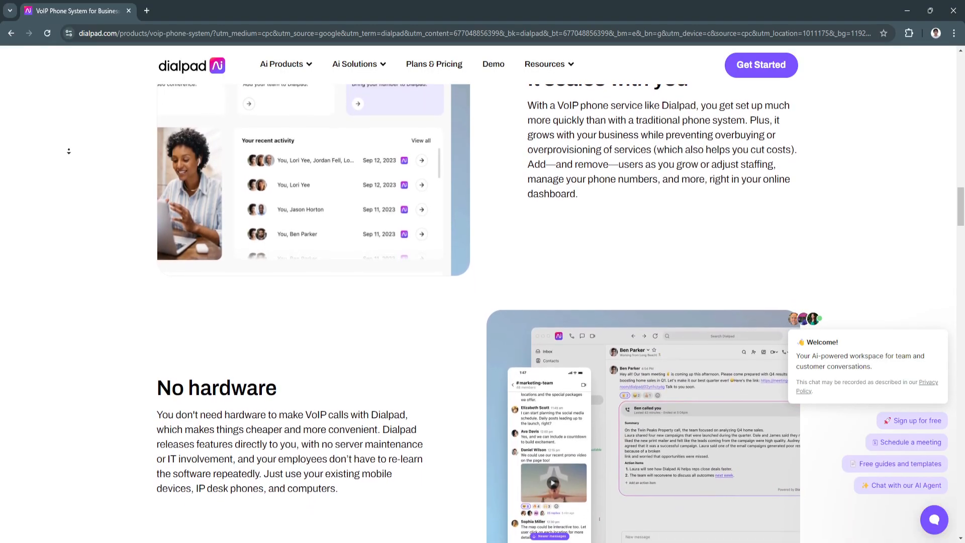
scroll(down, 3)
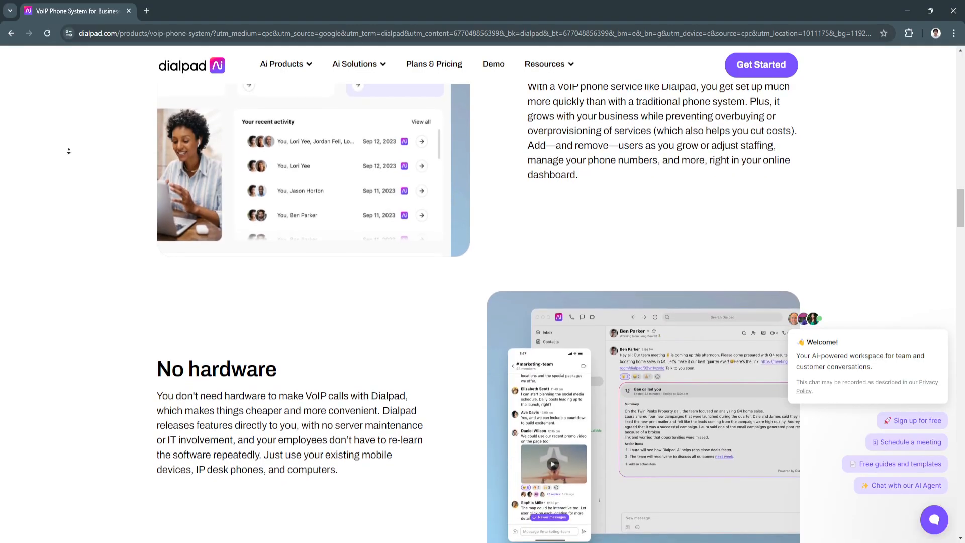
scroll(down, 3)
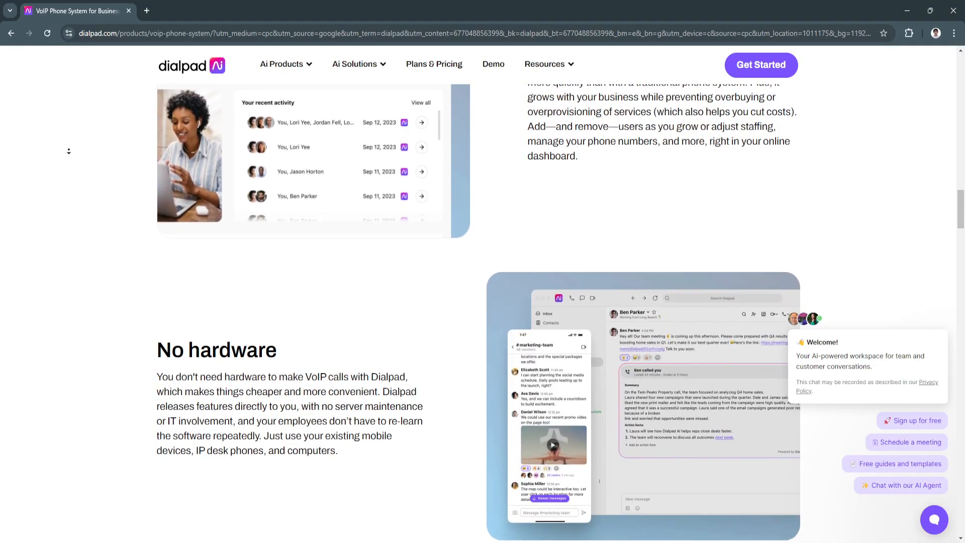
scroll(down, 3)
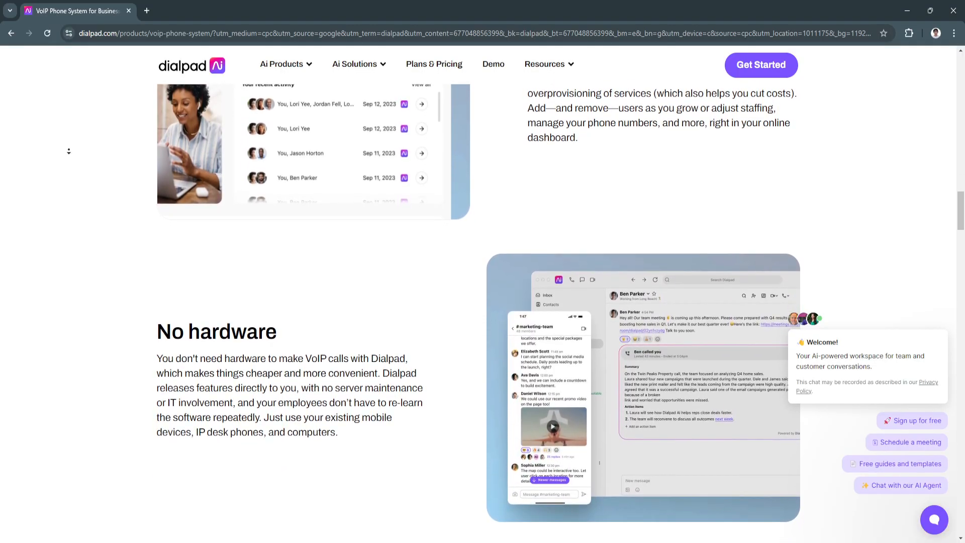
scroll(down, 3)
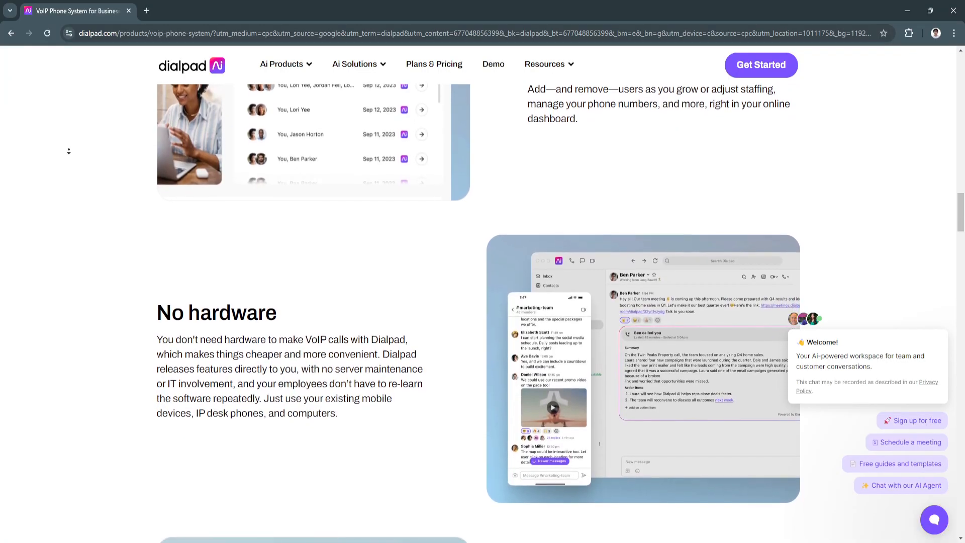
scroll(down, 3)
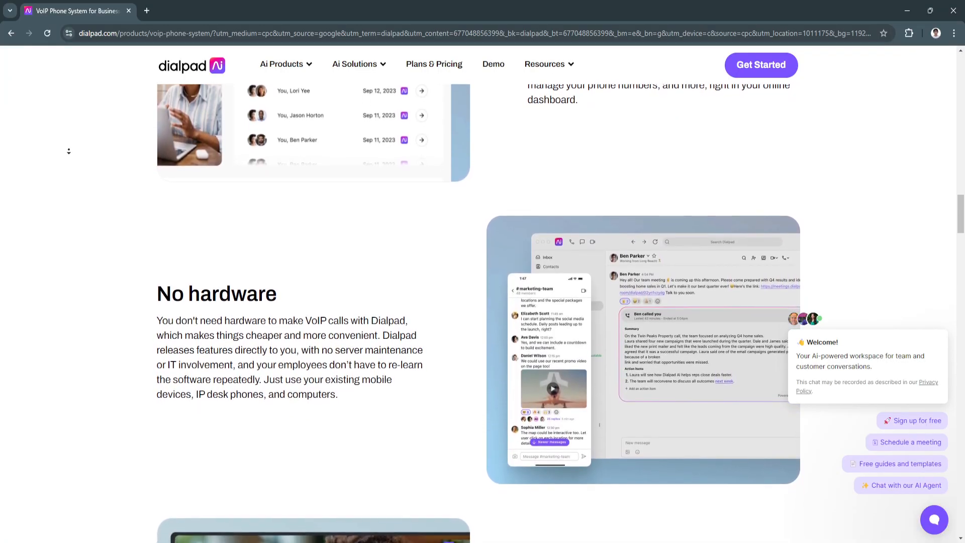
scroll(down, 3)
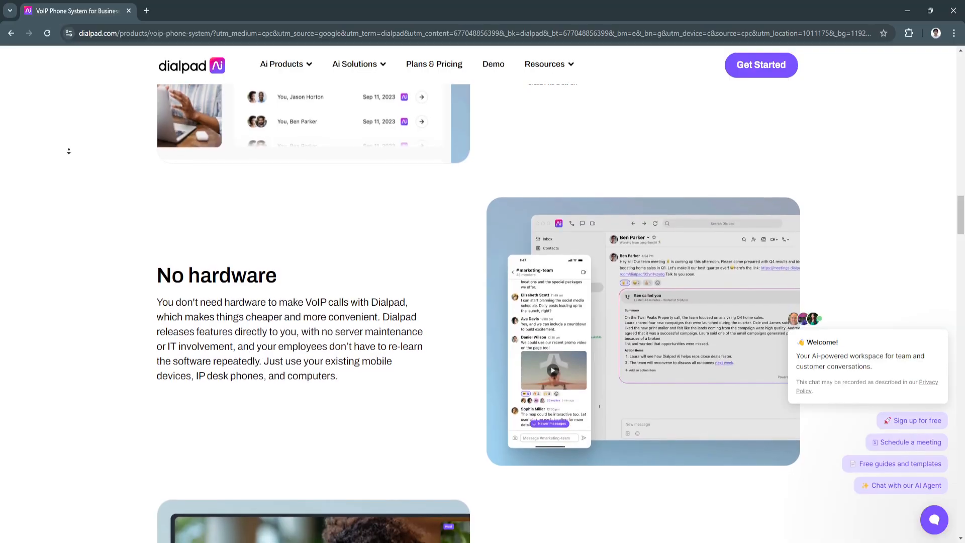
scroll(down, 3)
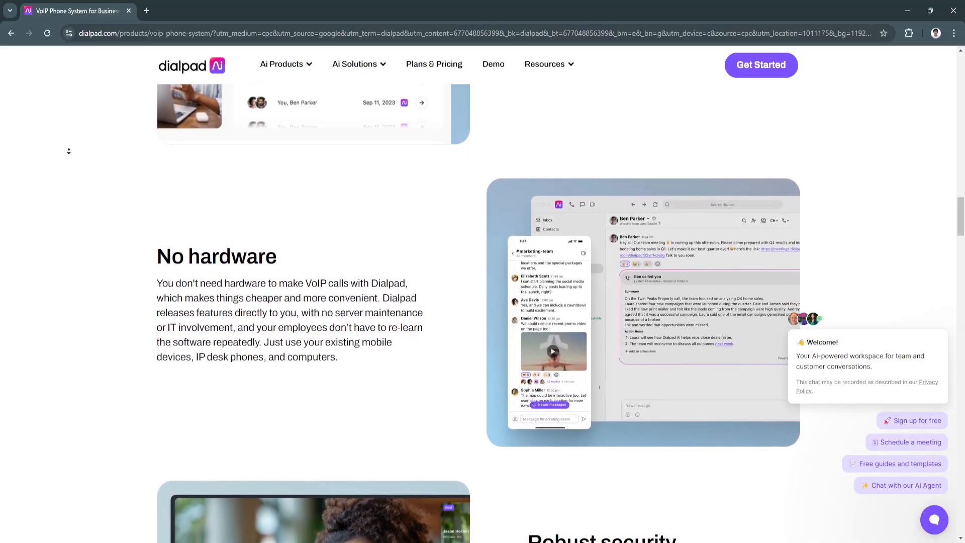
scroll(down, 3)
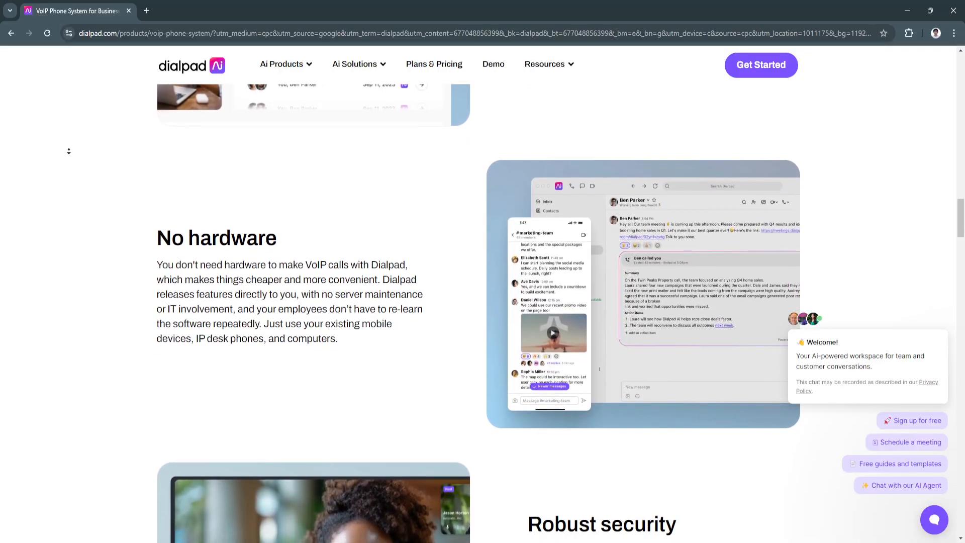
scroll(down, 3)
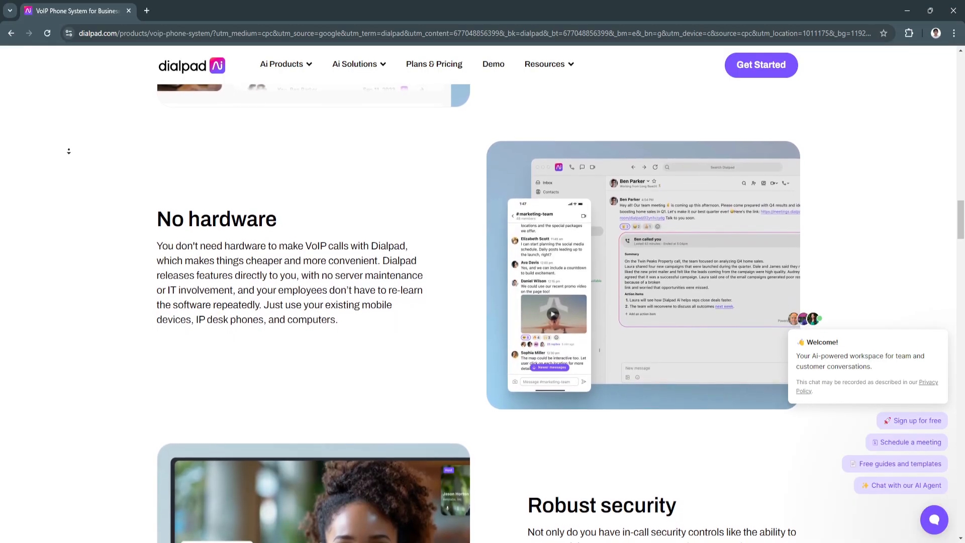
scroll(down, 3)
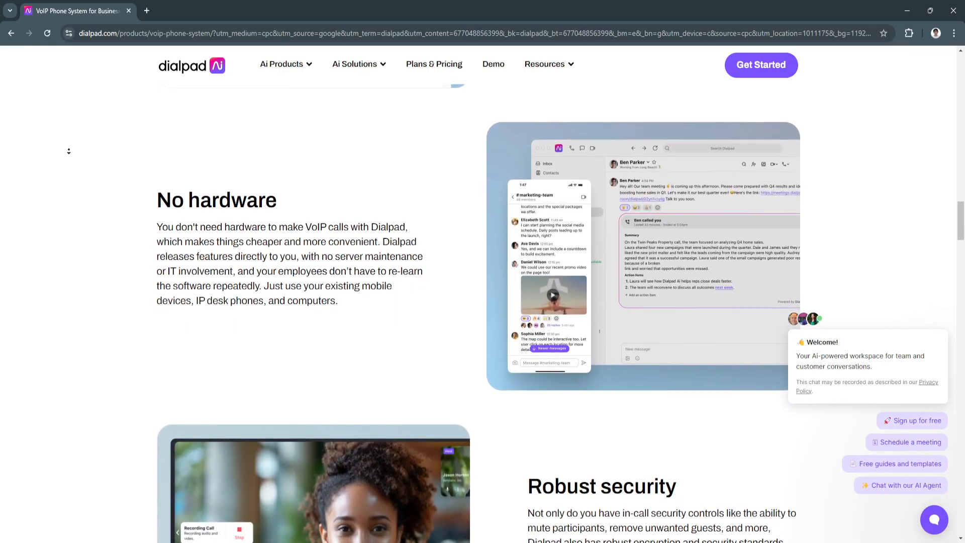
scroll(down, 3)
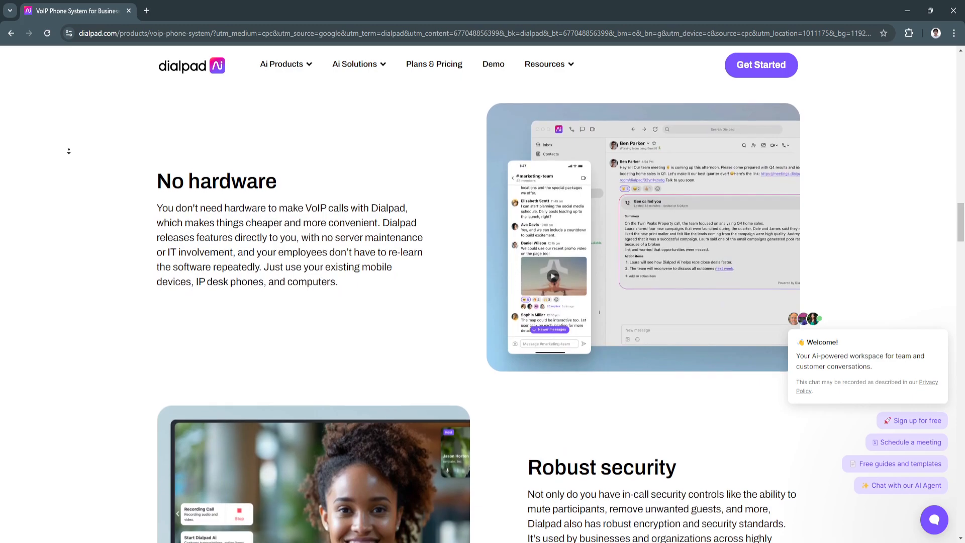
scroll(down, 3)
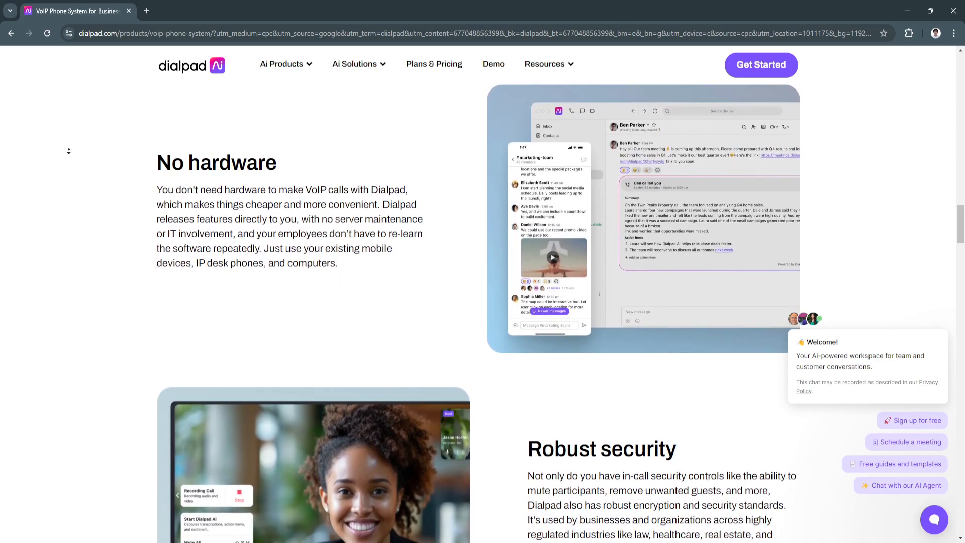
scroll(down, 3)
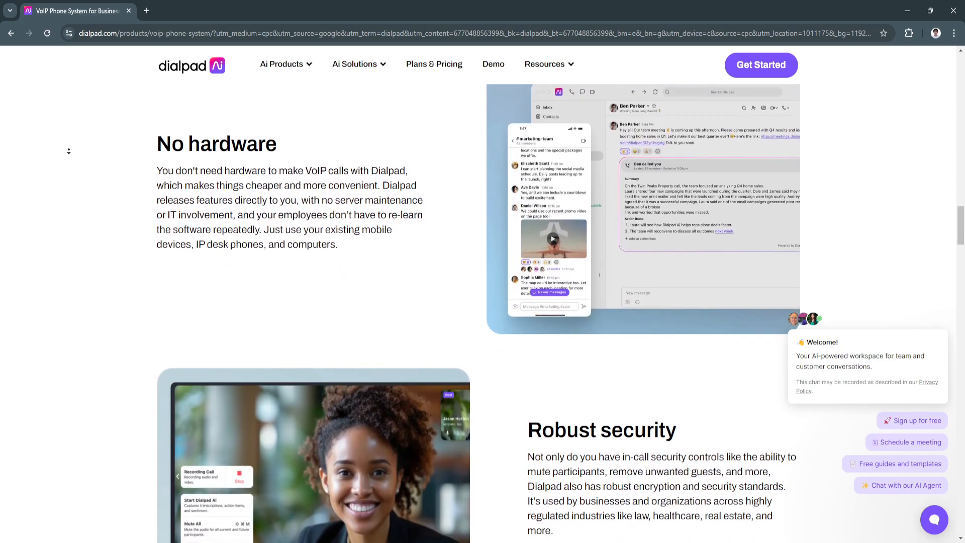
scroll(down, 3)
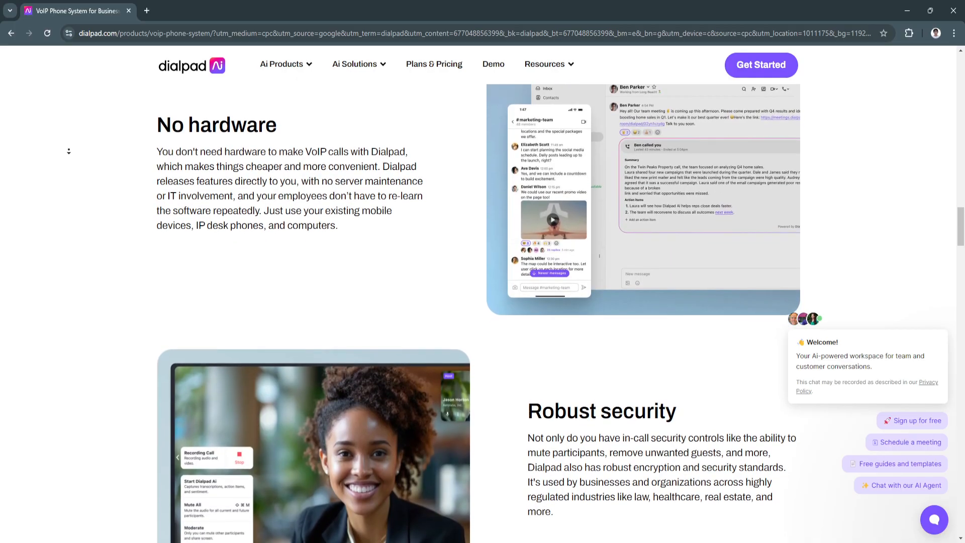
scroll(down, 3)
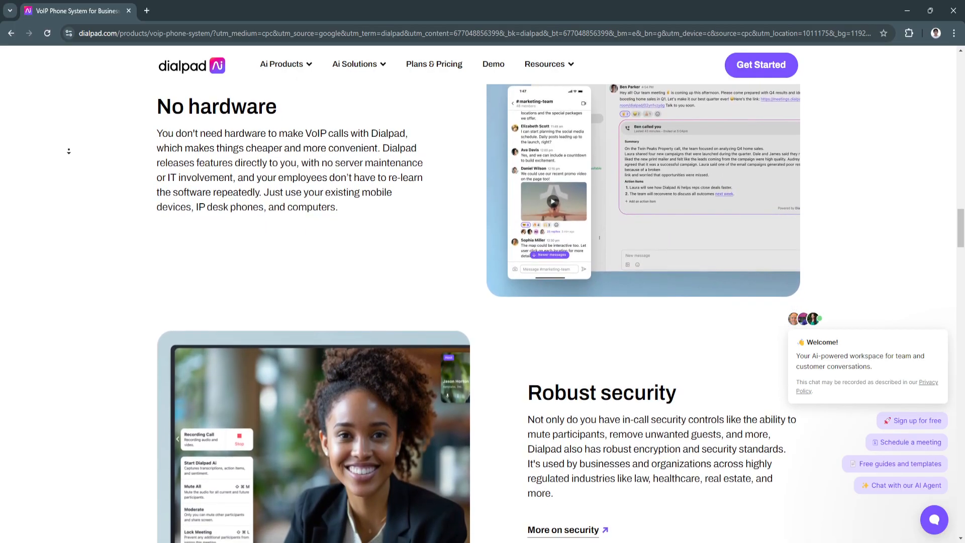
scroll(down, 3)
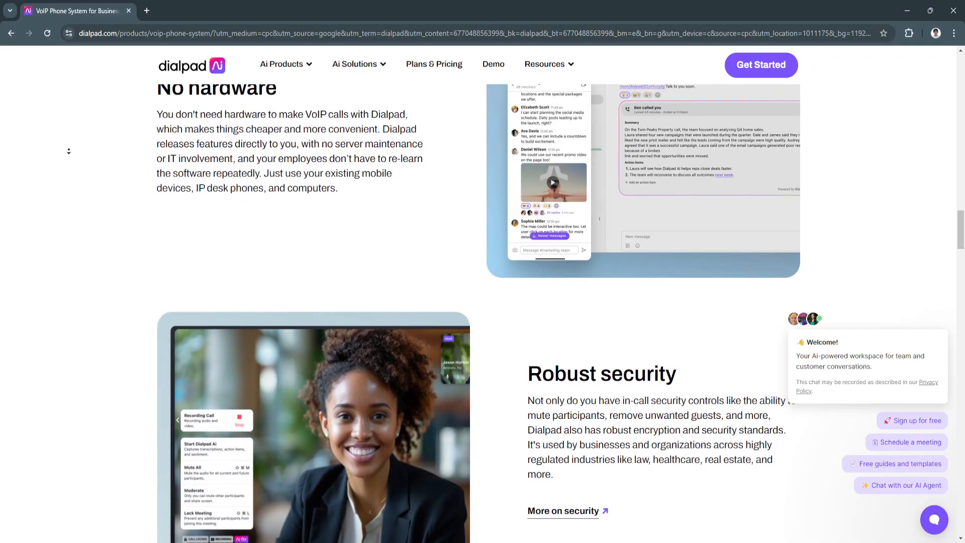
scroll(down, 3)
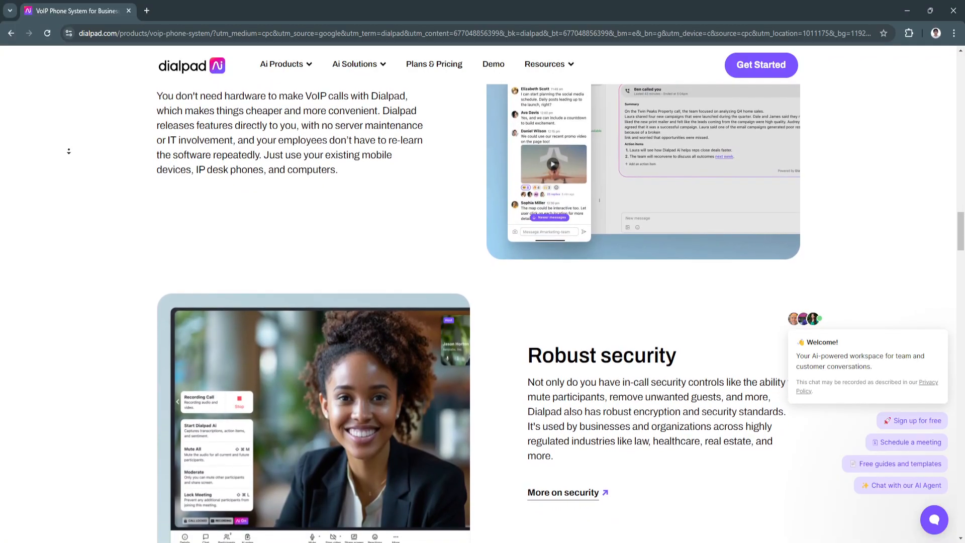
scroll(down, 3)
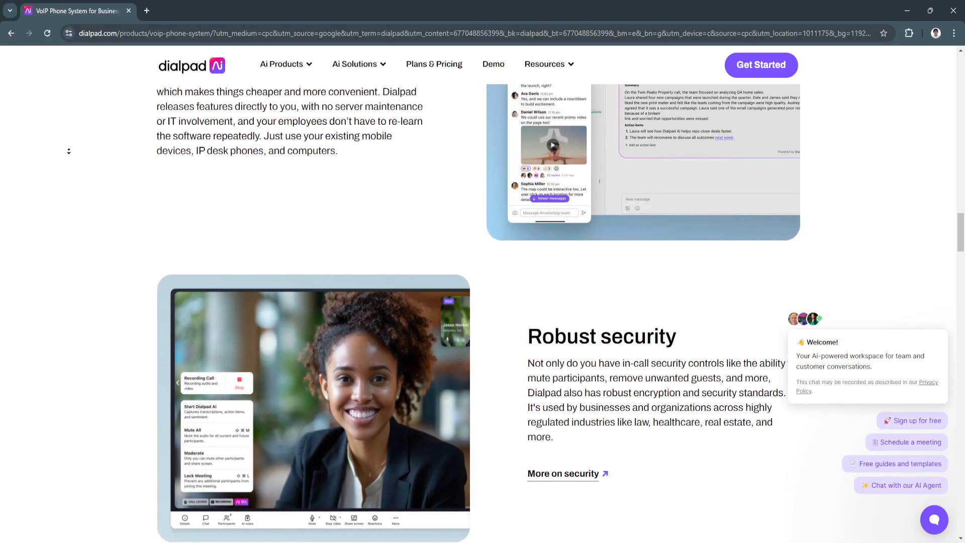
scroll(down, 3)
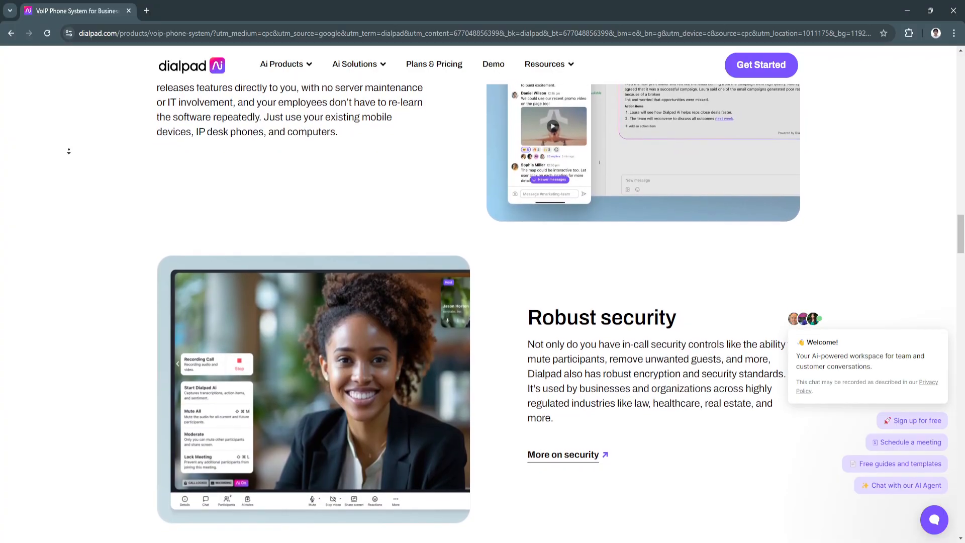
scroll(down, 3)
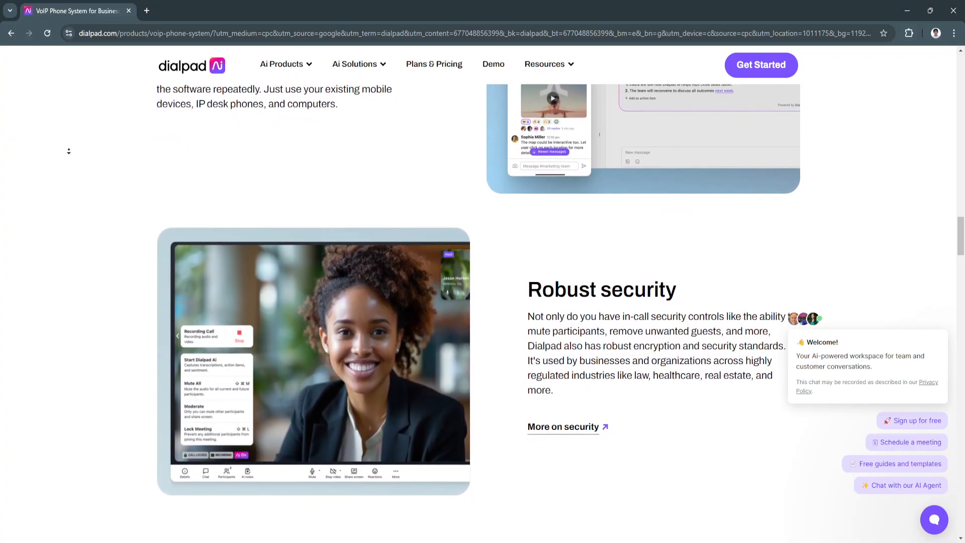
scroll(down, 3)
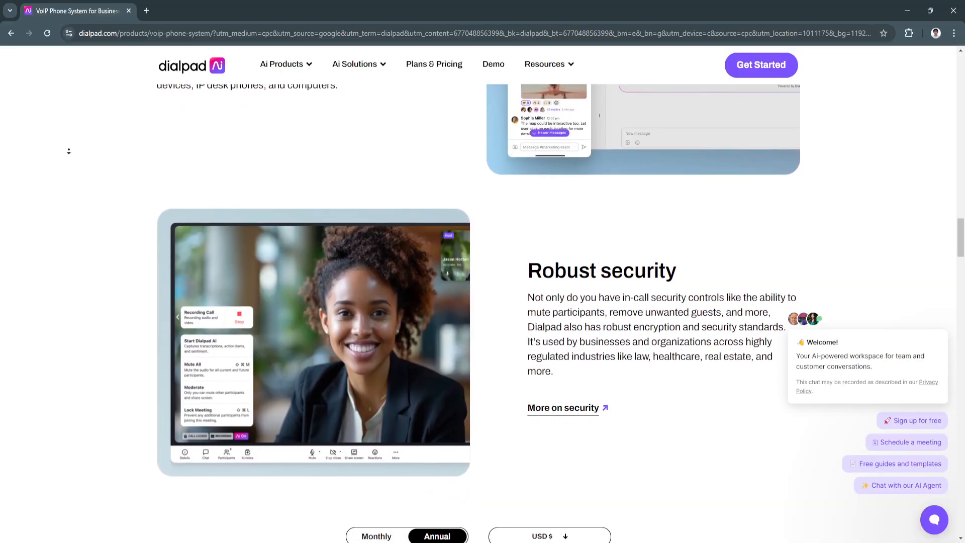
scroll(down, 3)
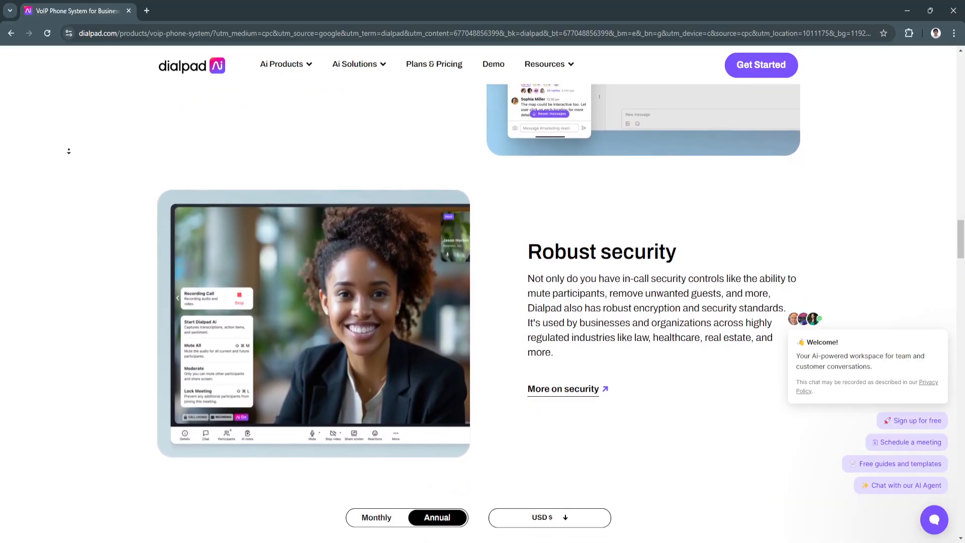
scroll(down, 3)
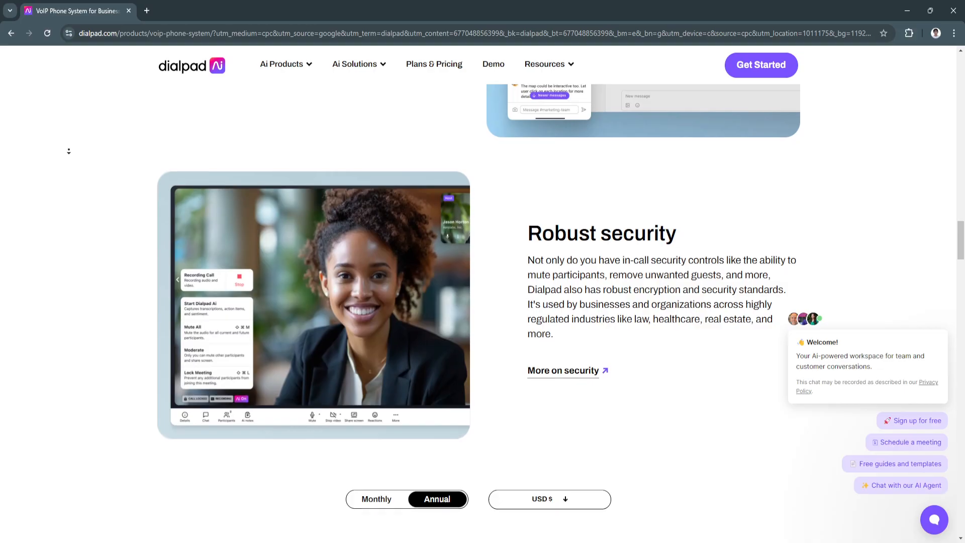
scroll(down, 3)
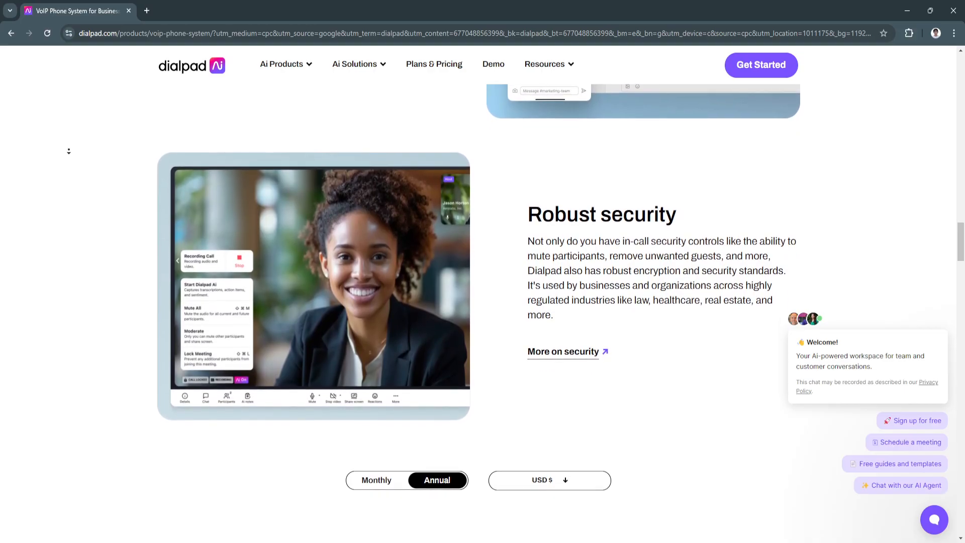
Scroll to the Standard $15, Pro $25 and Enterprise plan cards with their feature lists
scroll(down, 3)
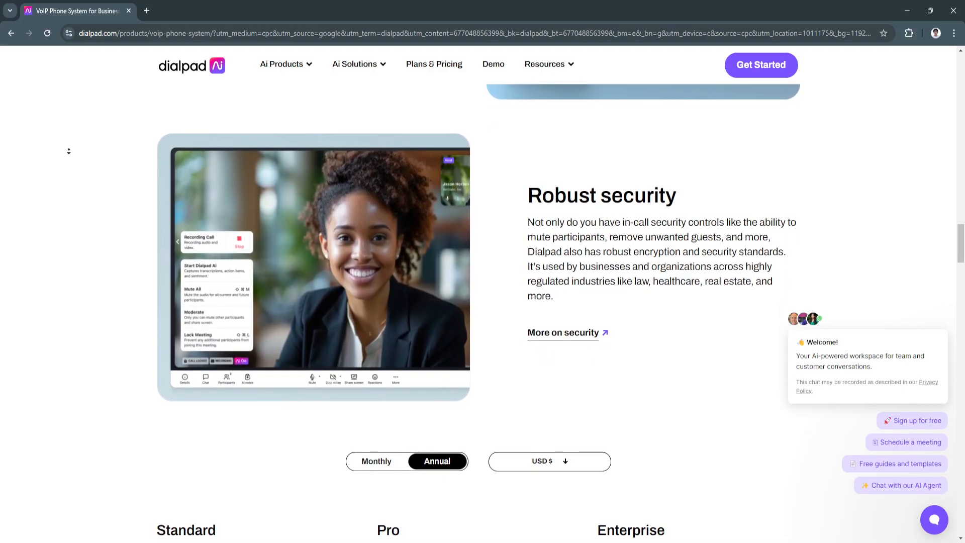
scroll(down, 3)
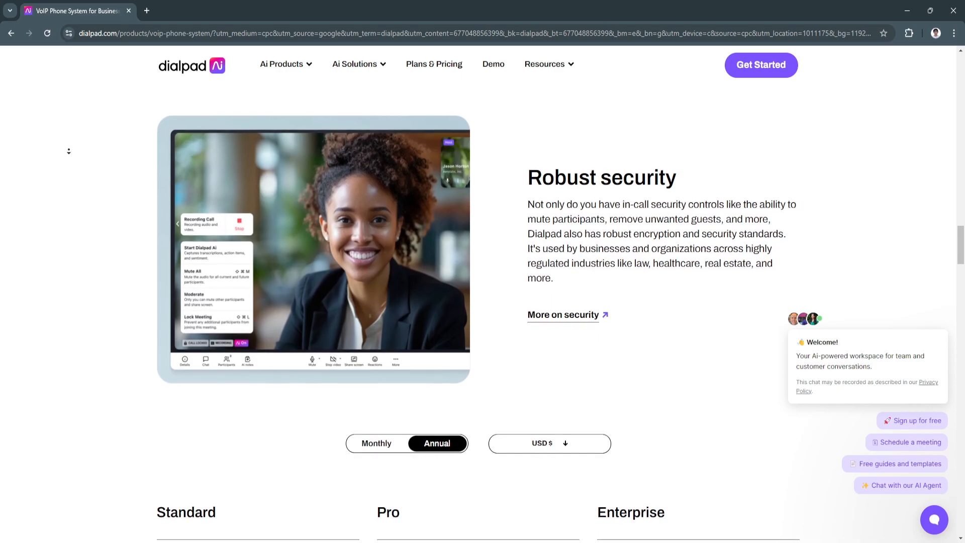
scroll(down, 3)
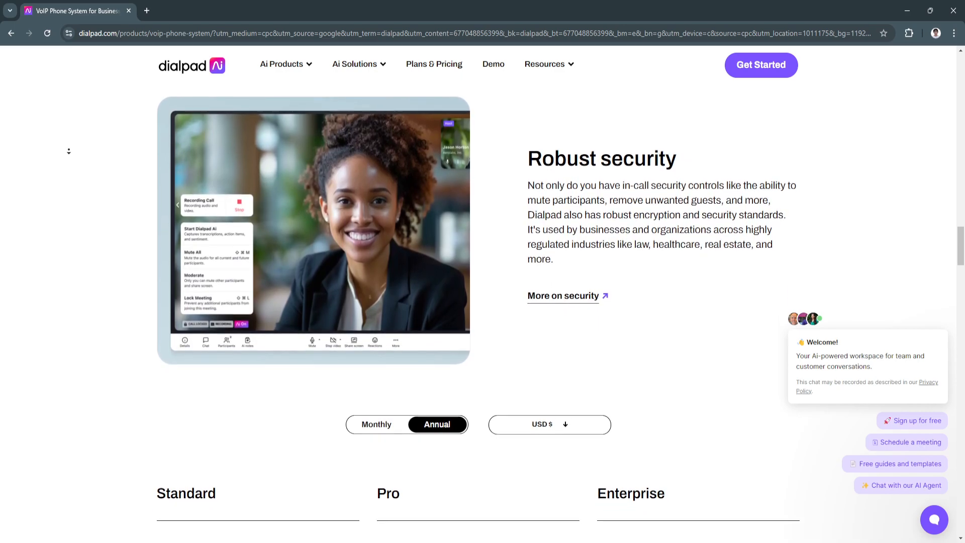
scroll(down, 3)
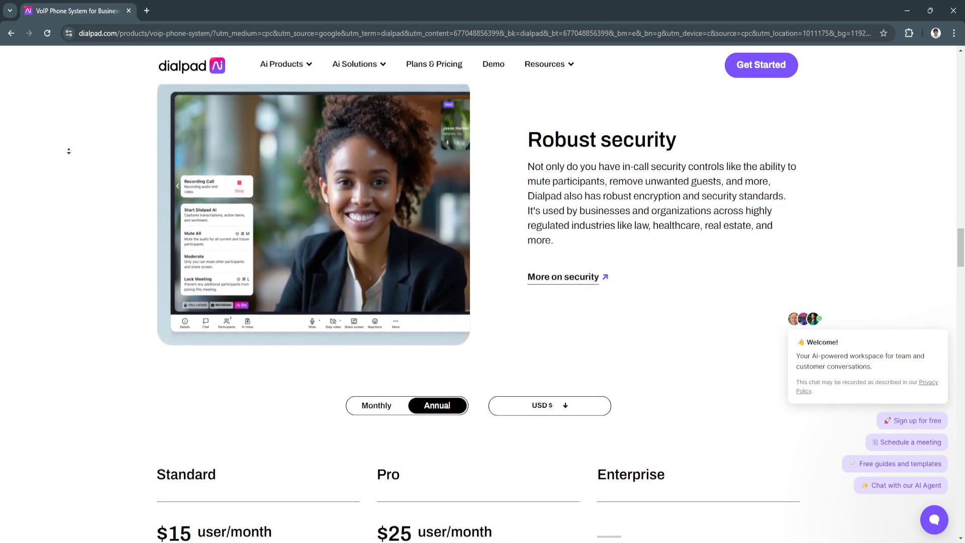
scroll(down, 3)
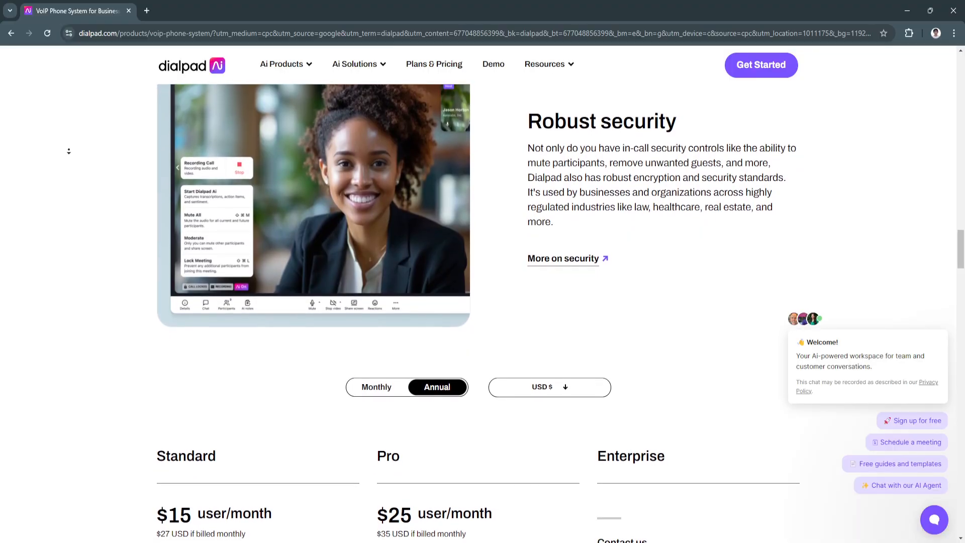
scroll(down, 3)
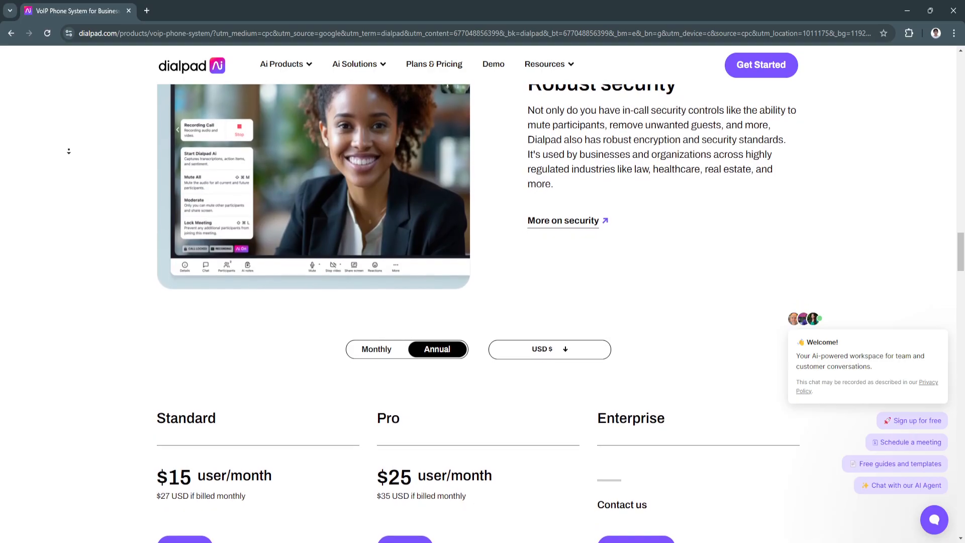
scroll(down, 3)
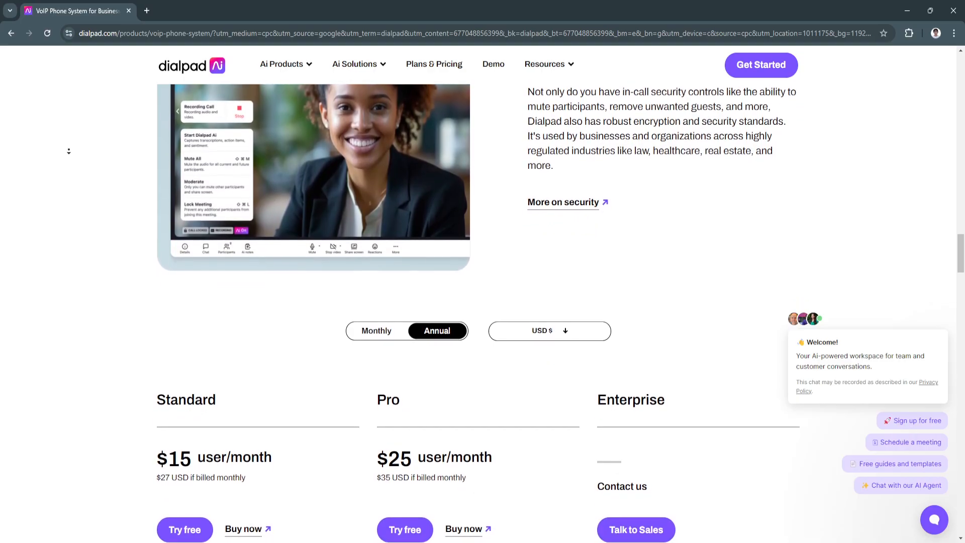
scroll(down, 3)
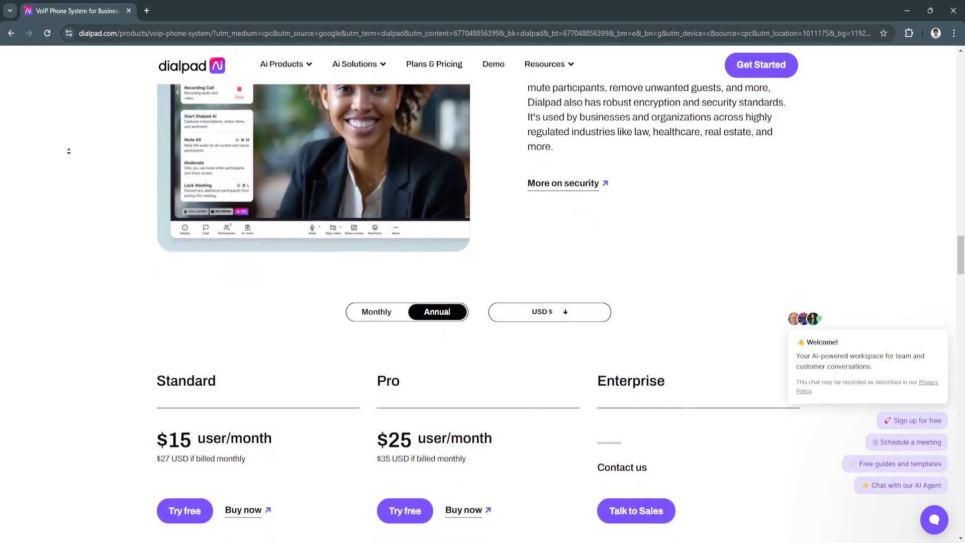
scroll(down, 3)
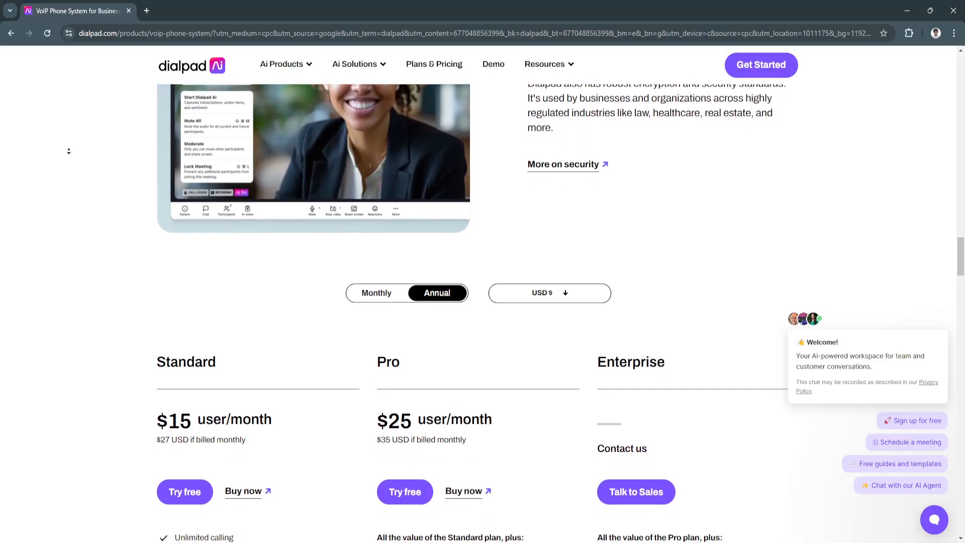
scroll(down, 3)
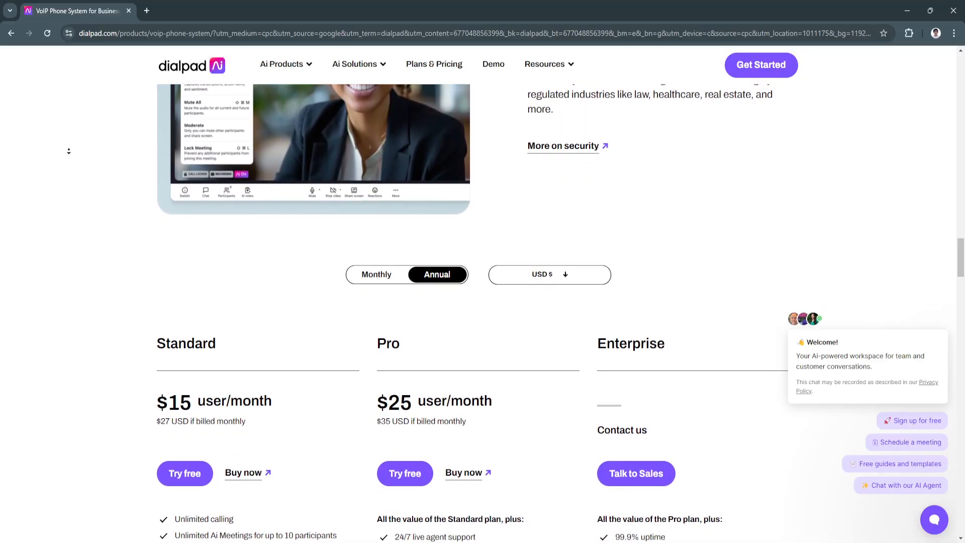
scroll(down, 3)
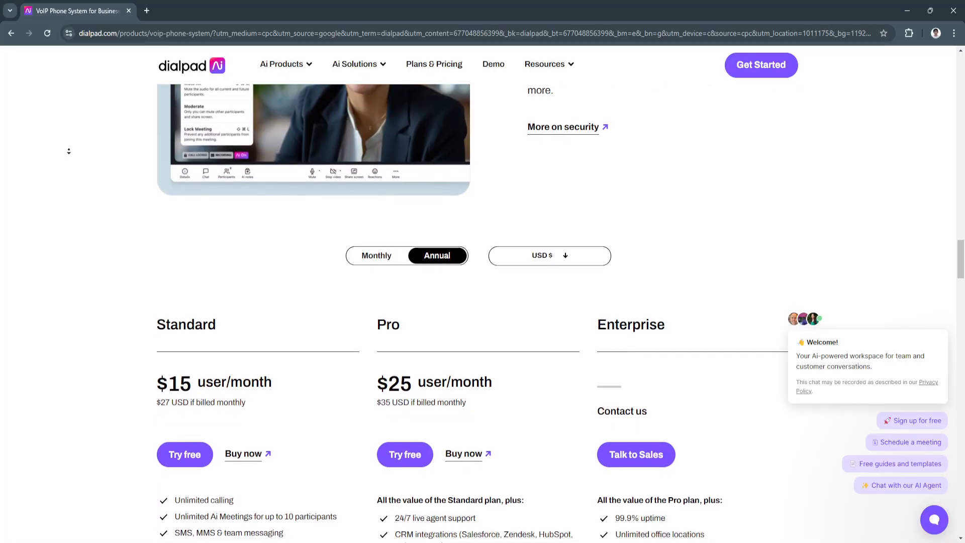
scroll(down, 3)
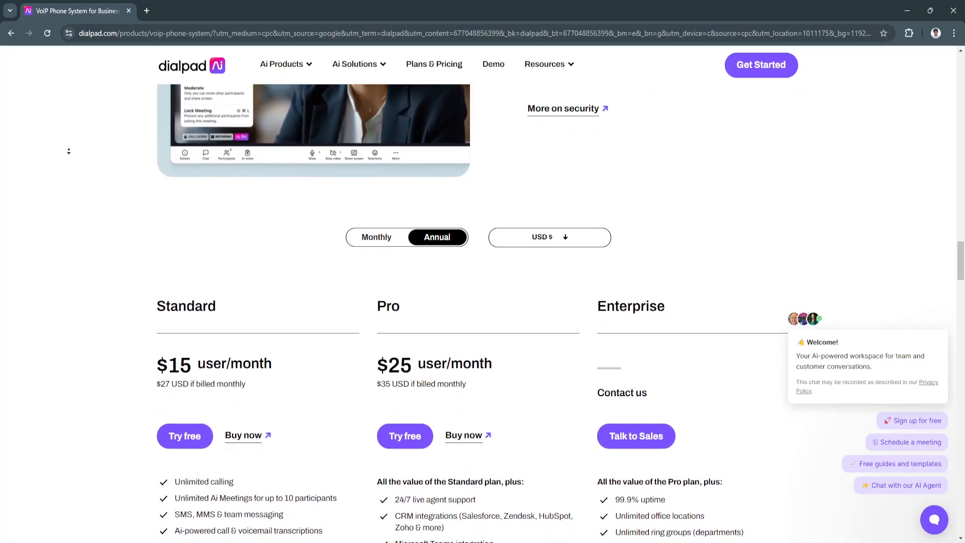
scroll(down, 3)
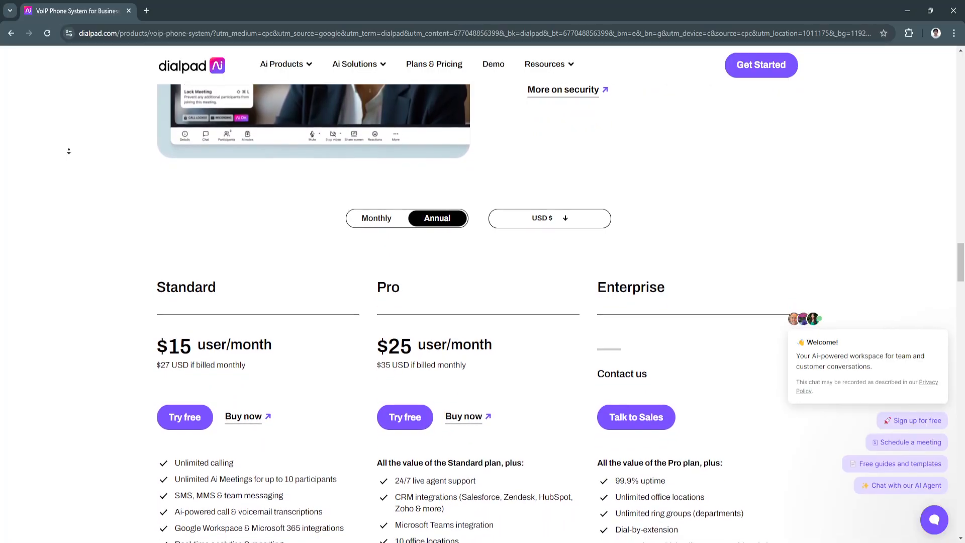
scroll(down, 3)
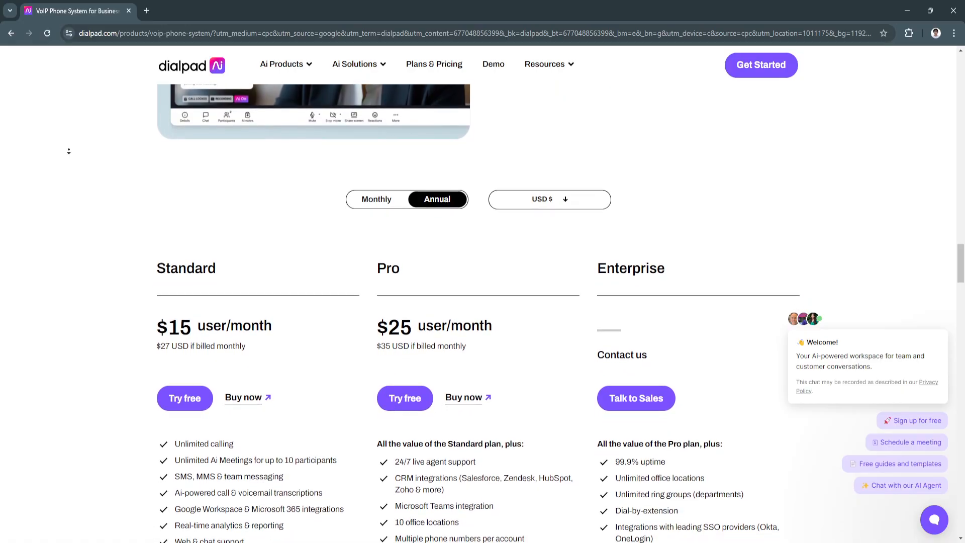
scroll(down, 3)
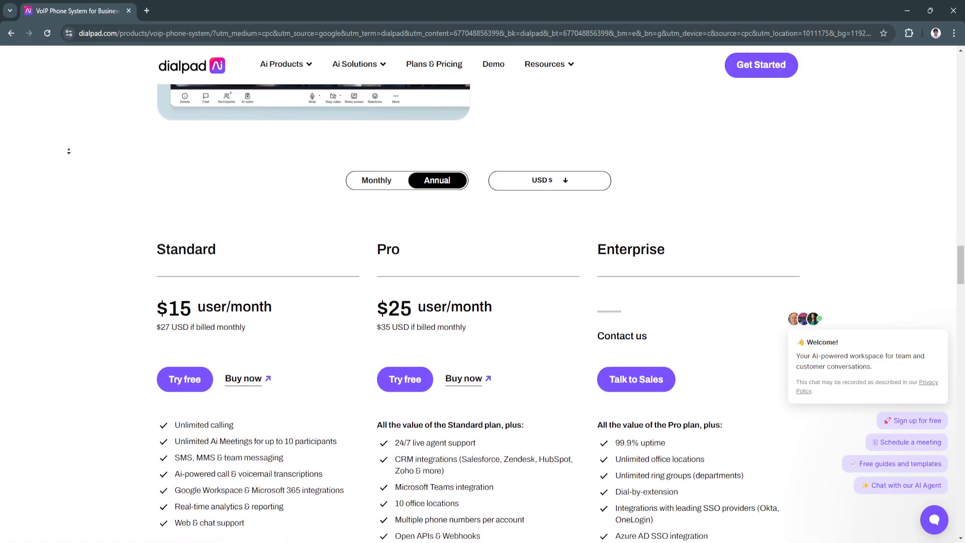
scroll(down, 3)
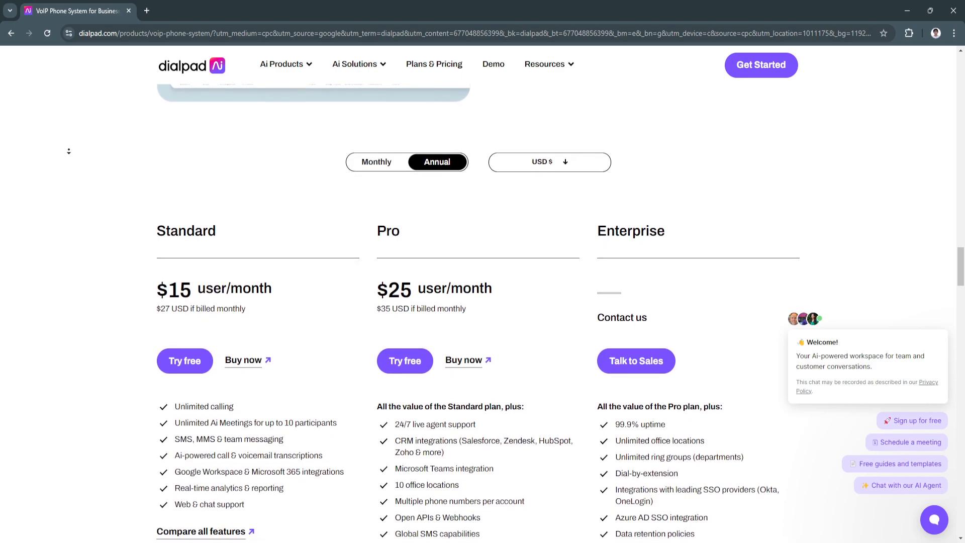
scroll(down, 3)
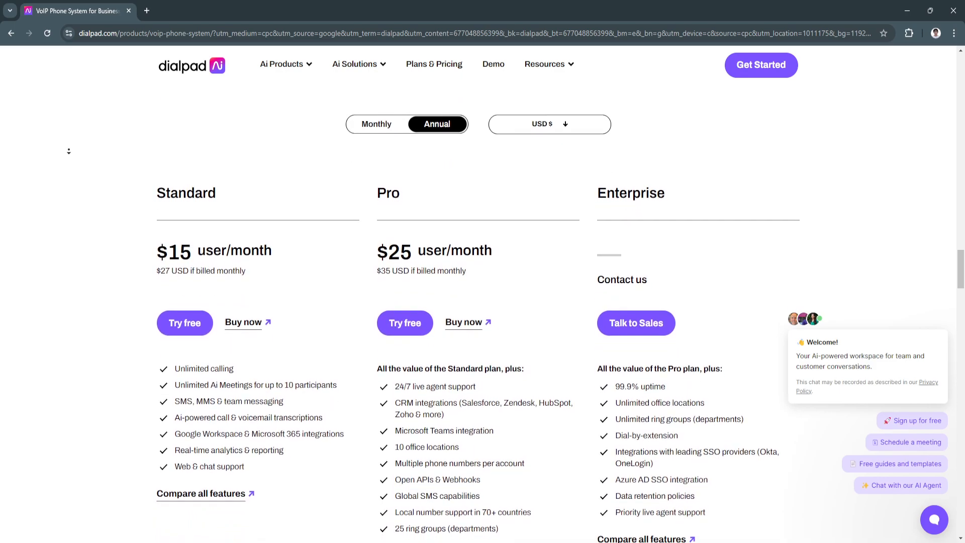
scroll(down, 3)
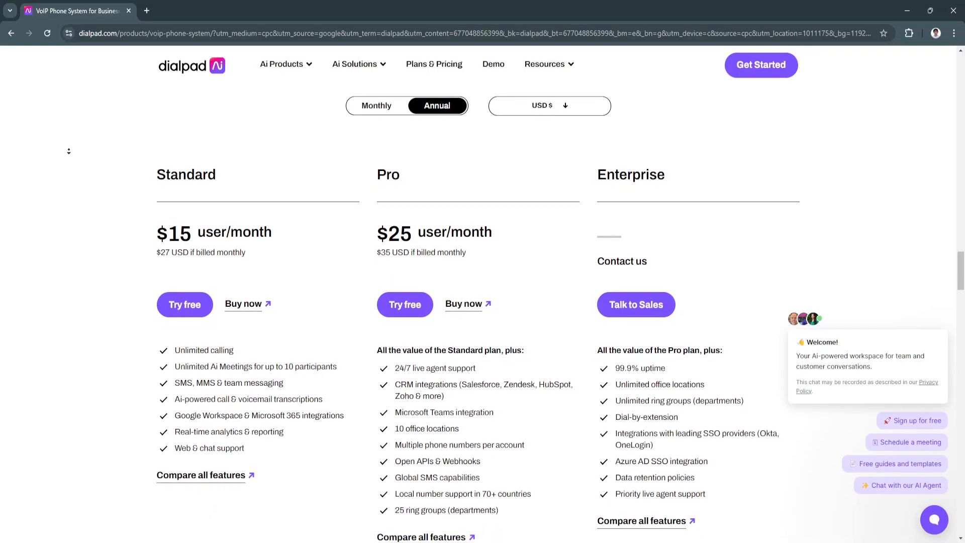
scroll(down, 3)
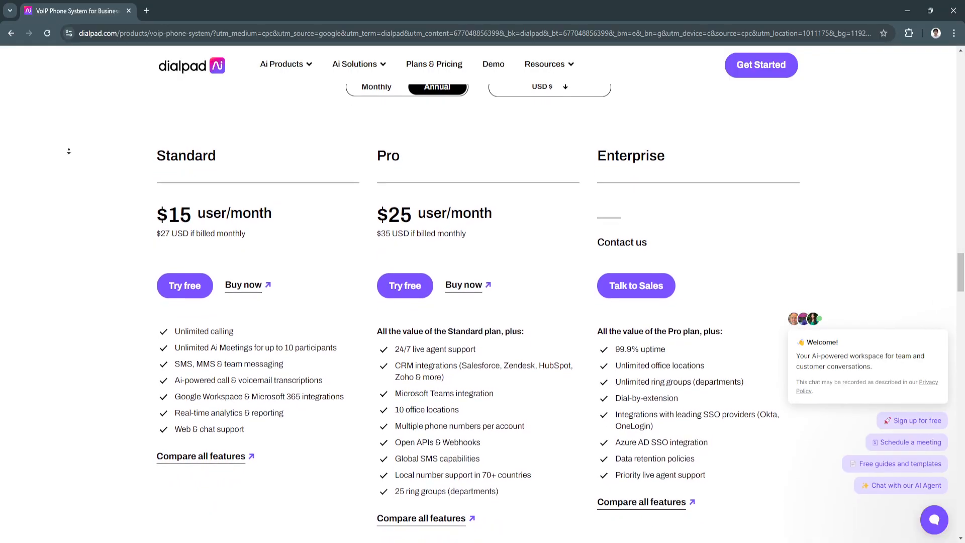
scroll(down, 3)
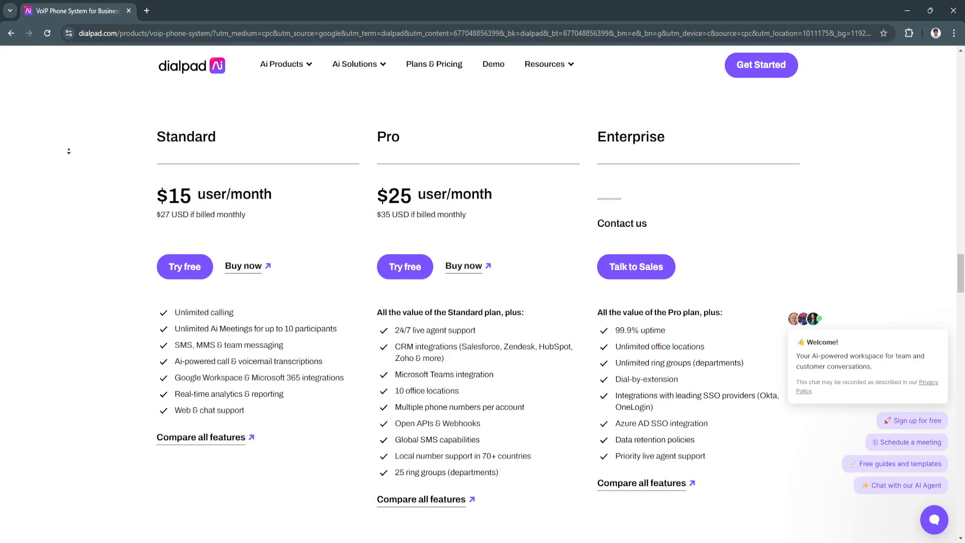
scroll(down, 3)
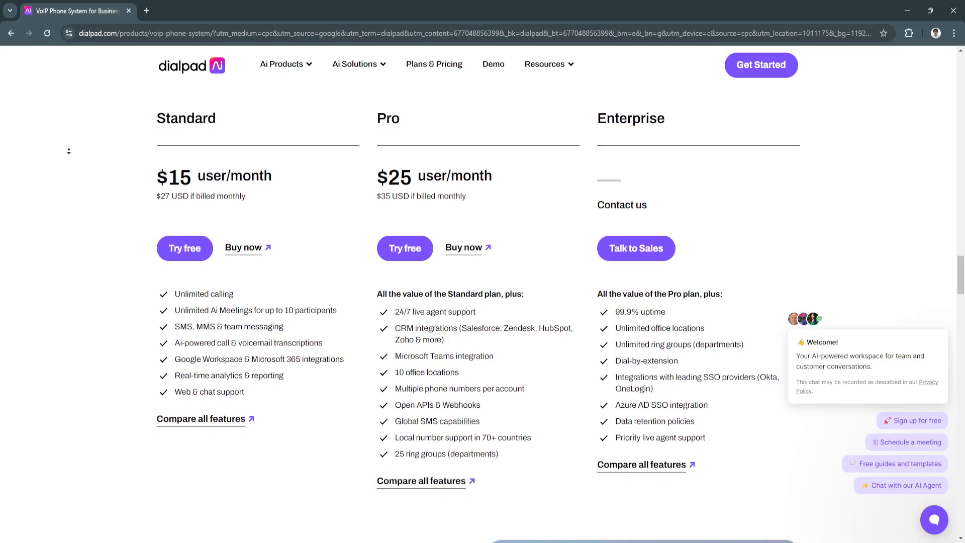
scroll(down, 3)
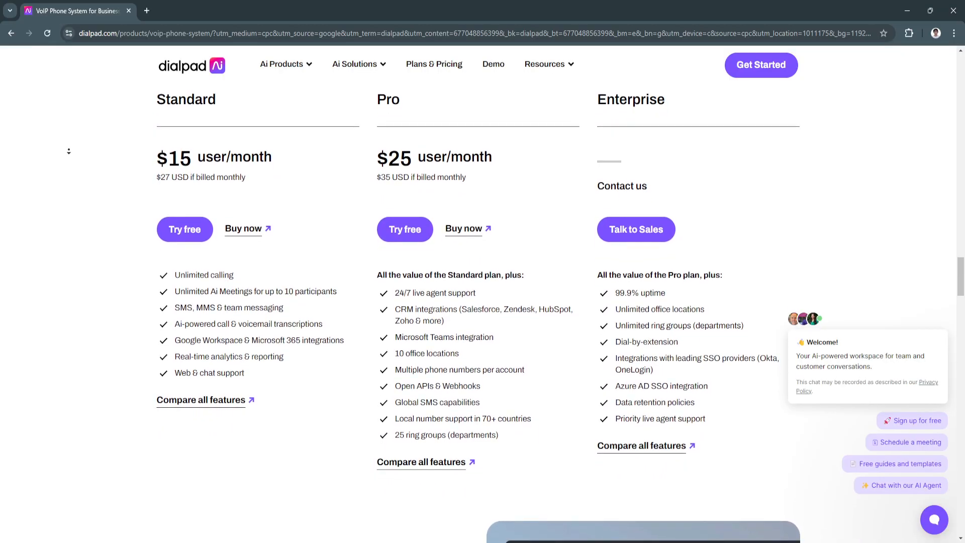
scroll(down, 3)
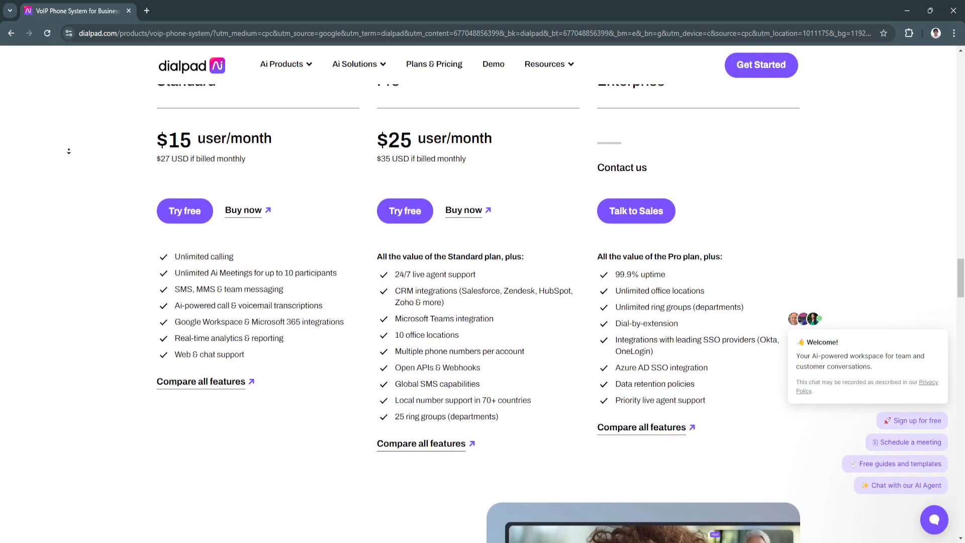
scroll(down, 3)
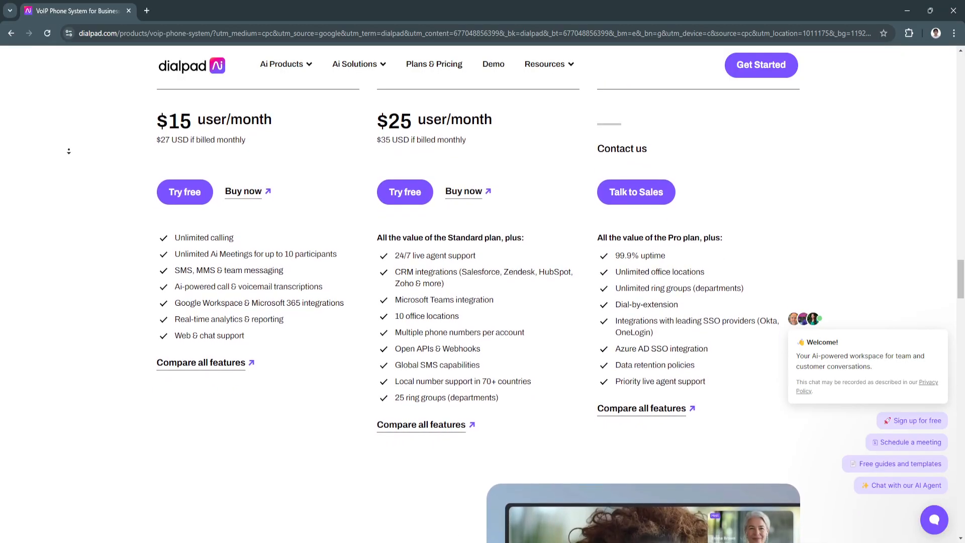
Scroll the VoIP page down to 'Crystal clear call quality' and 'Unlimited call recordings'
scroll(down, 3)
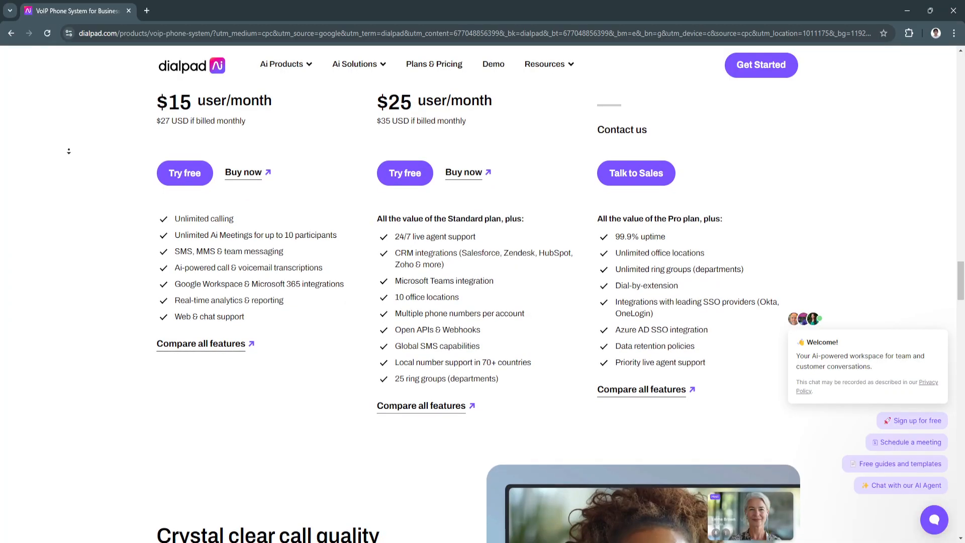
scroll(down, 3)
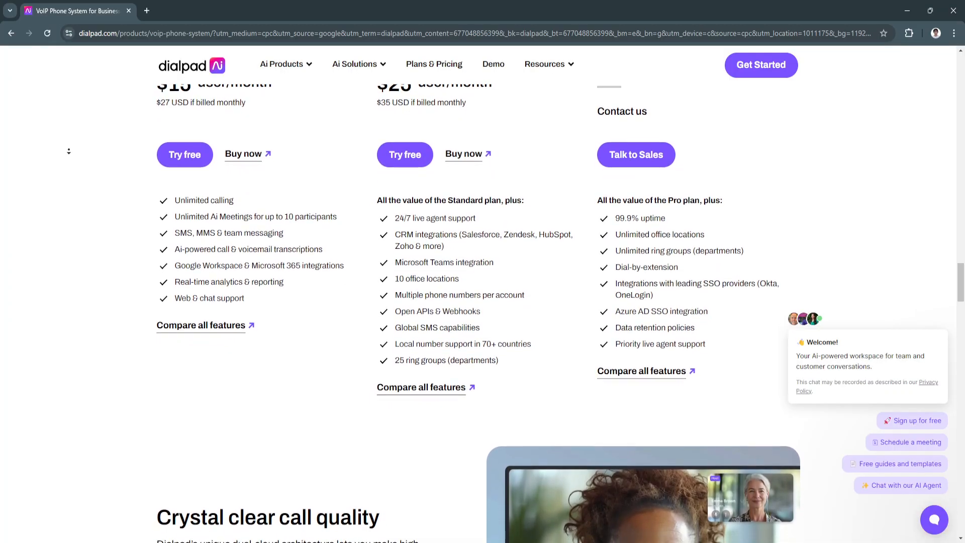
scroll(down, 3)
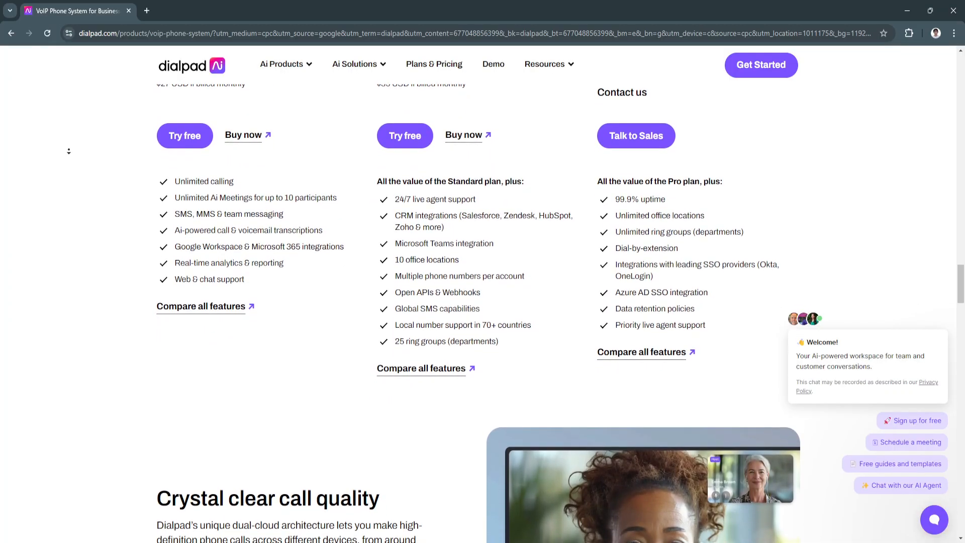
scroll(down, 3)
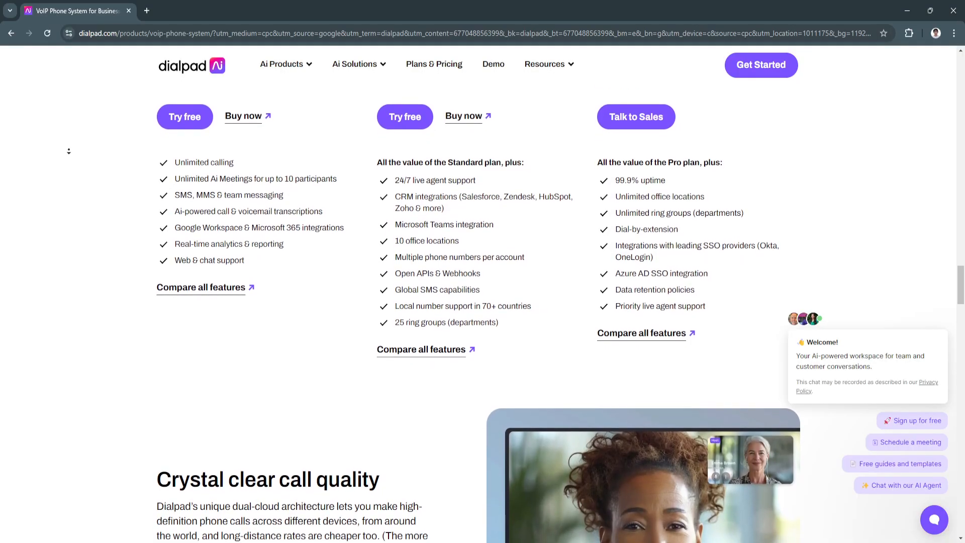
scroll(down, 3)
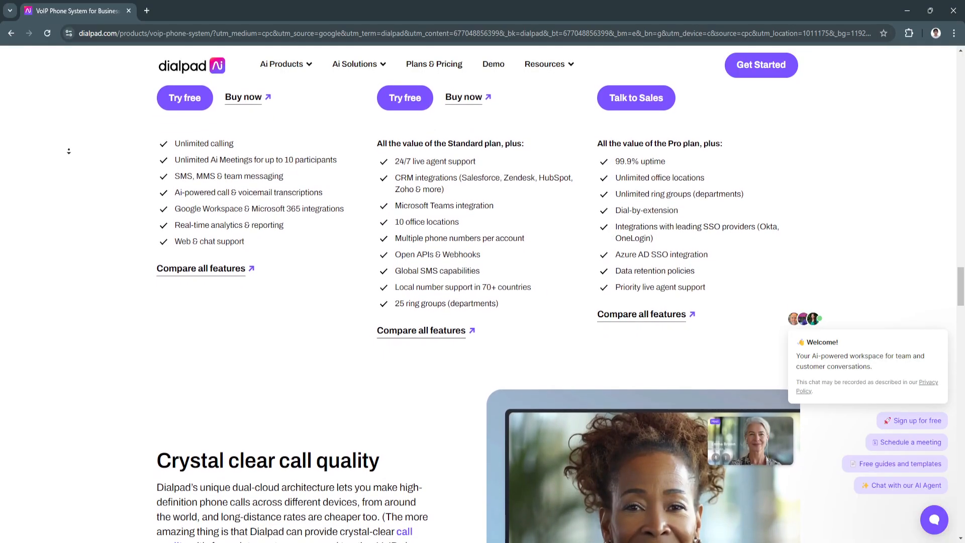
scroll(down, 3)
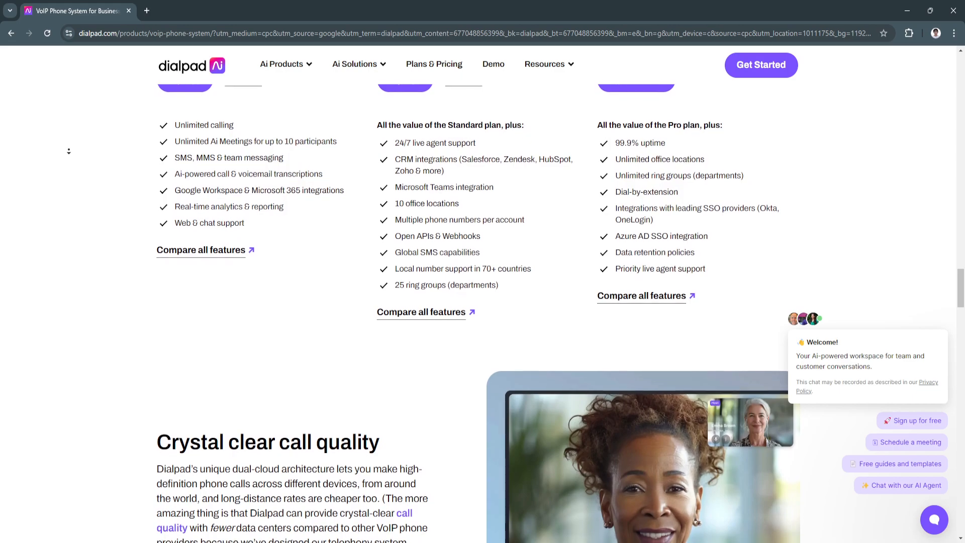
scroll(down, 3)
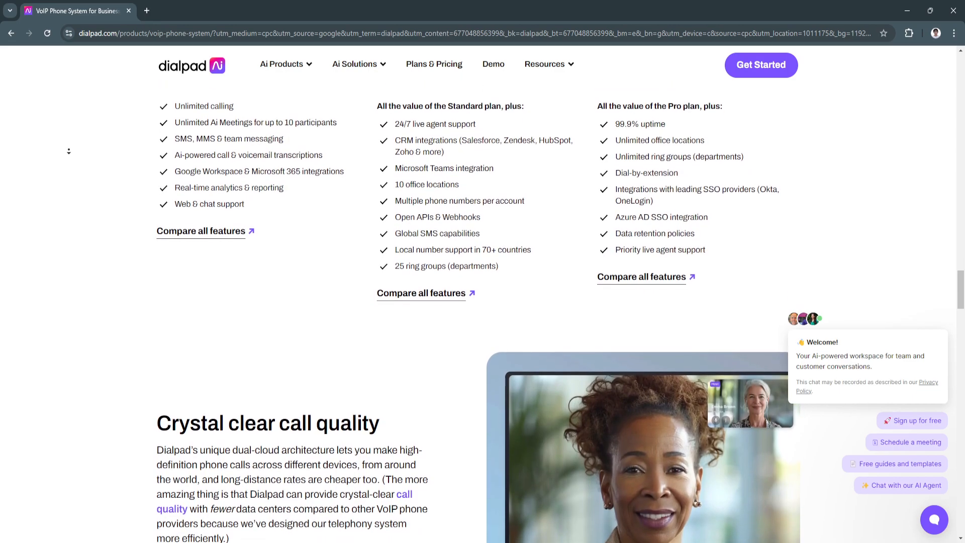
scroll(down, 3)
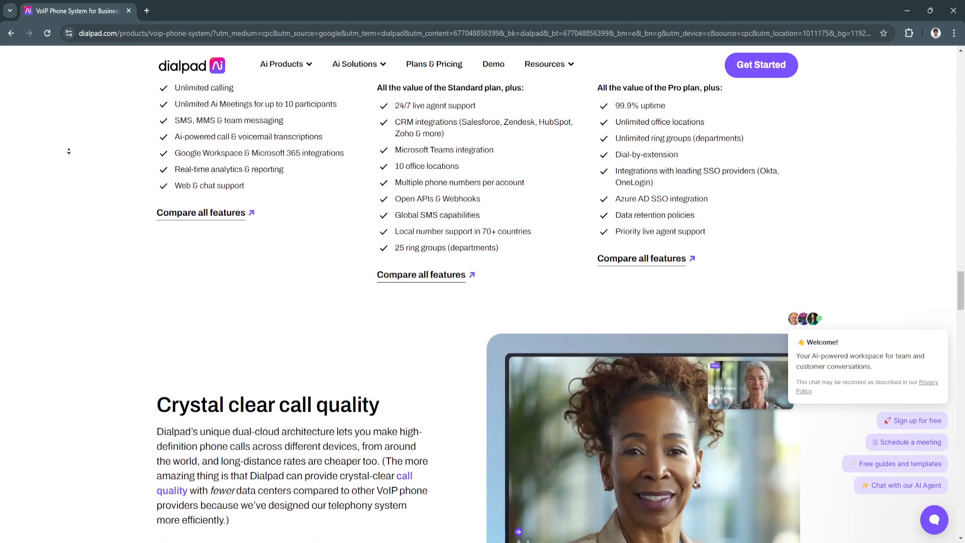
scroll(down, 3)
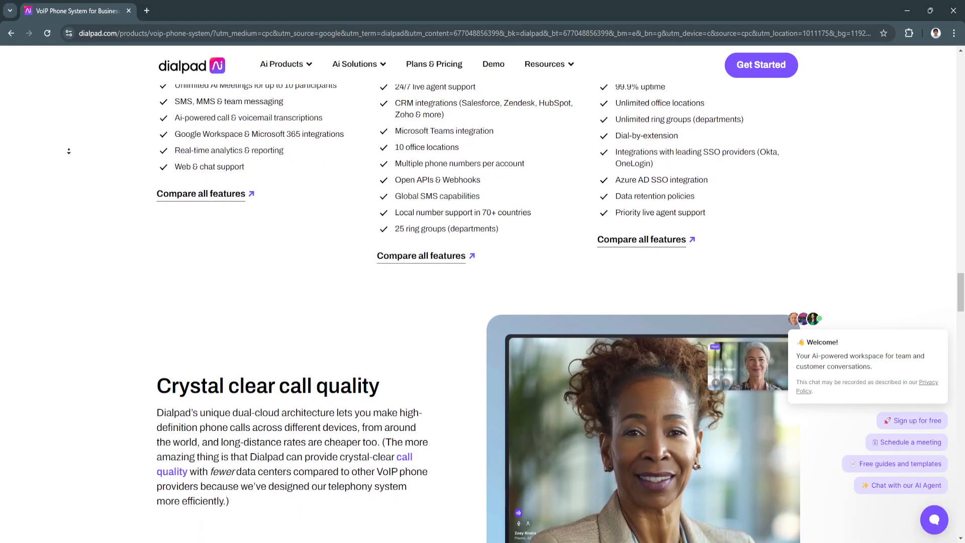
scroll(down, 3)
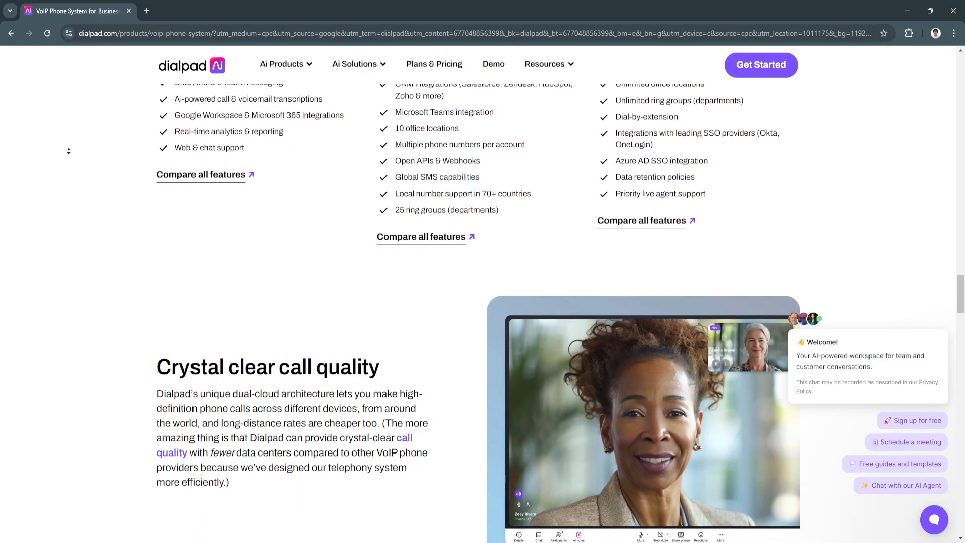
scroll(down, 3)
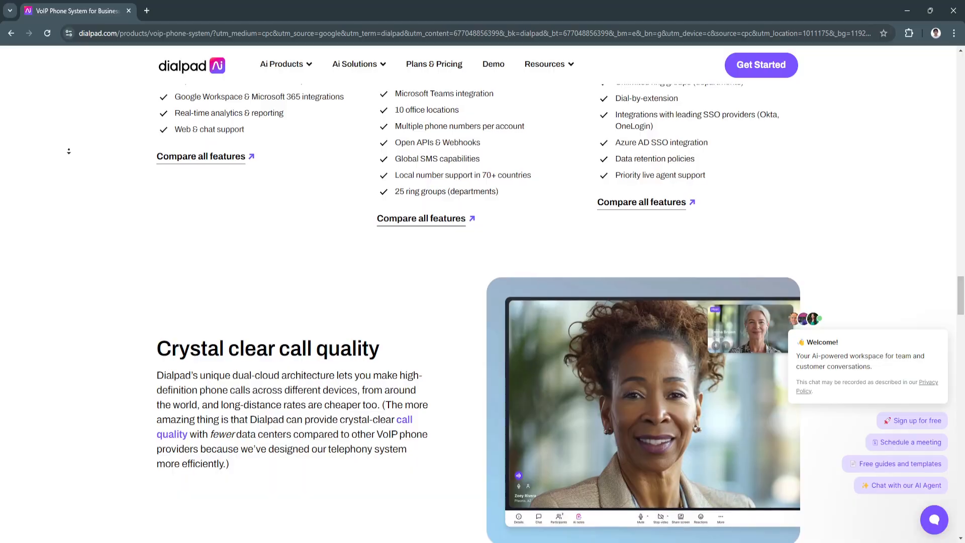
scroll(down, 3)
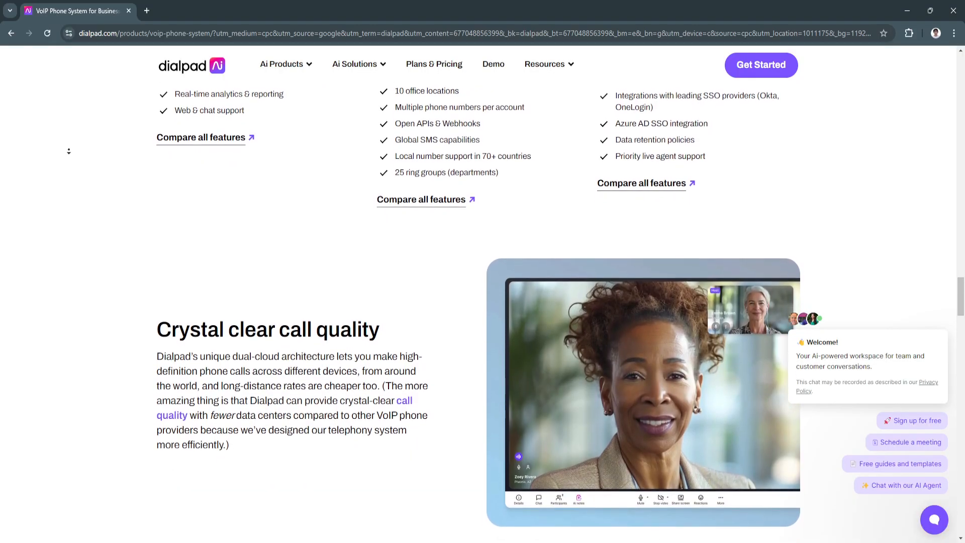
scroll(down, 3)
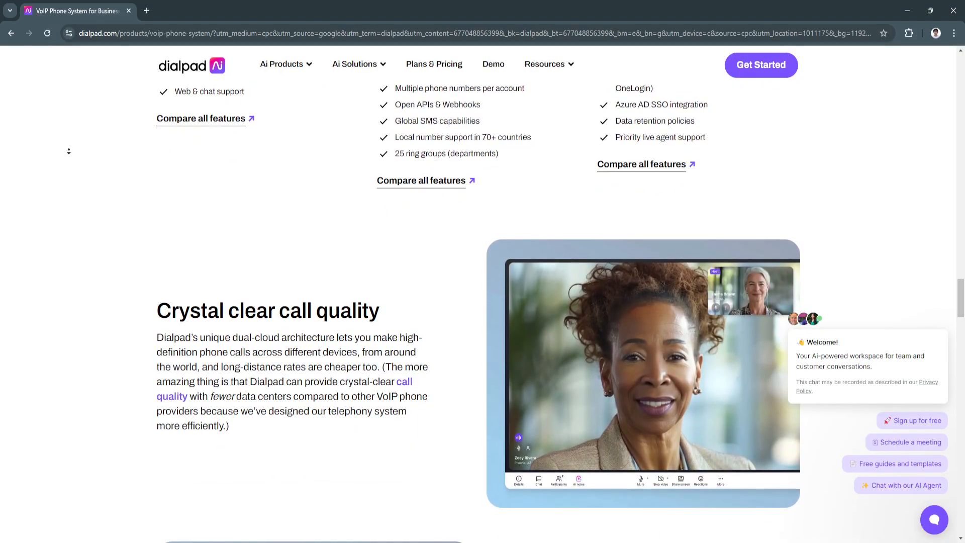
scroll(down, 3)
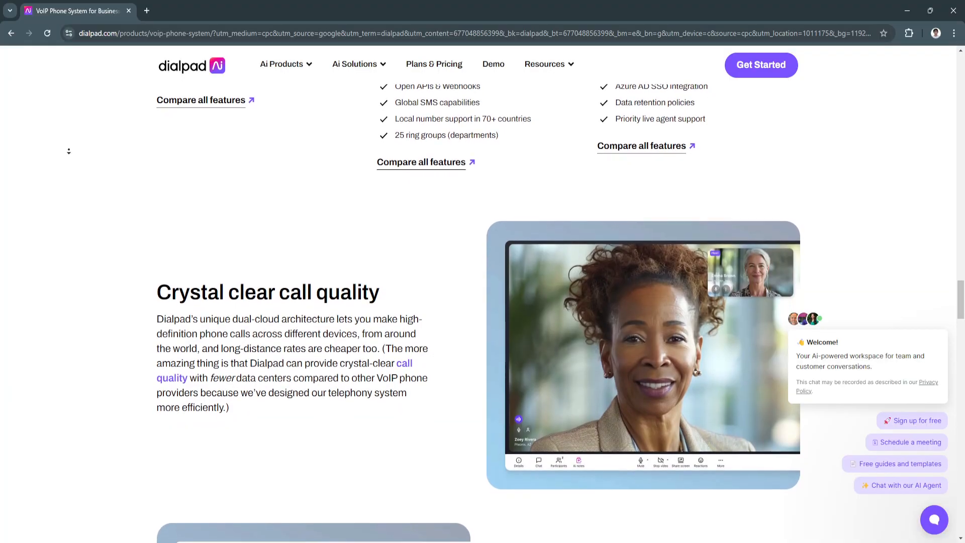
scroll(down, 3)
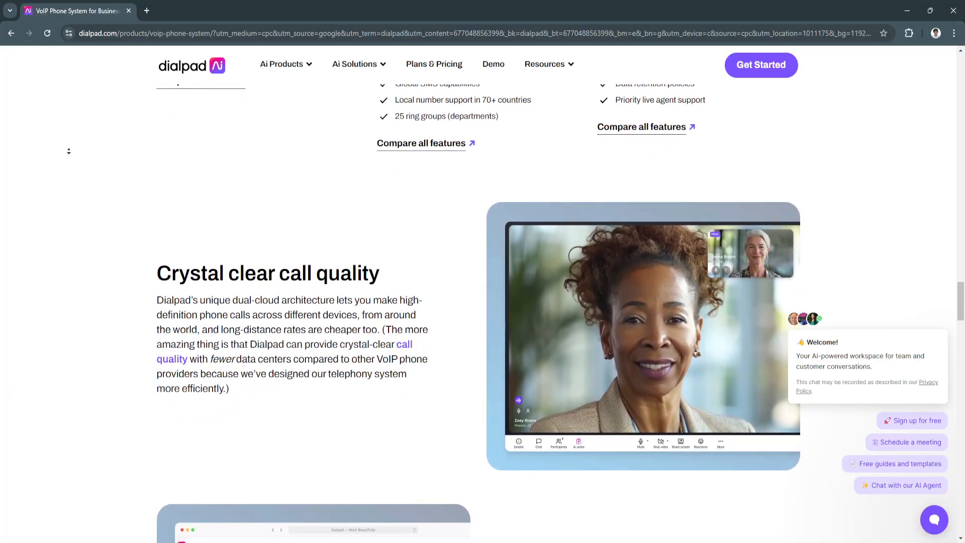
scroll(down, 3)
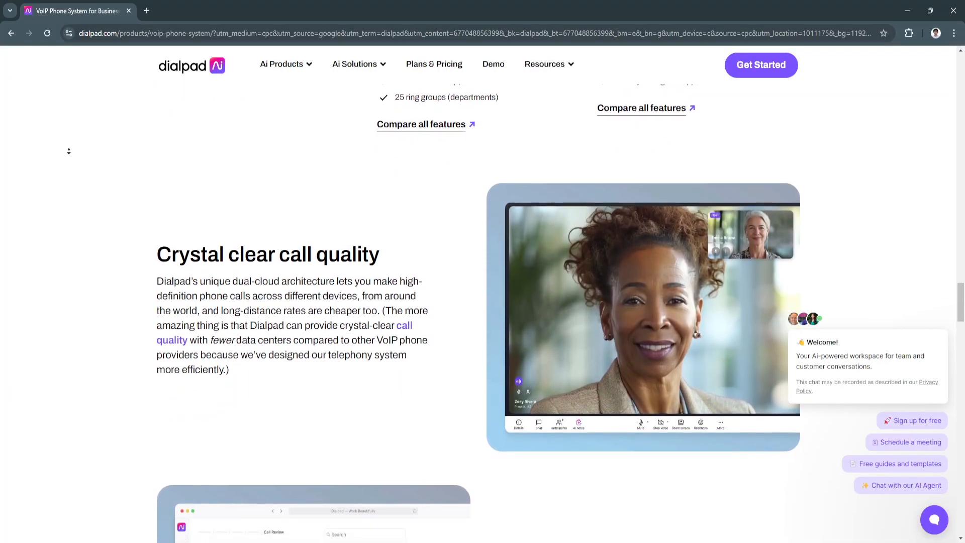
scroll(down, 3)
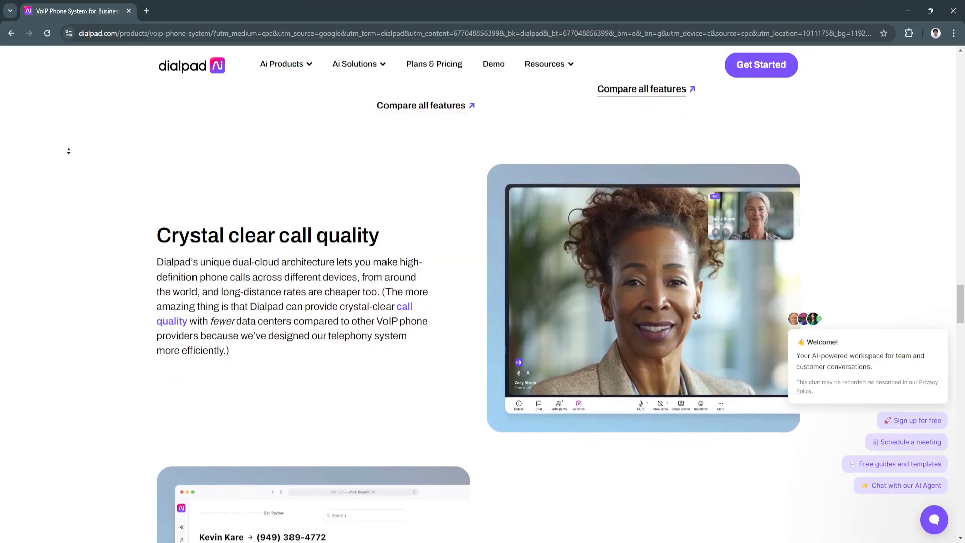
scroll(down, 3)
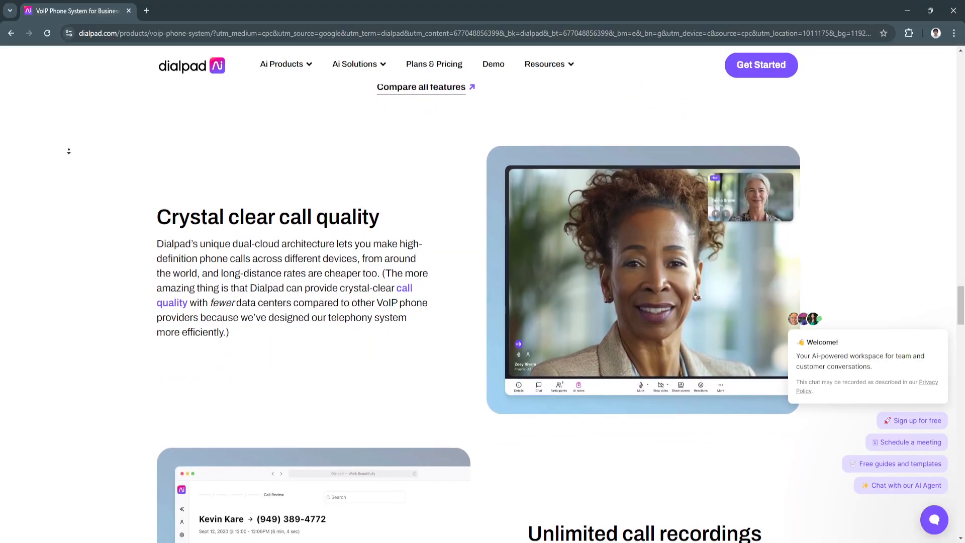
scroll(down, 3)
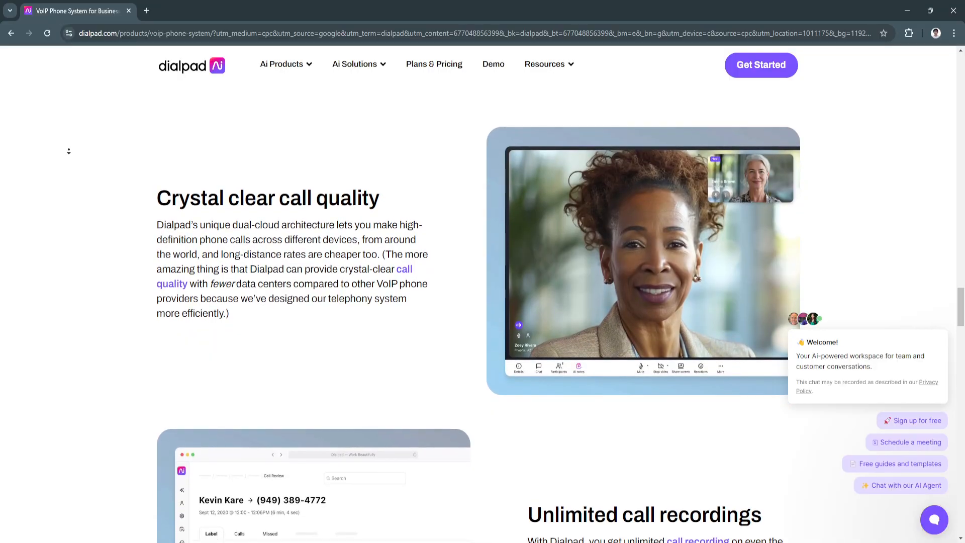
scroll(down, 3)
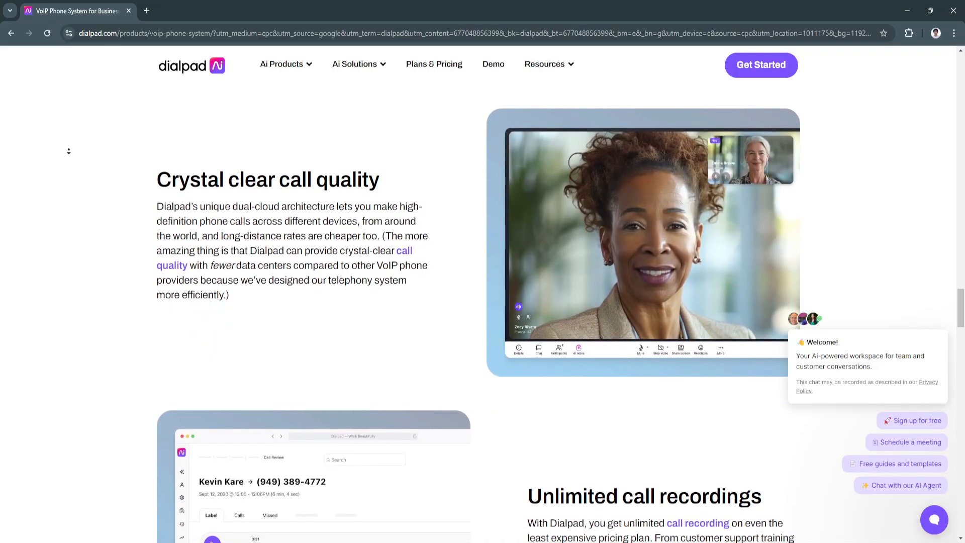
scroll(down, 3)
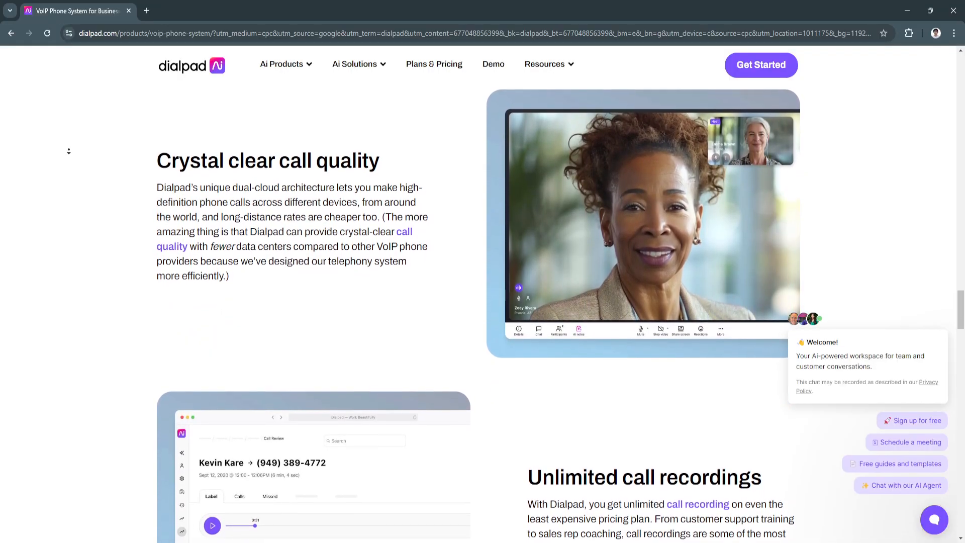
scroll(down, 3)
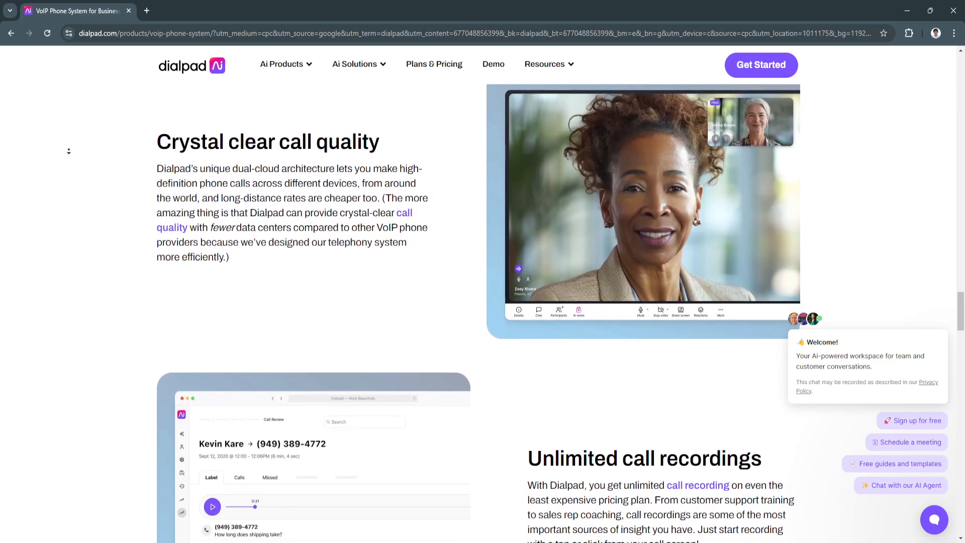
scroll(down, 3)
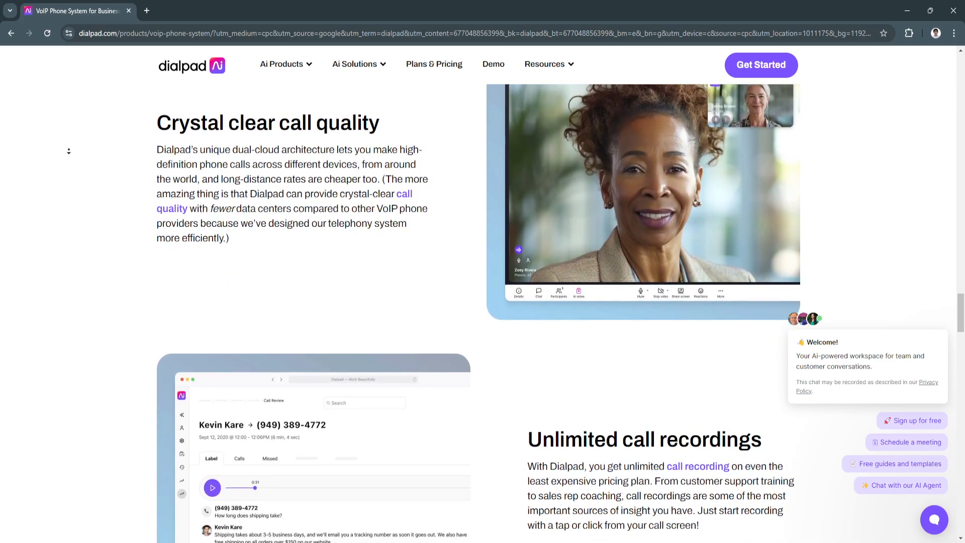
Go to Plans & Pricing, showing Standard at $15, Pro at $25 and Enterprise
scroll(down, 3)
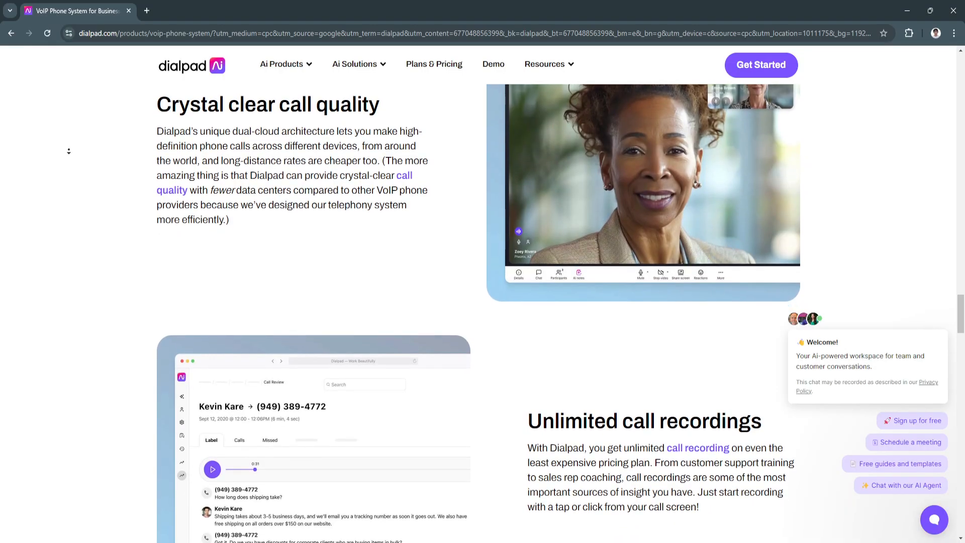
scroll(down, 3)
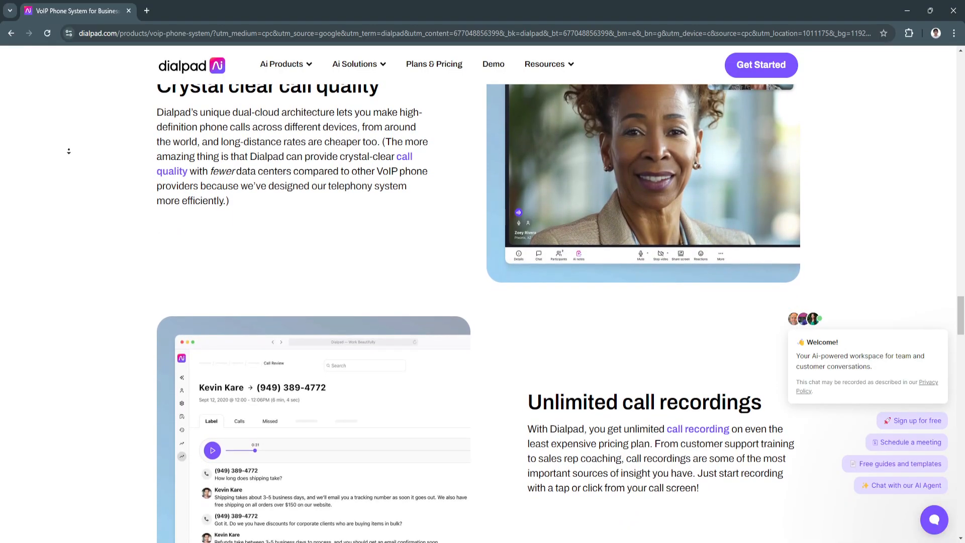
scroll(down, 3)
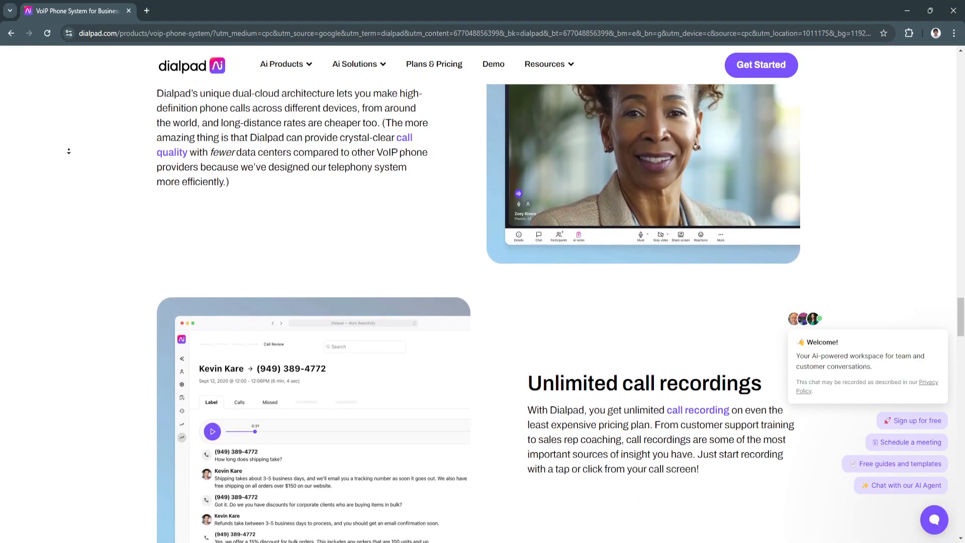
scroll(down, 3)
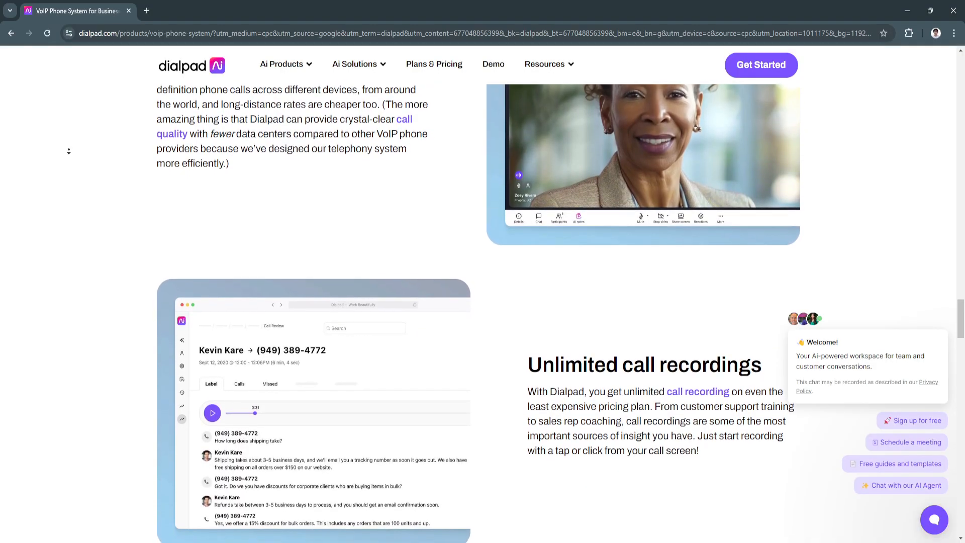
scroll(down, 3)
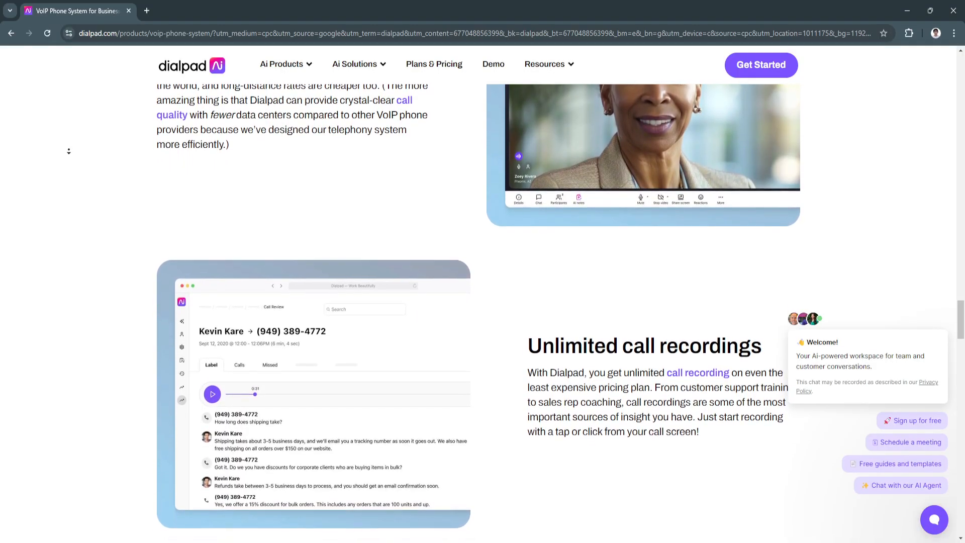
scroll(down, 3)
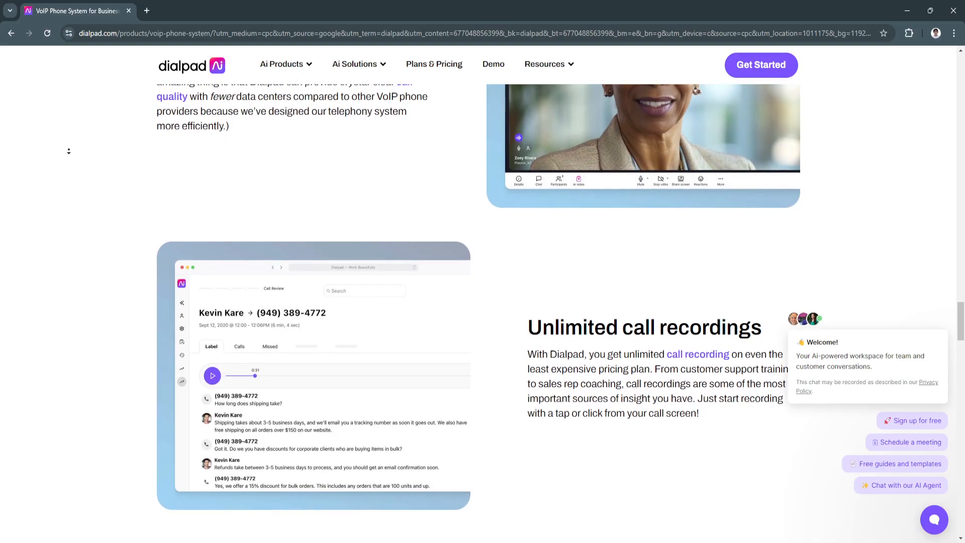
scroll(down, 3)
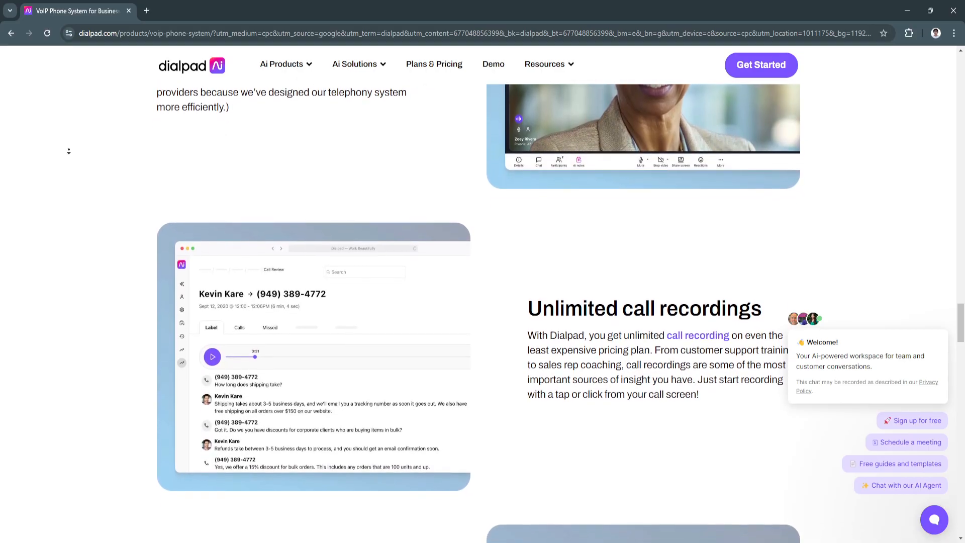
scroll(down, 3)
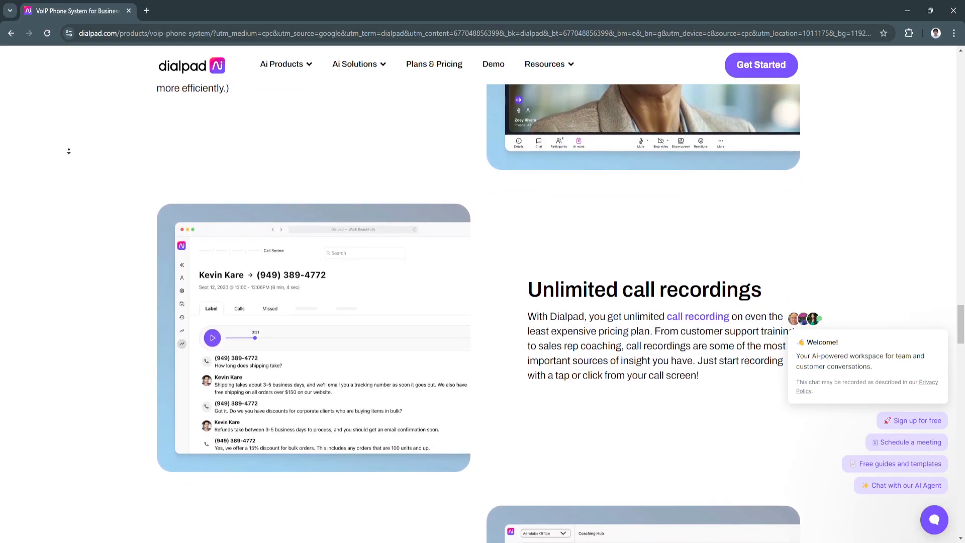
scroll(down, 3)
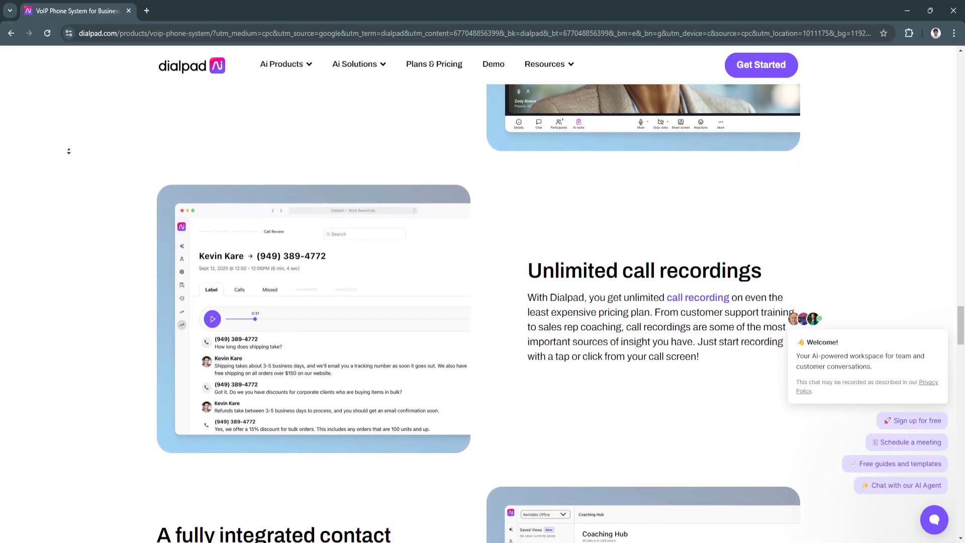
scroll(down, 3)
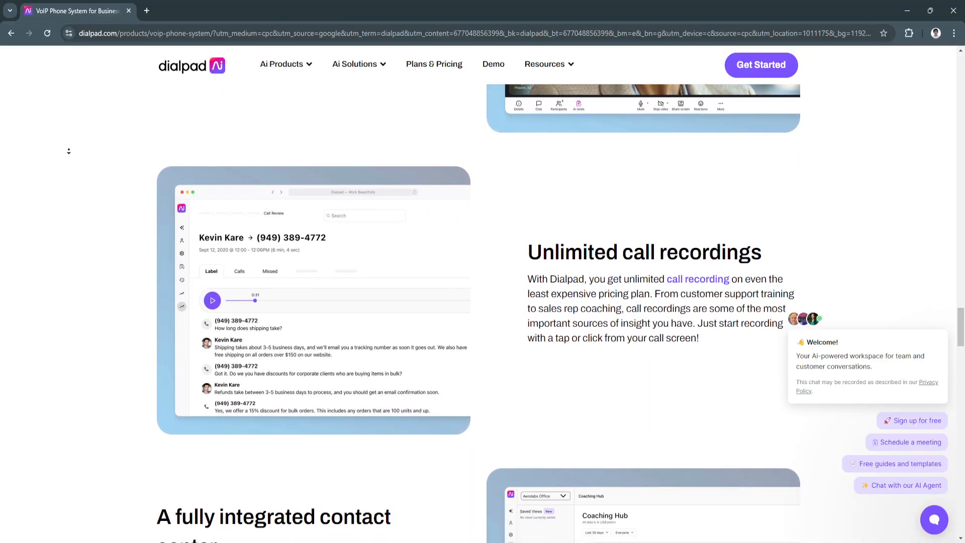
scroll(down, 3)
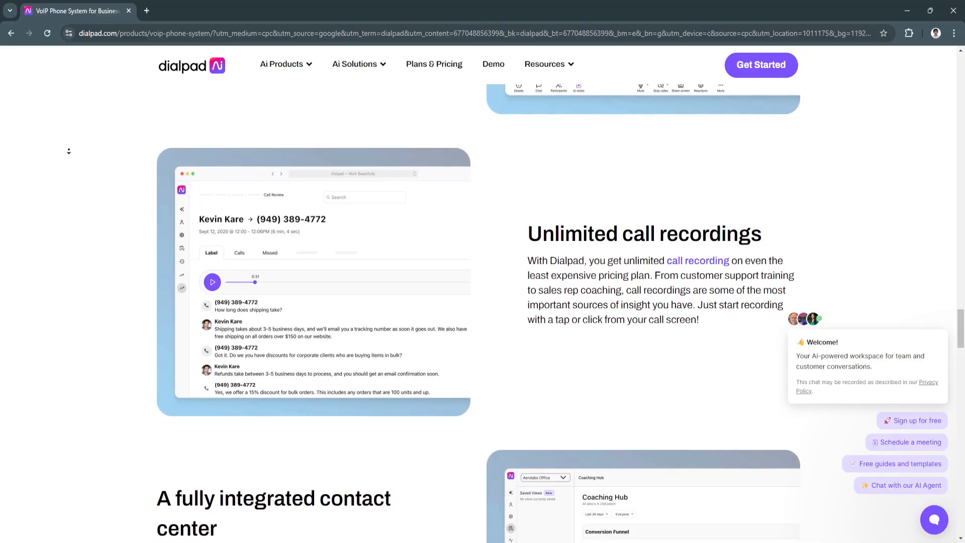
scroll(down, 3)
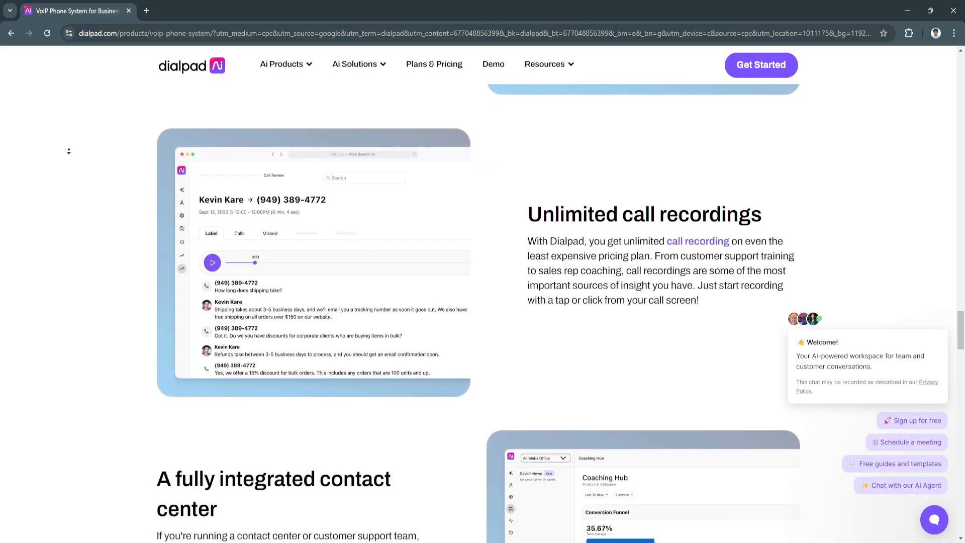
scroll(down, 3)
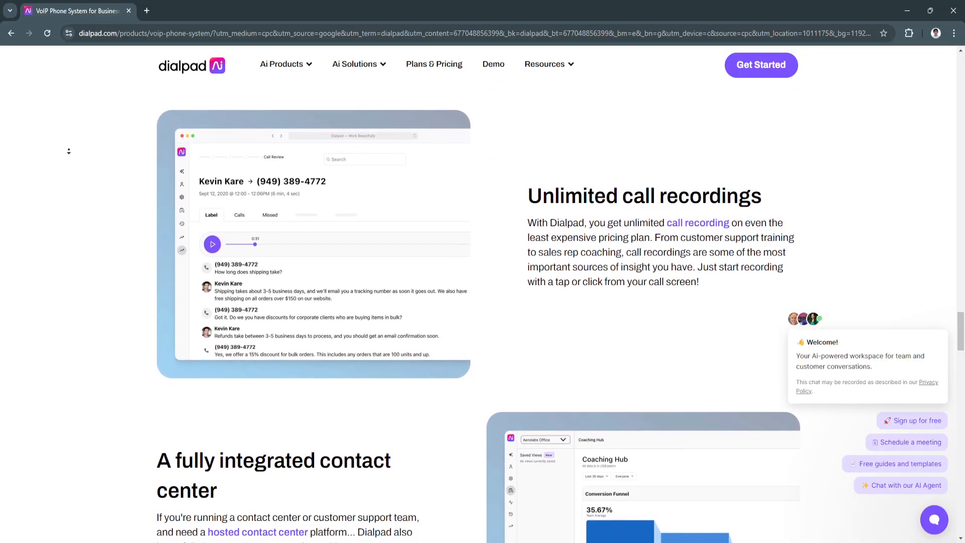
scroll(down, 3)
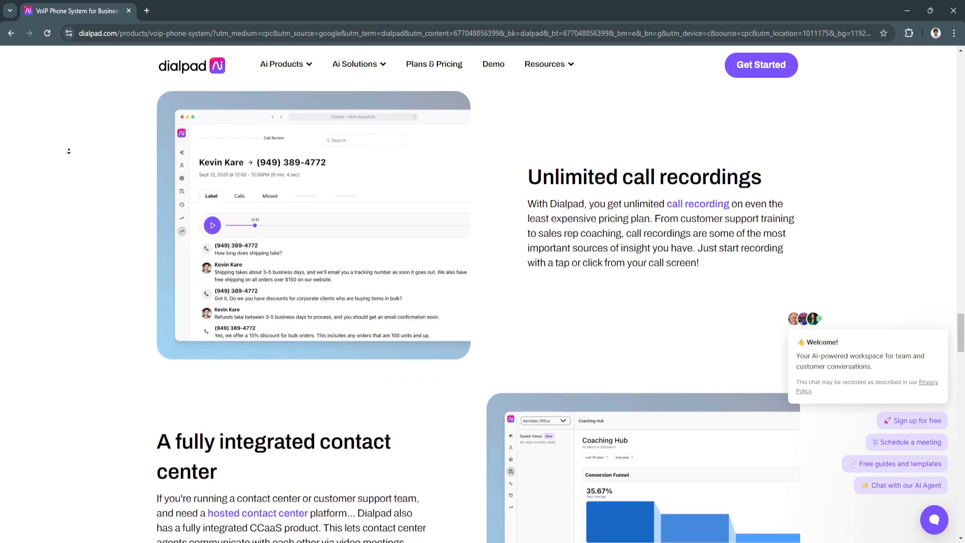
scroll(down, 3)
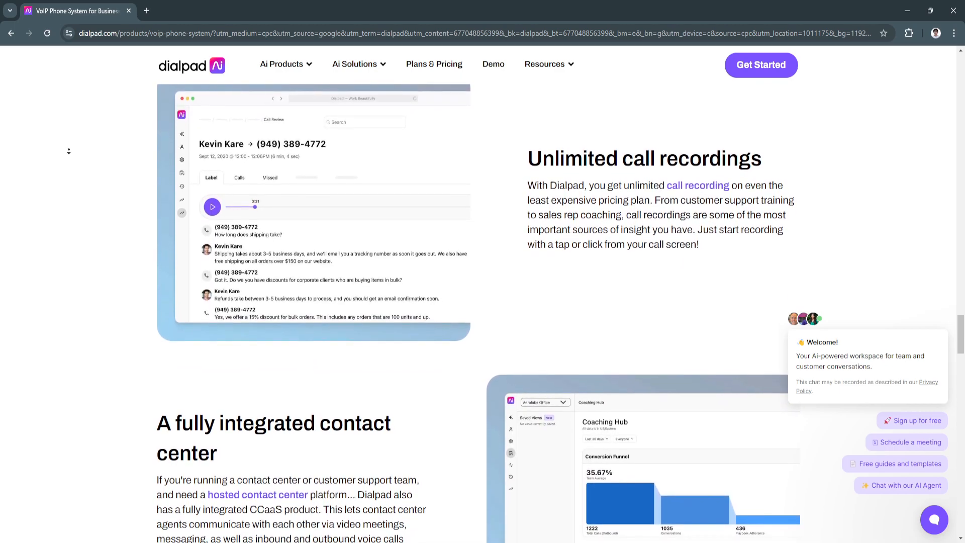
scroll(down, 3)
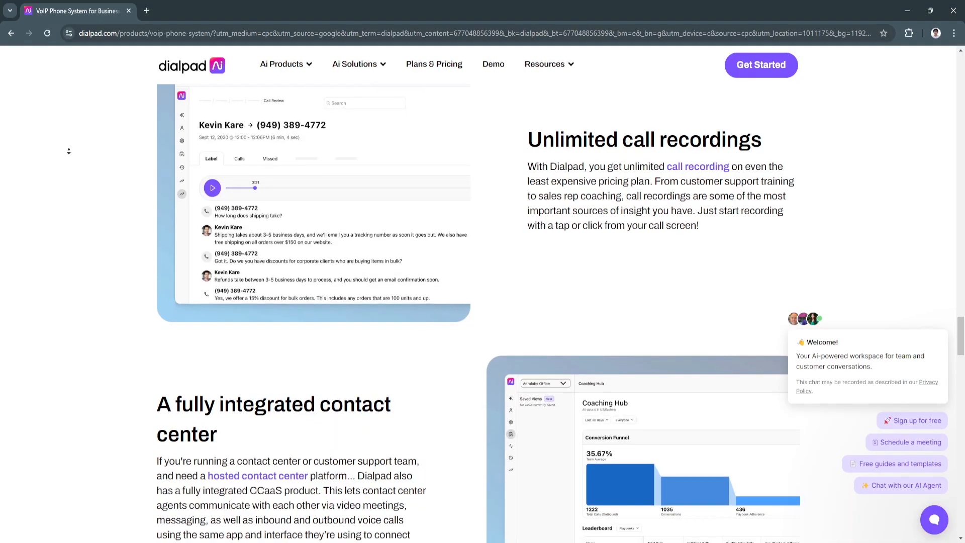
scroll(down, 3)
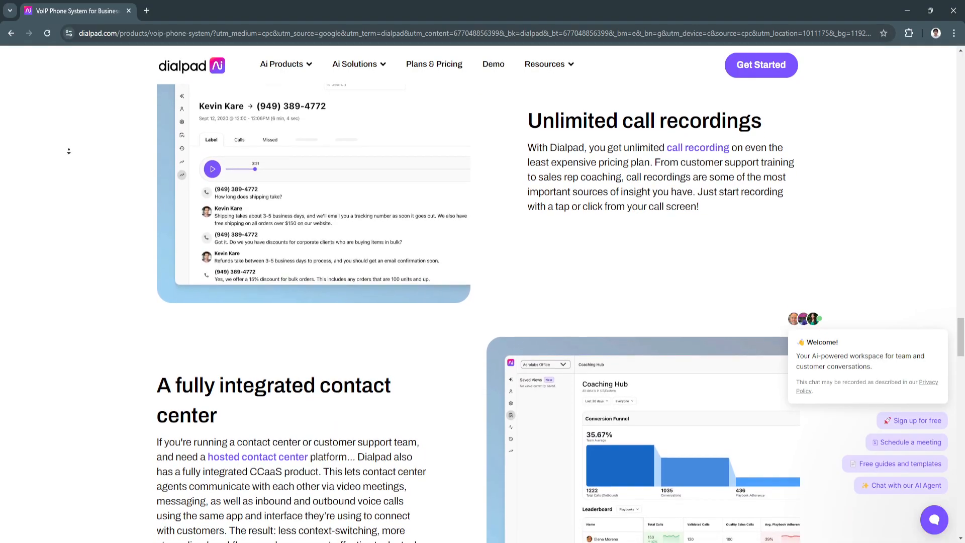
scroll(down, 3)
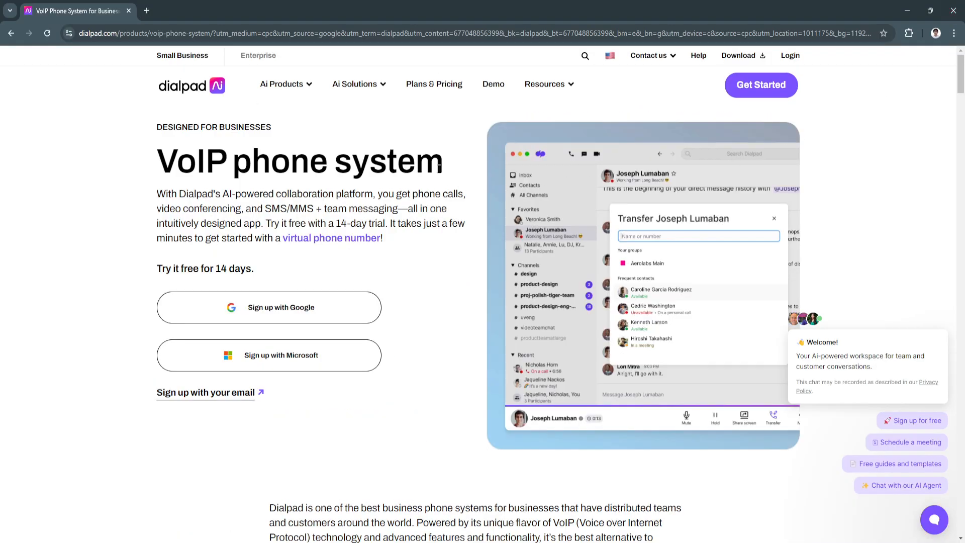
mouse_move(434, 84)
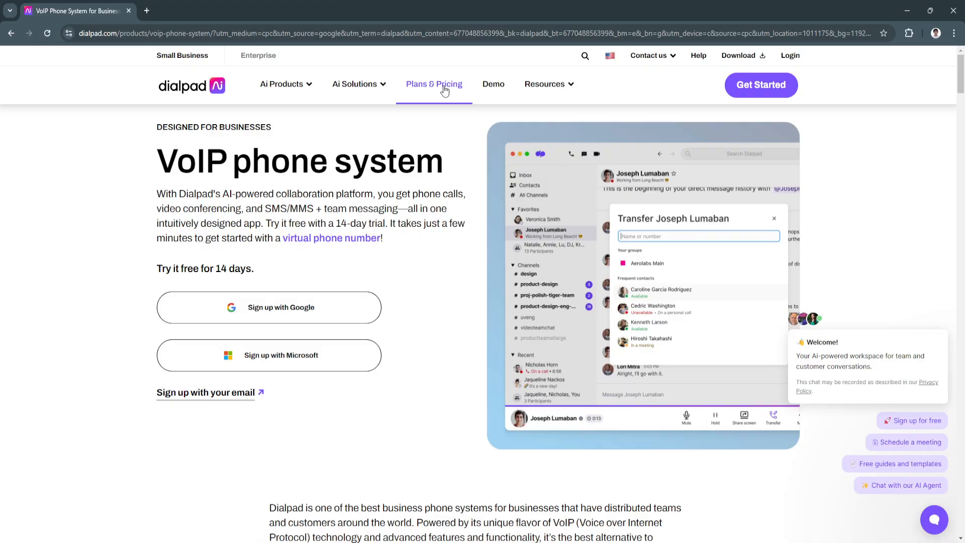
click(434, 84)
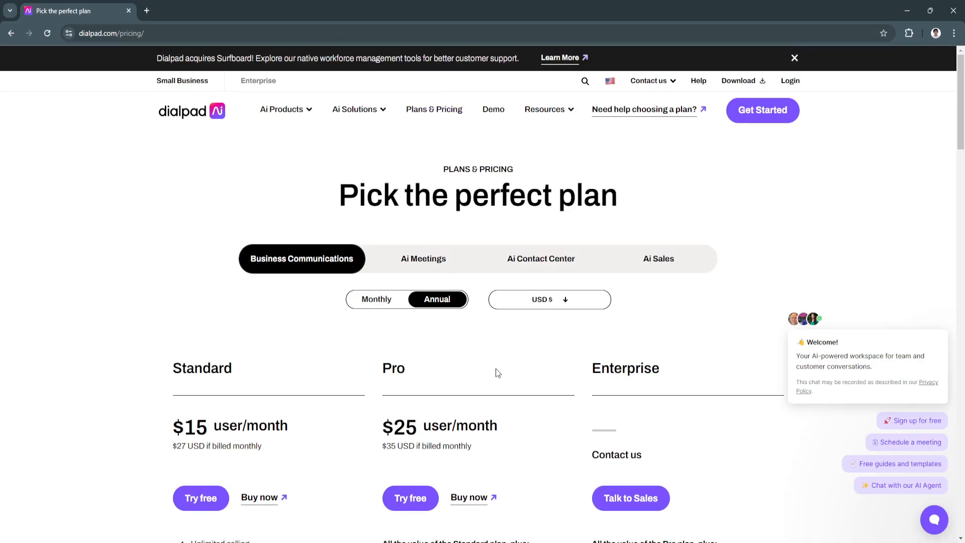
mouse_move(943, 322)
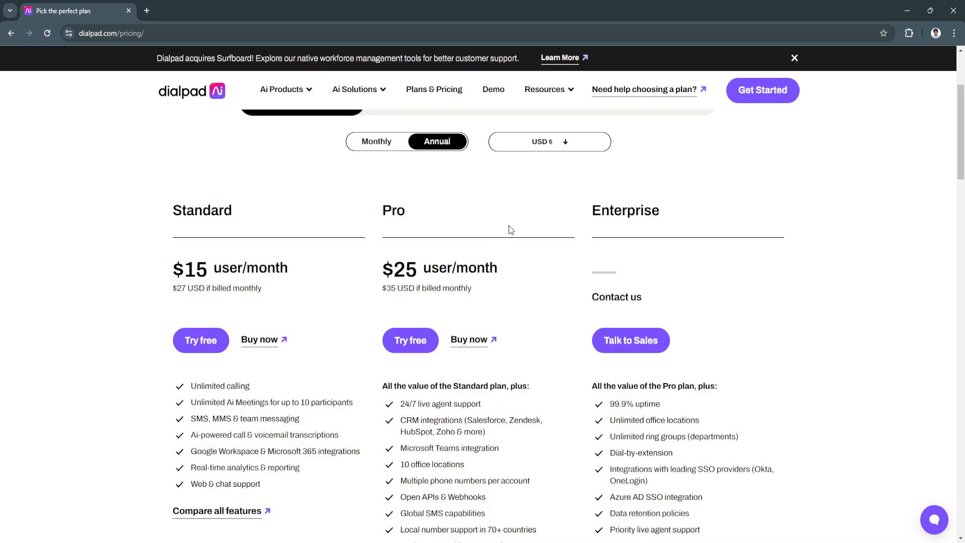
Open the 'Compare all features' overlay from under the Pro plan
scroll(down, 3)
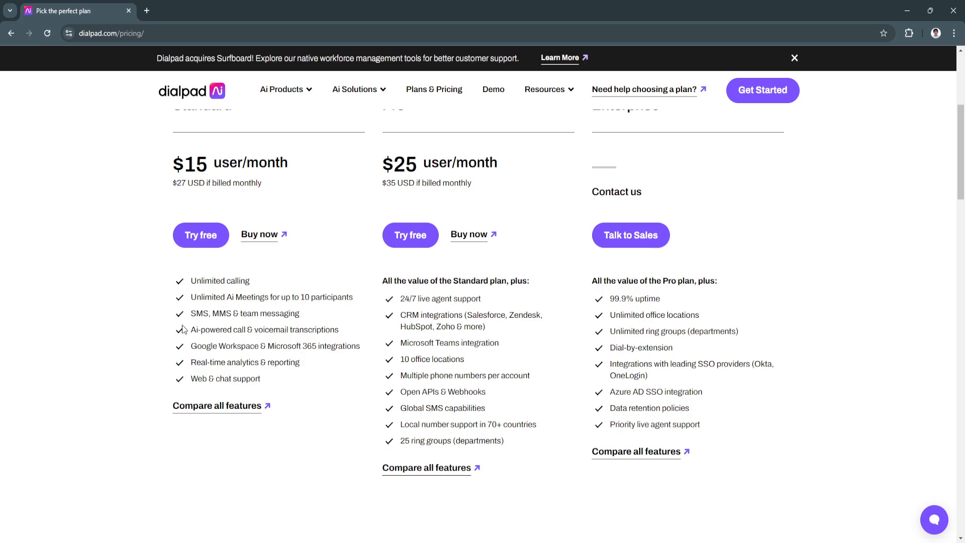
scroll(down, 3)
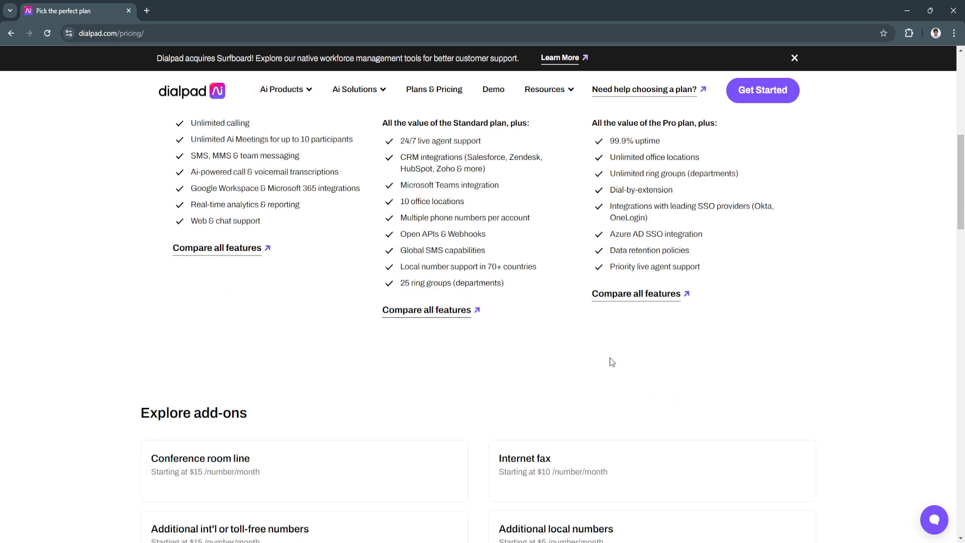
scroll(down, 3)
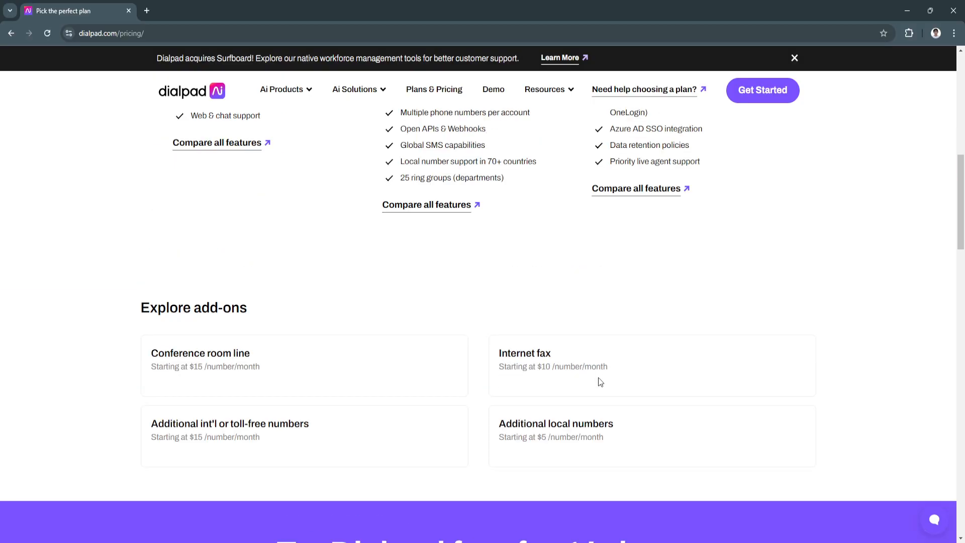
scroll(up, 3)
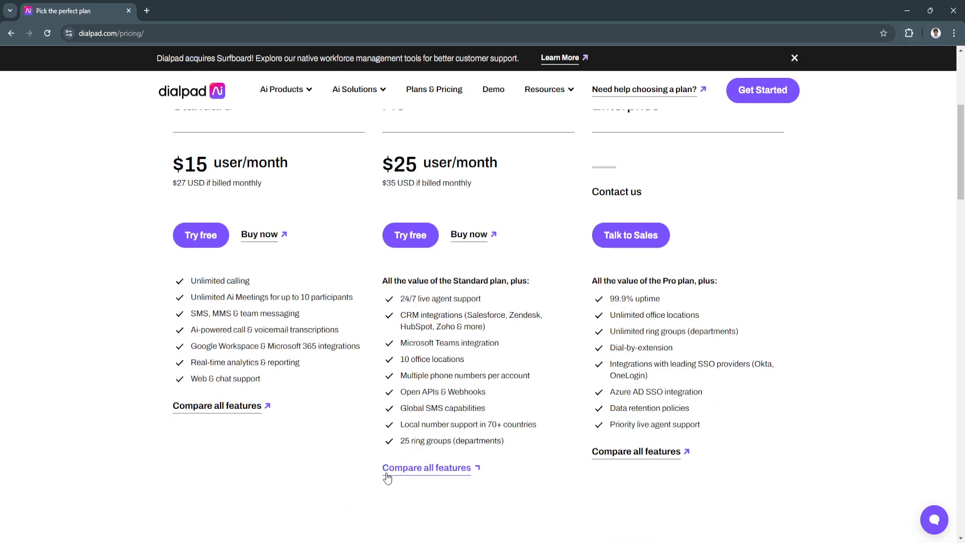
scroll(down, 3)
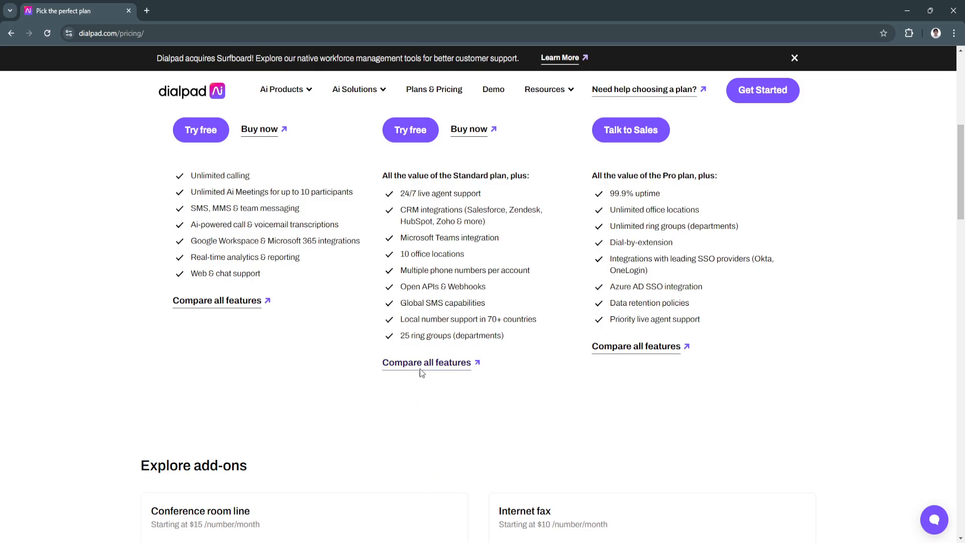
click(426, 362)
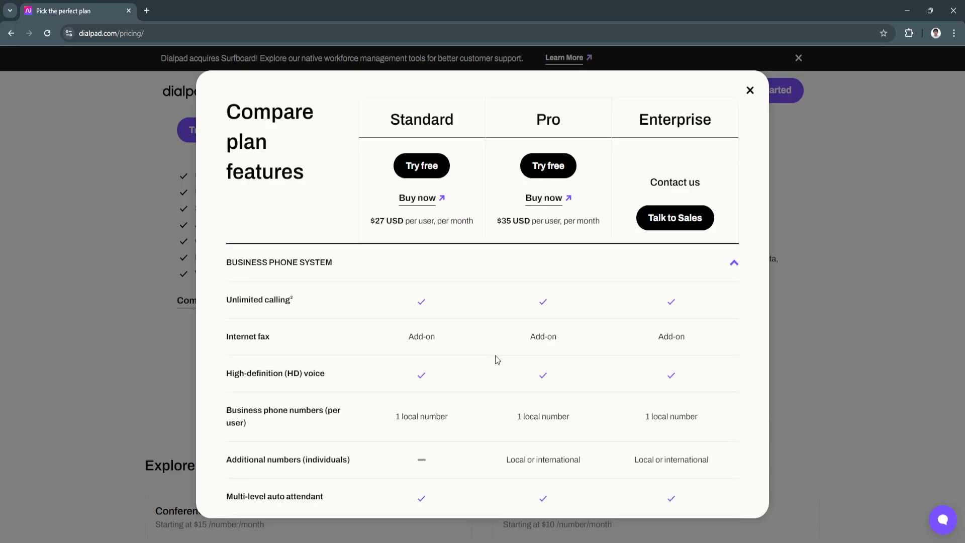
Review the Compare plan features overlay, then close it with its X
scroll(down, 3)
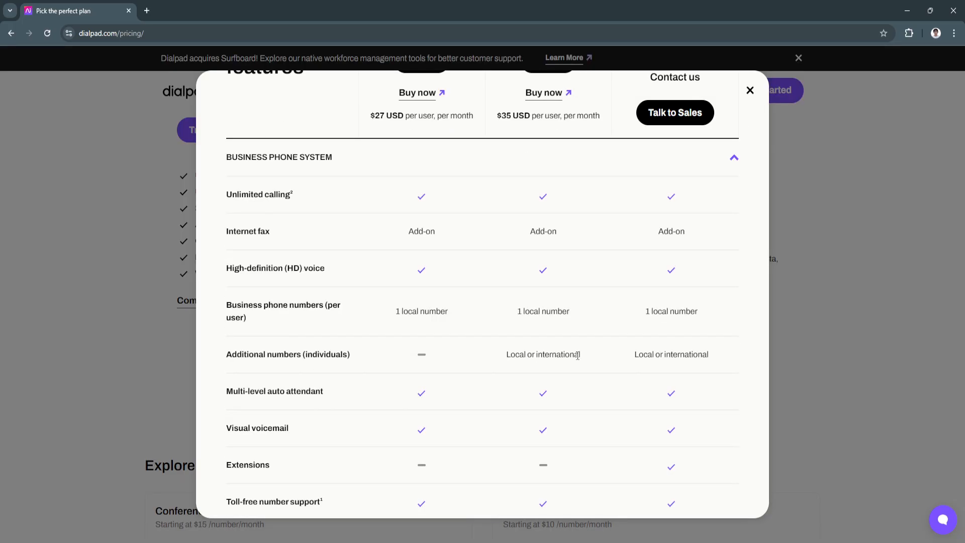
scroll(down, 3)
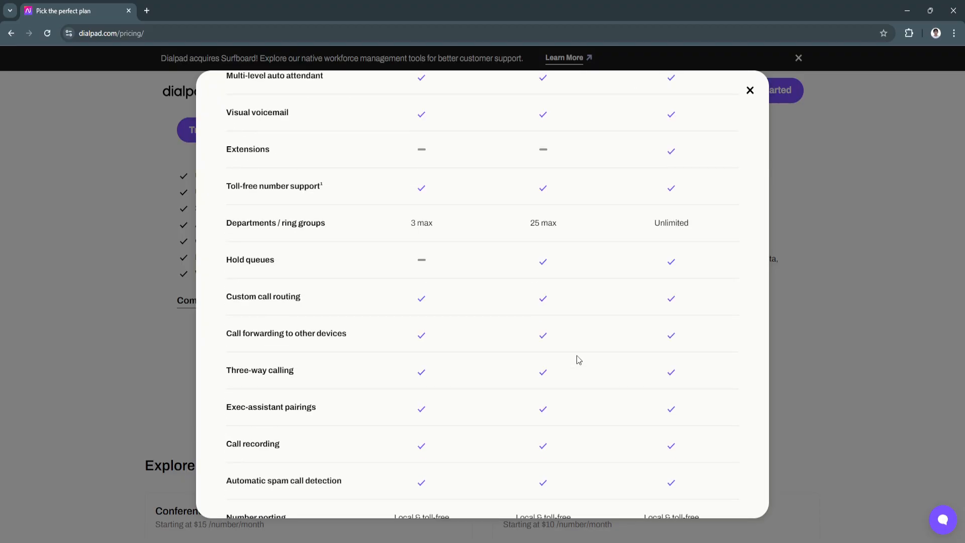
scroll(down, 3)
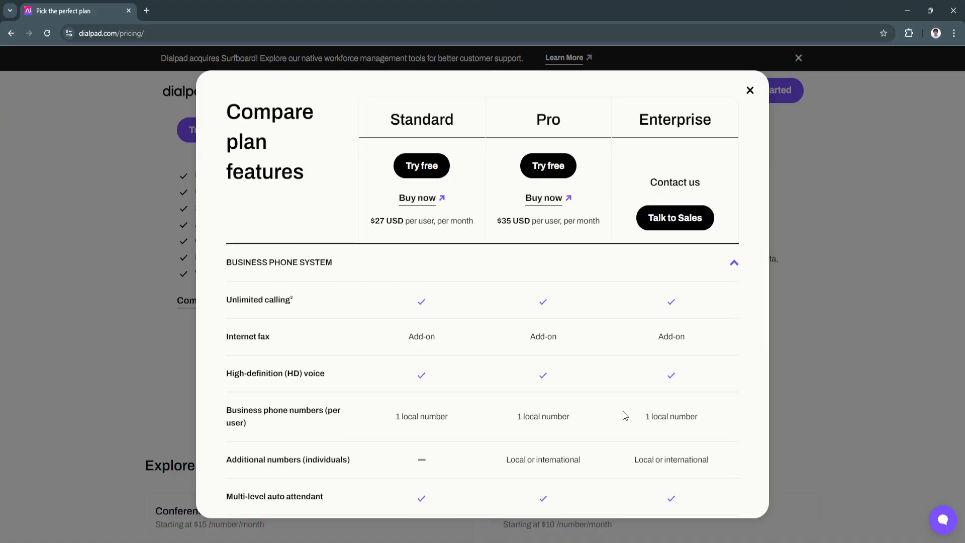
mouse_move(750, 90)
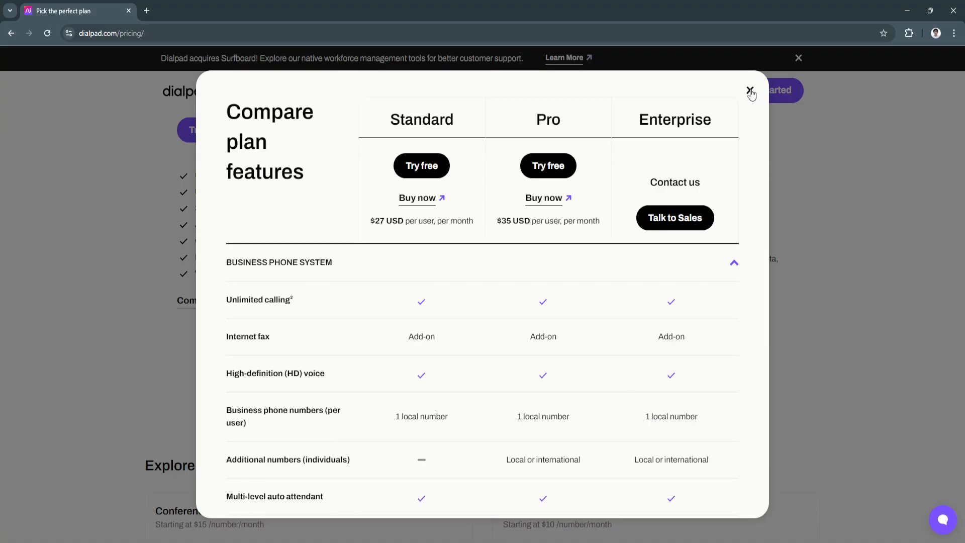
click(752, 90)
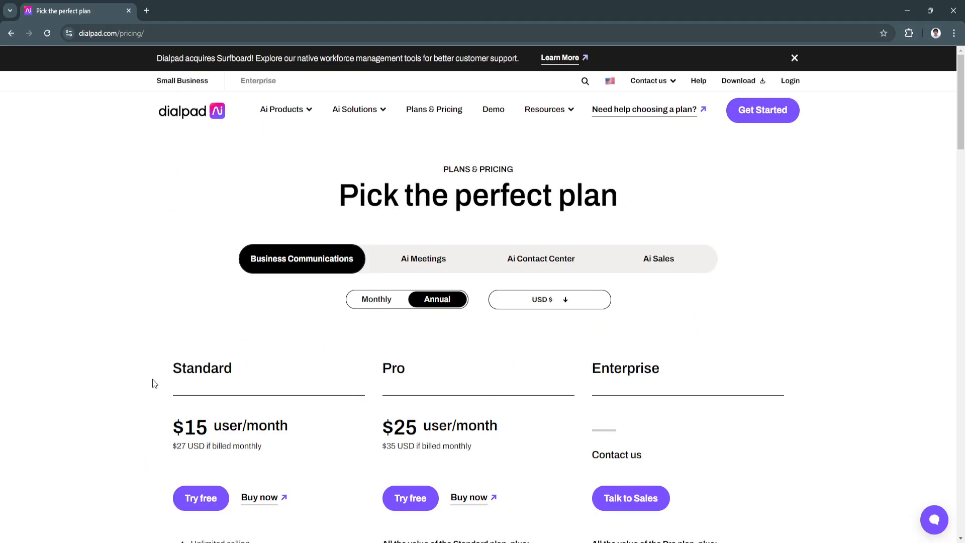